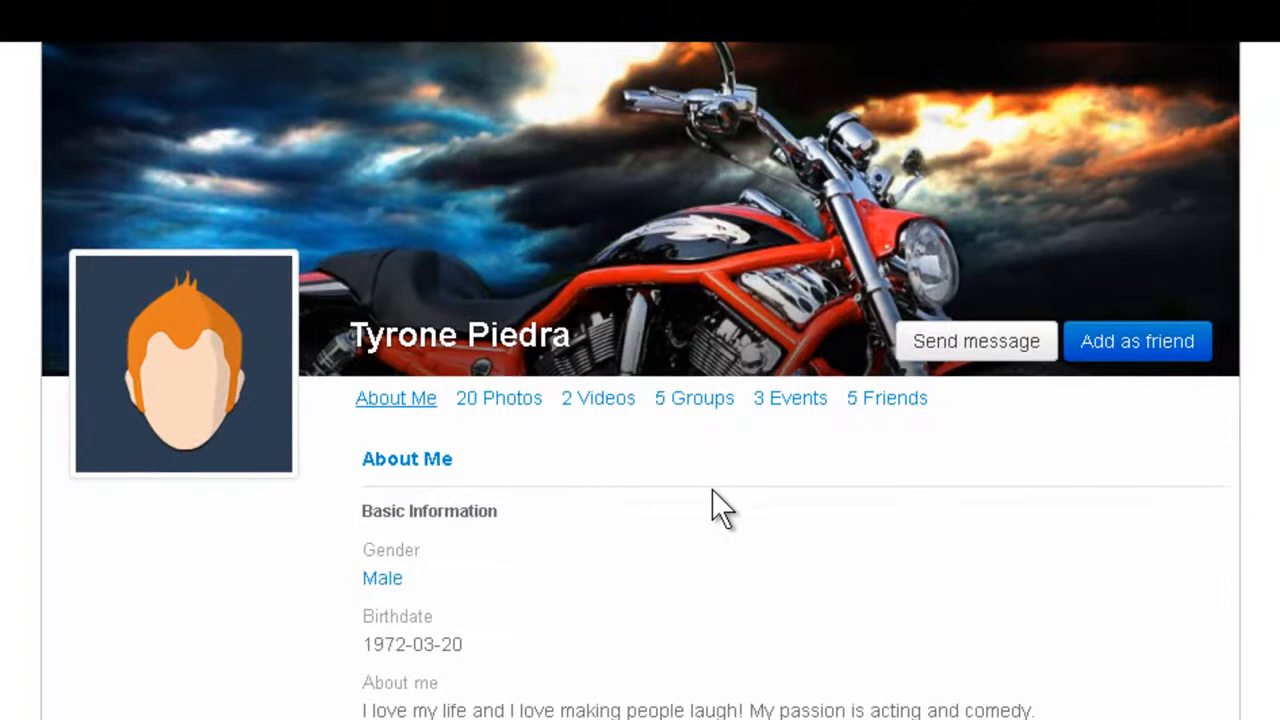
Scroll through the member's About Me details: gender, birthdate and short bio.
scroll("down", 3)
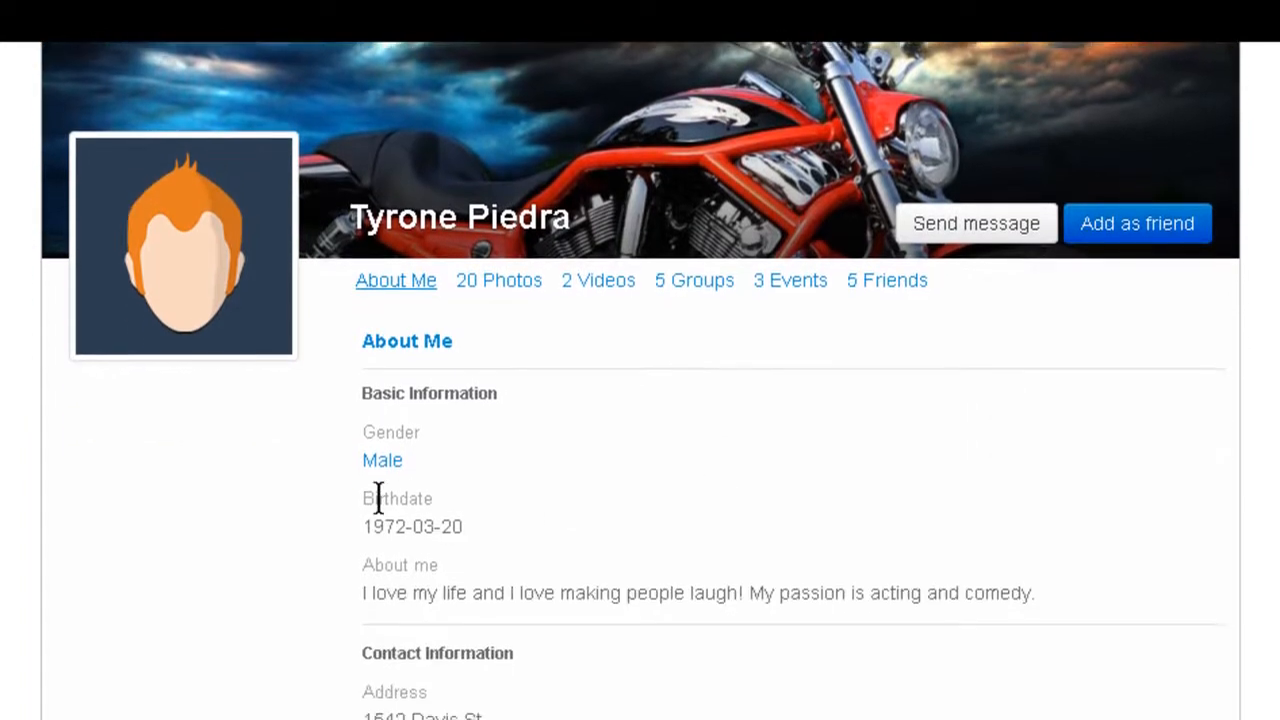
scroll("down", 3)
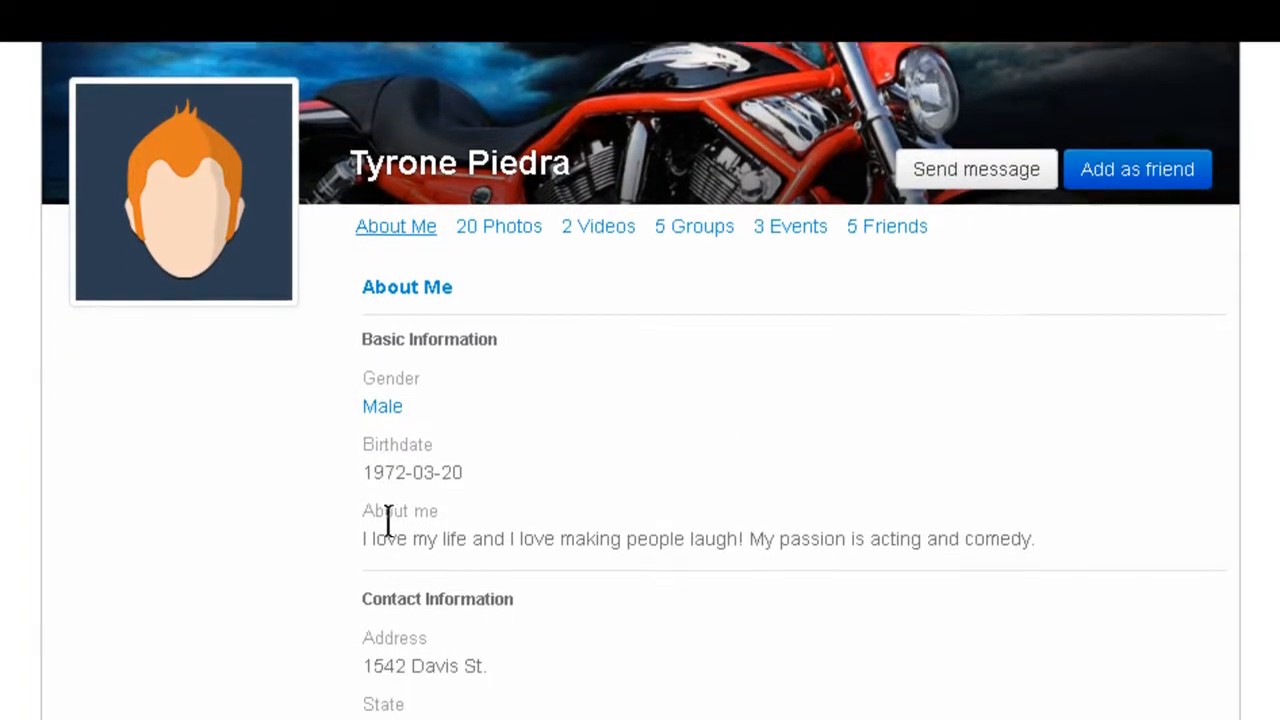
scroll("down", 3)
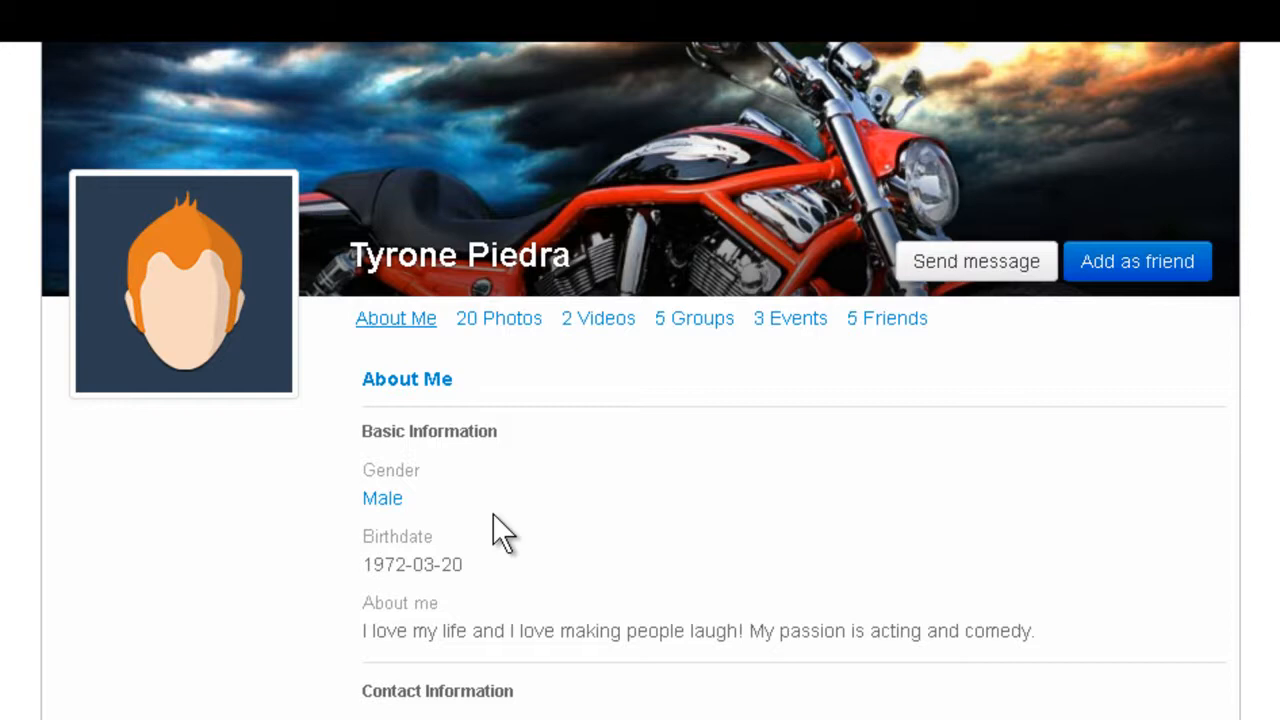
mouse_move(505, 420)
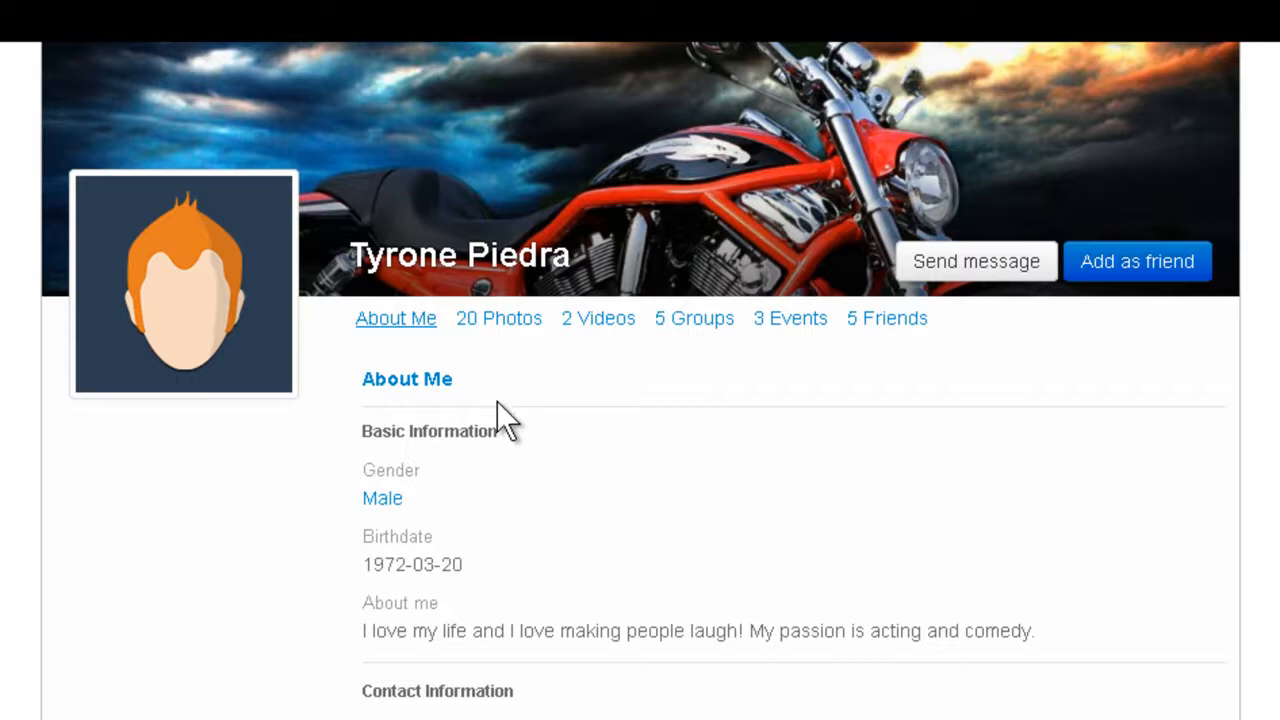
mouse_move(465, 50)
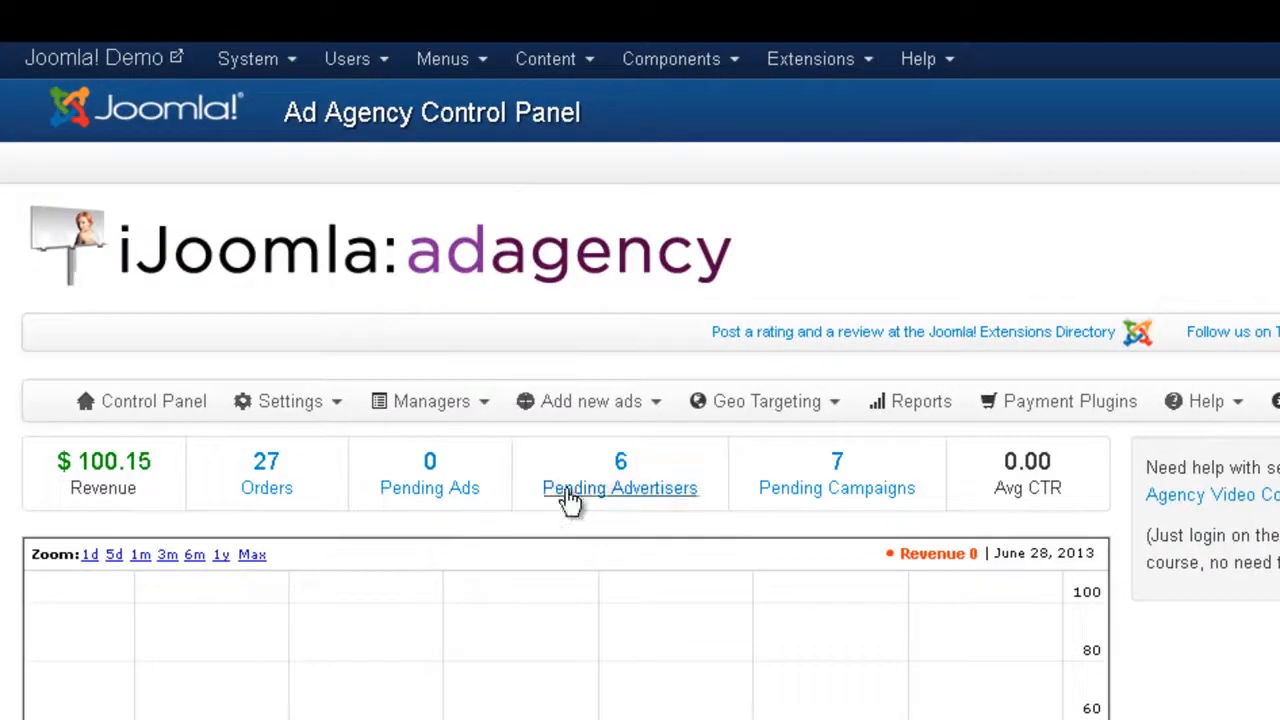
Open Ad Agency's Social Targeting settings and confirm targeting is allowed on Frontend and Backend.
scroll("down", 3)
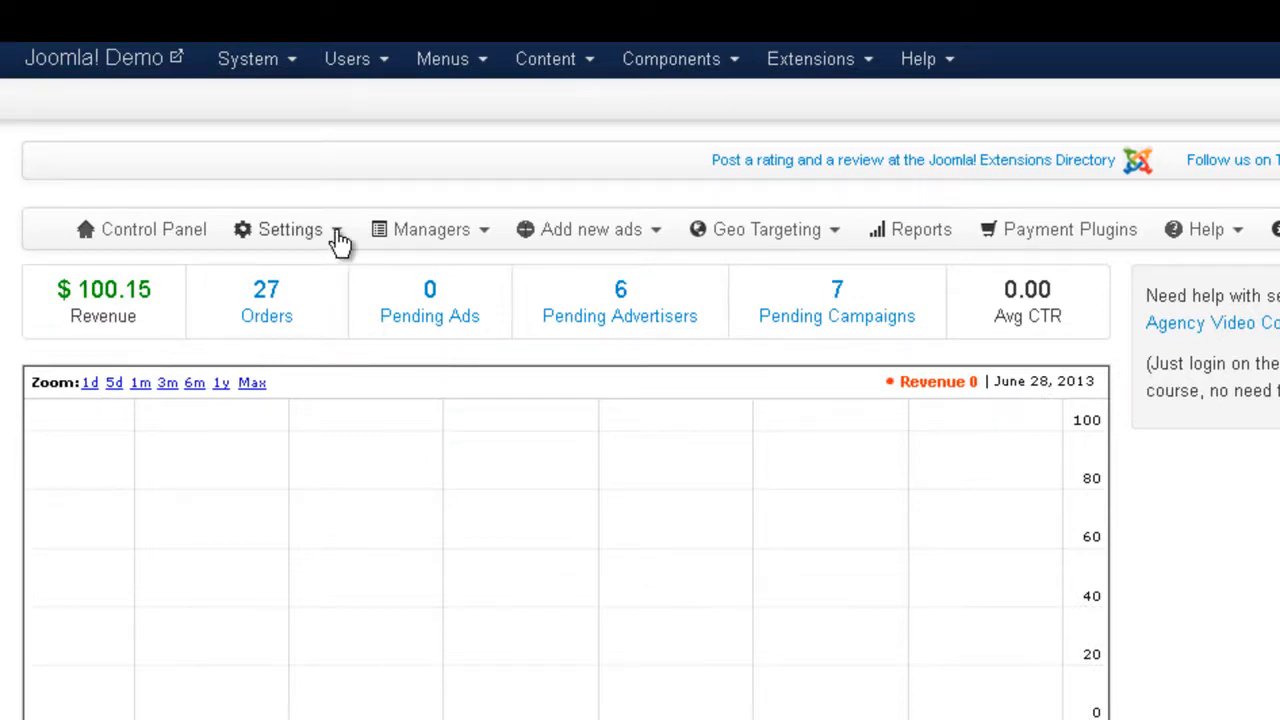
left_click(290, 229)
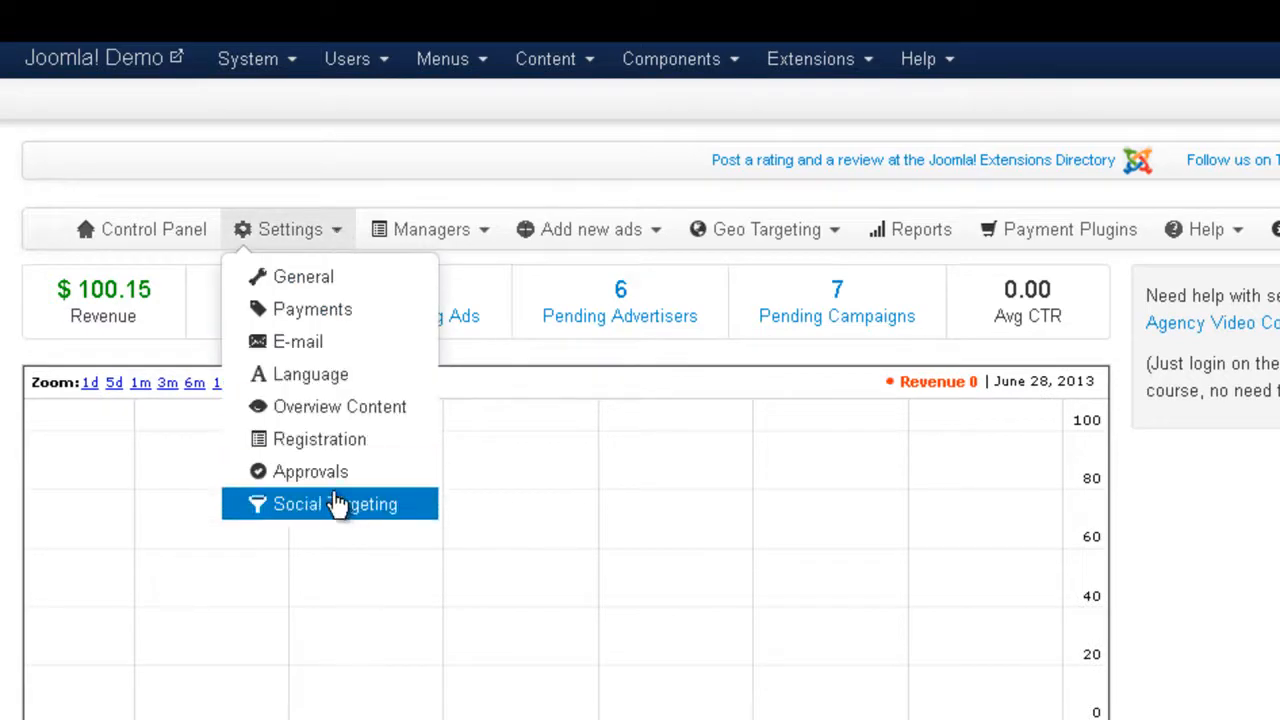
mouse_move(360, 510)
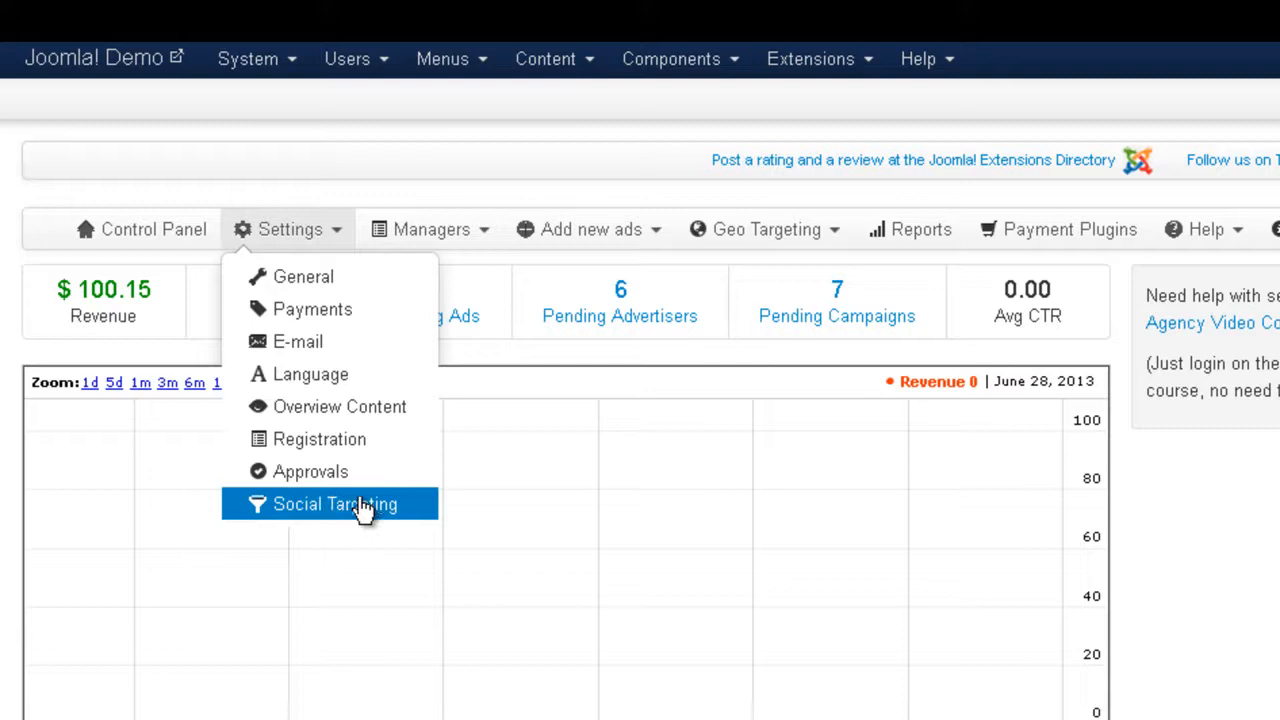
left_click(335, 504)
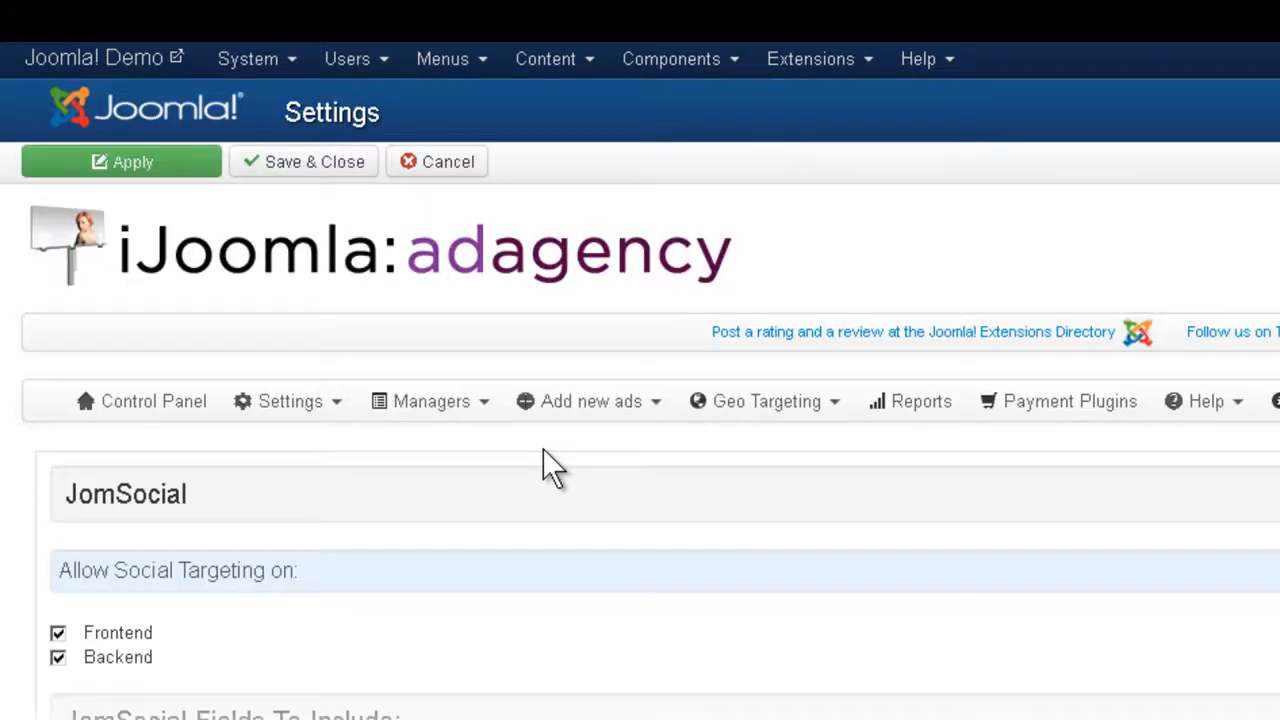
scroll("down", 3)
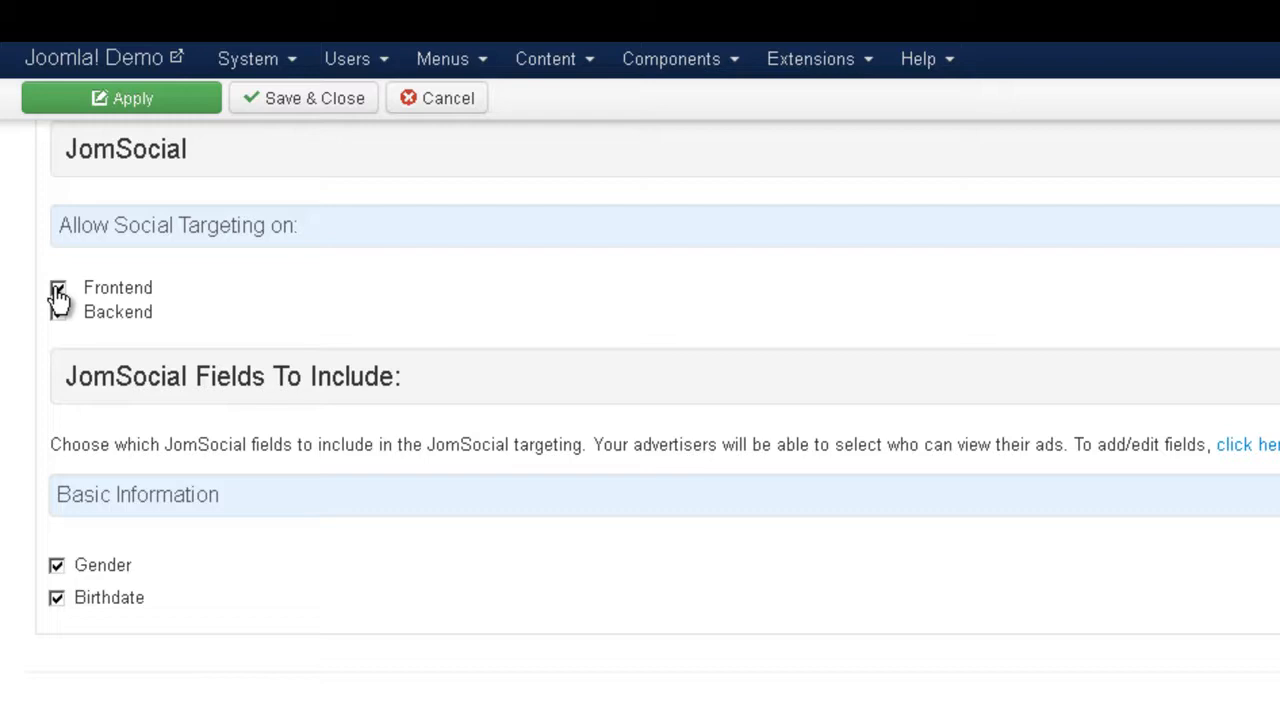
left_click(57, 312)
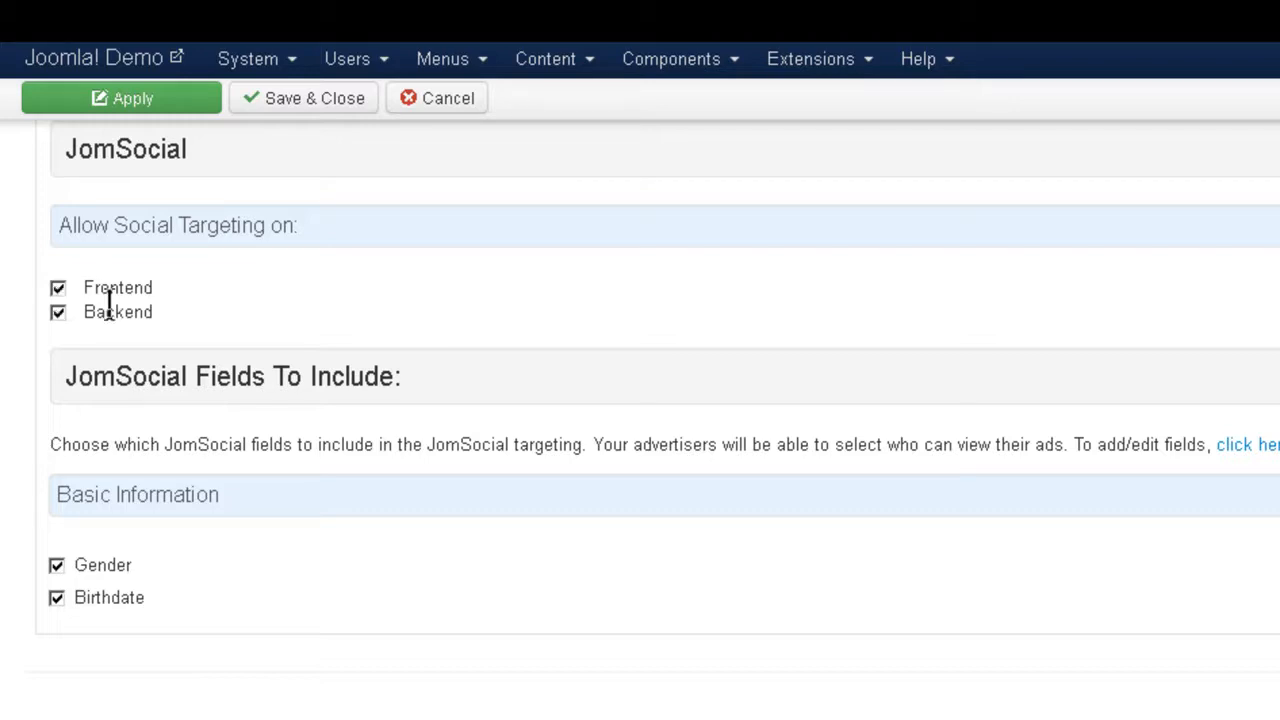
mouse_move(58, 312)
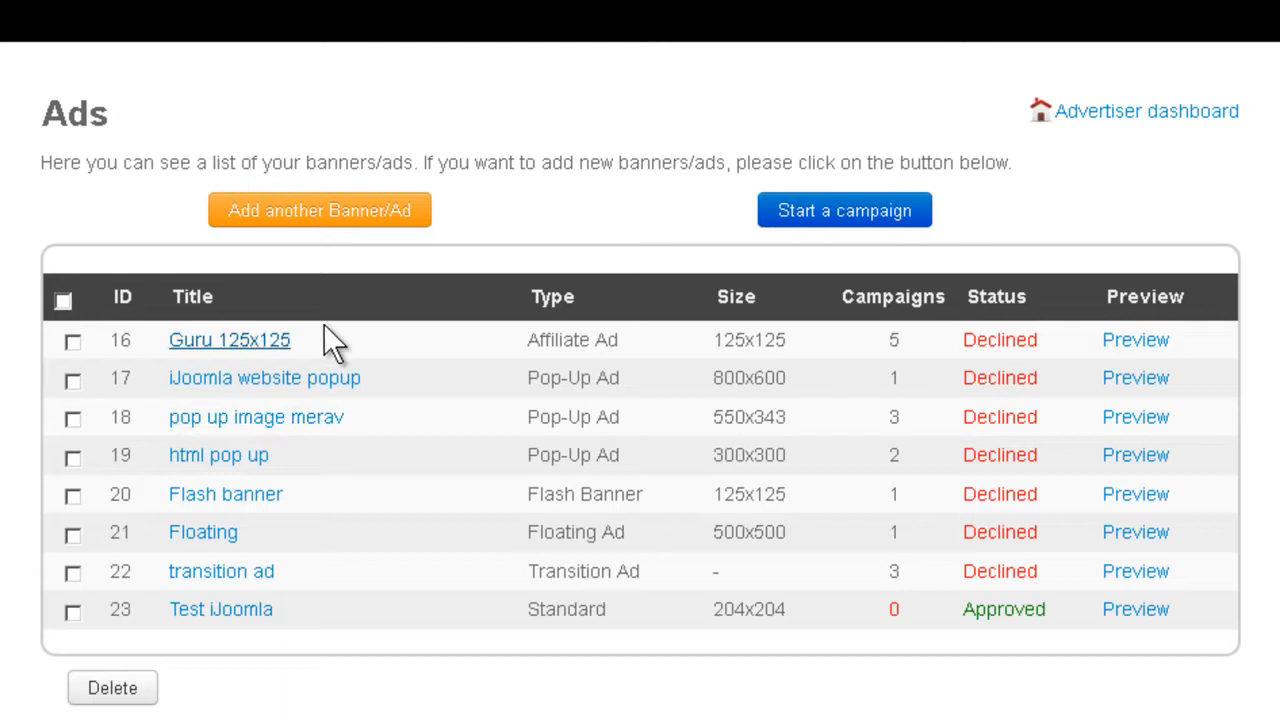
Open the Guru 125x125 ad on the frontend and scroll to its gender and age targeting.
left_click(229, 339)
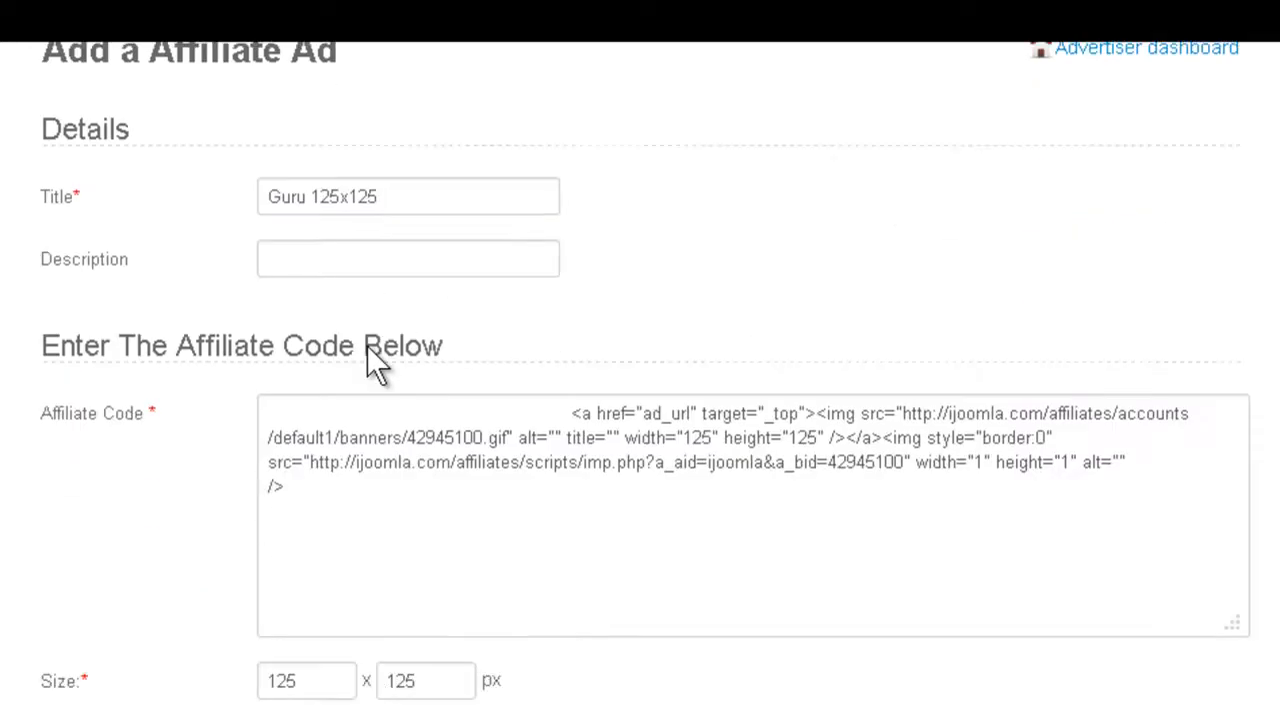
scroll("down", 3)
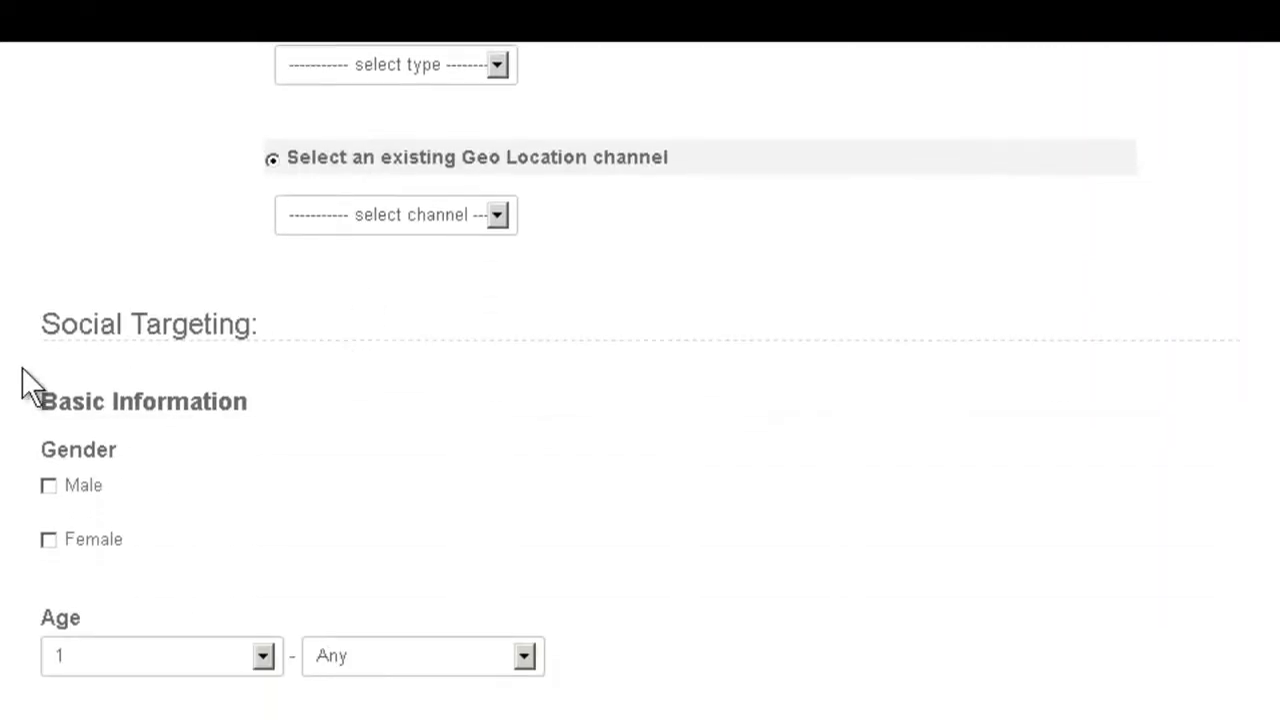
mouse_move(258, 408)
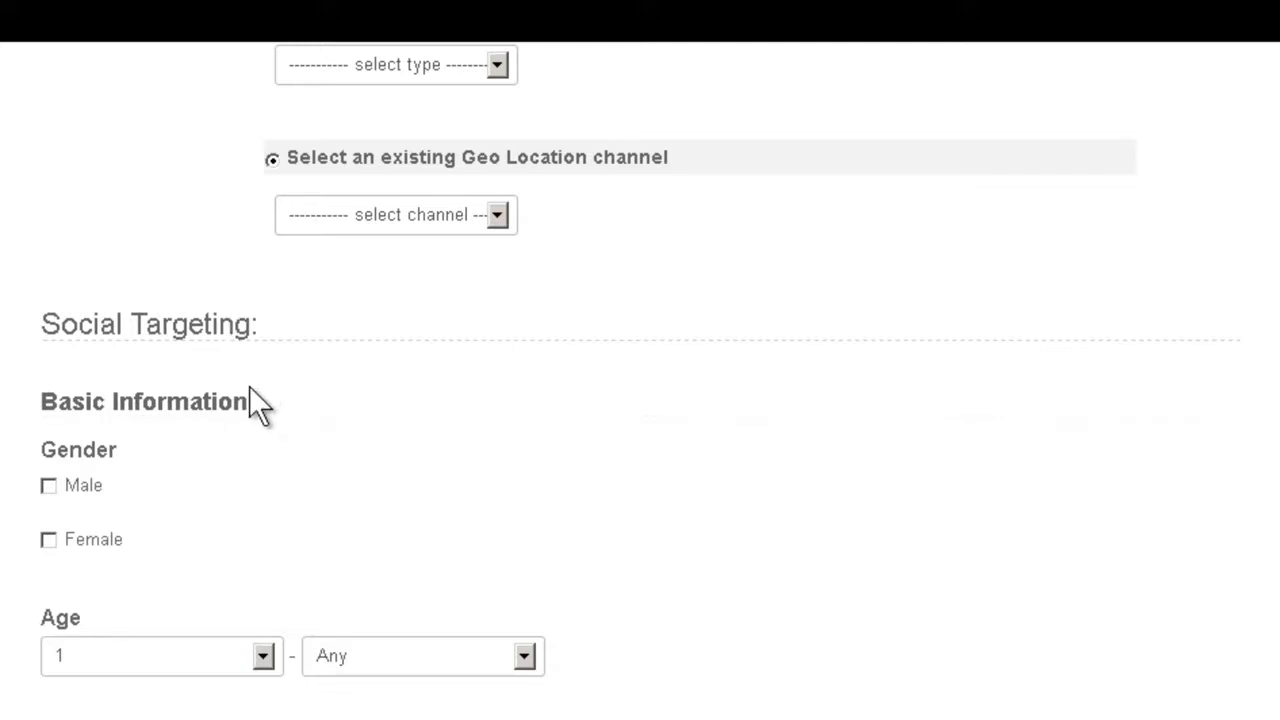
scroll("down", 3)
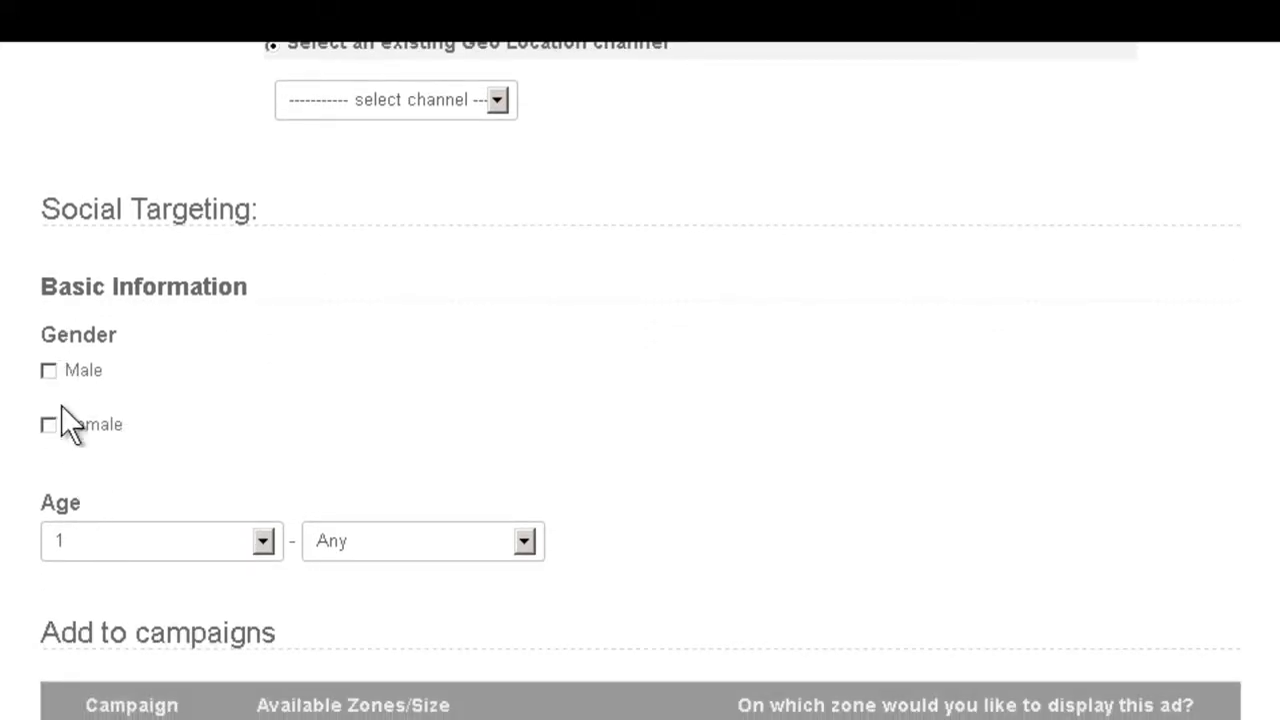
mouse_move(150, 470)
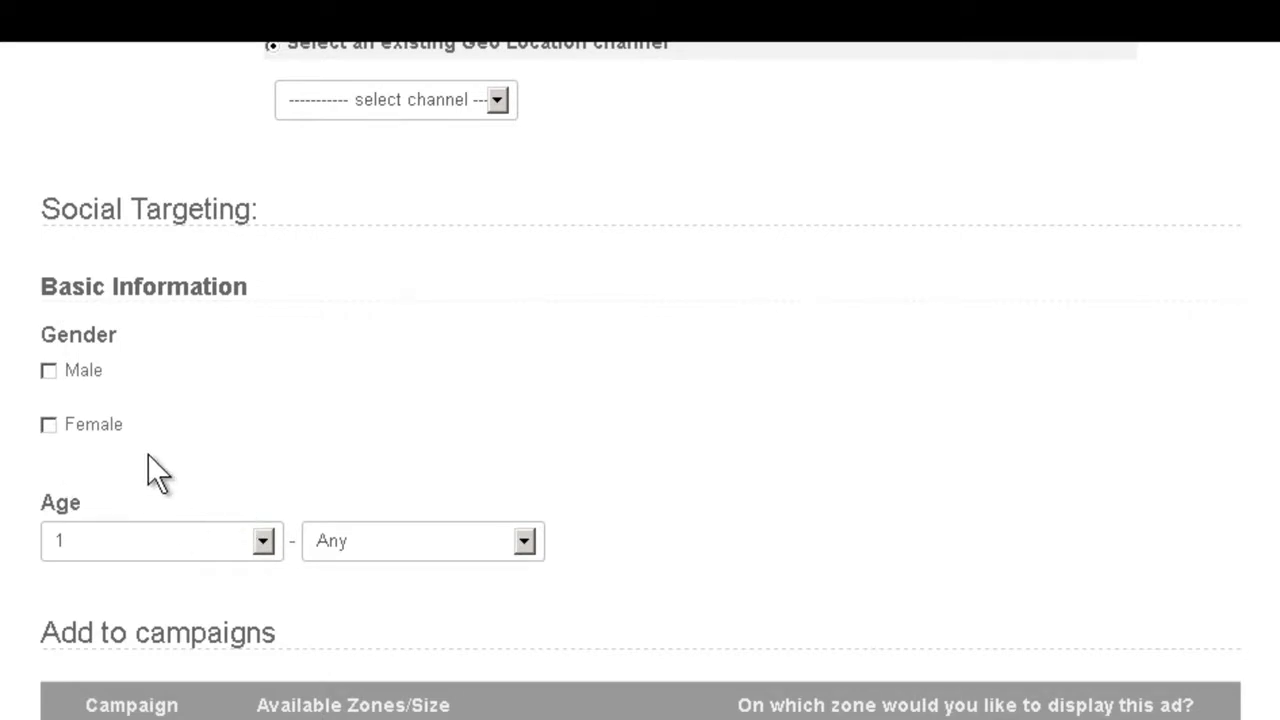
mouse_move(82, 371)
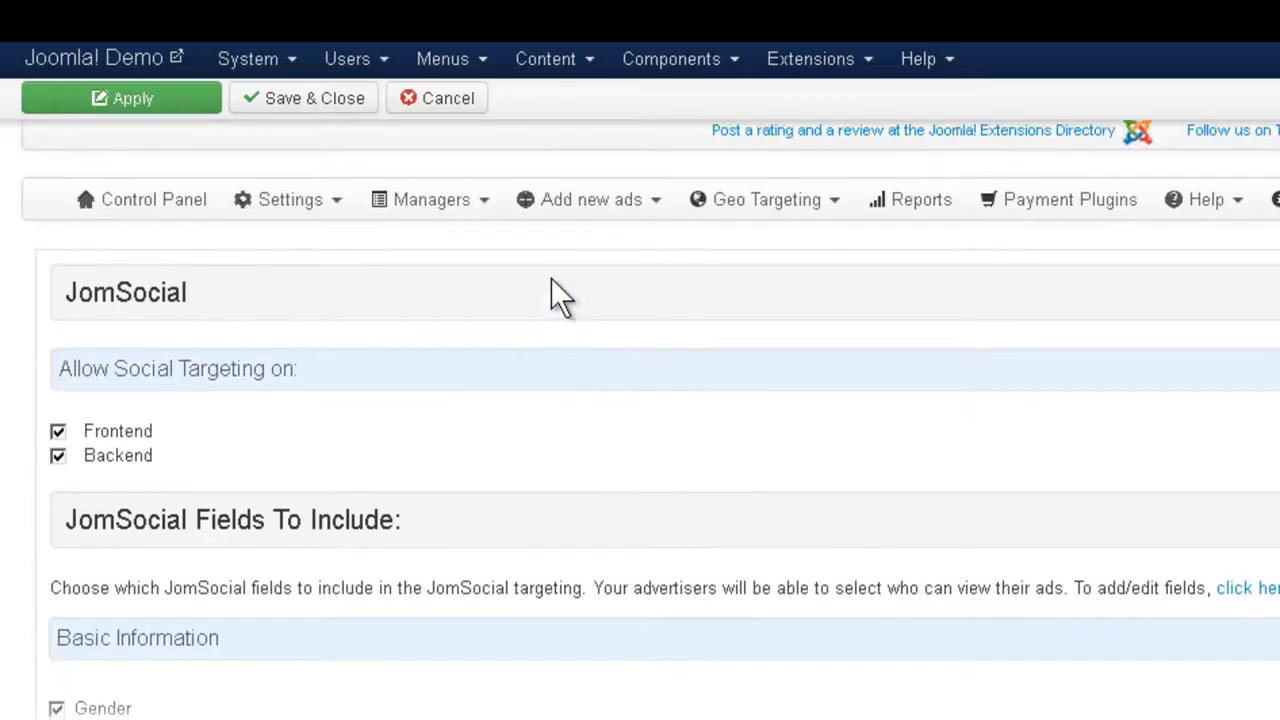
Open Guru 125x125 in the admin Ads Manager on its Social Targeting tab.
right_click(423, 257)
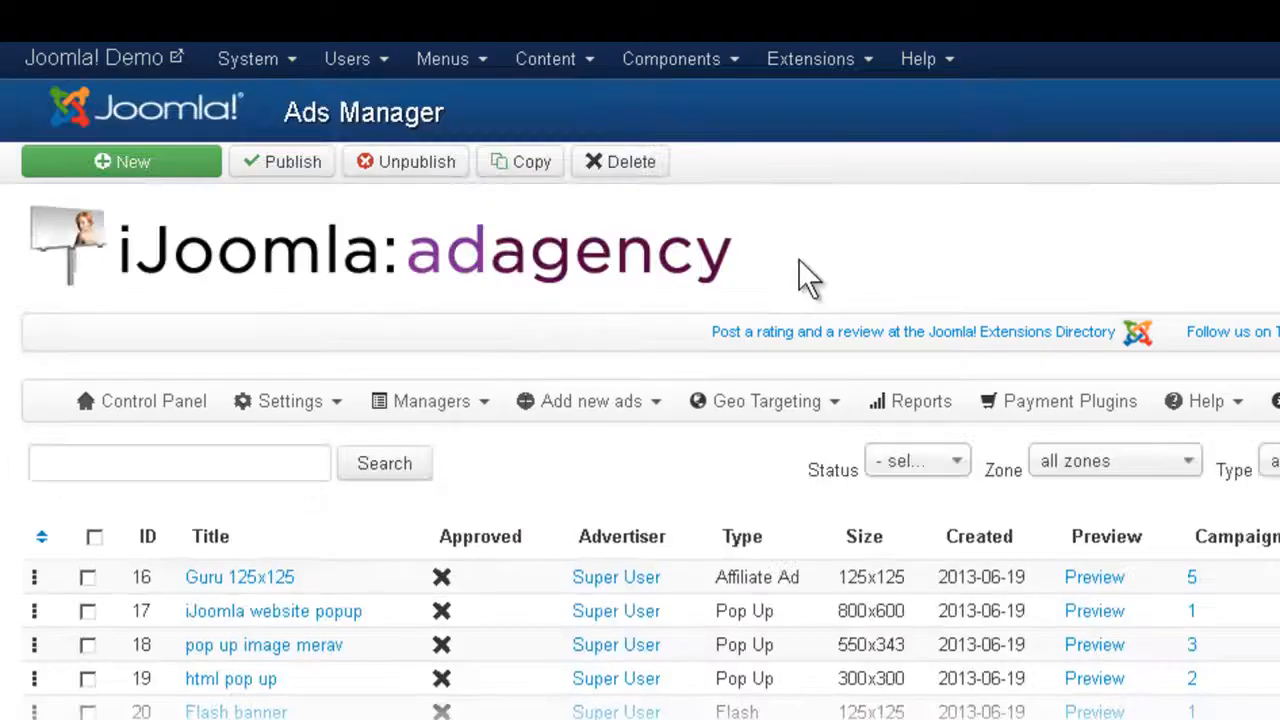
scroll("down", 3)
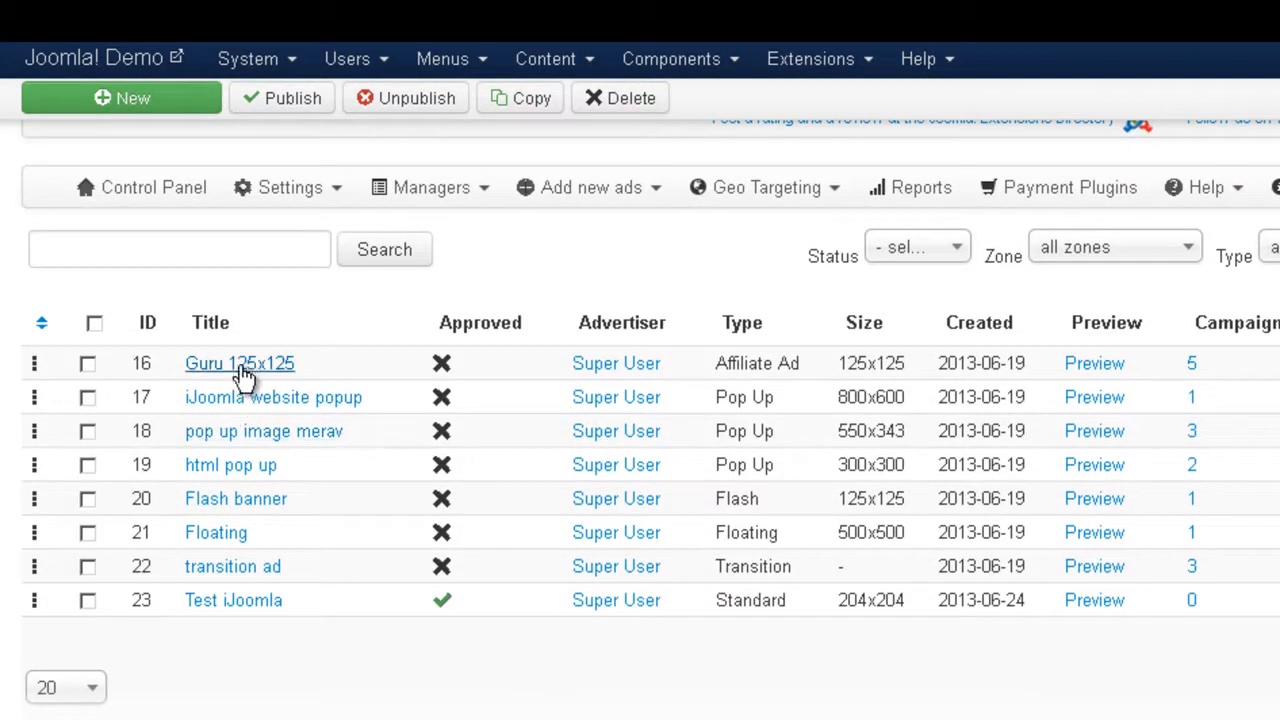
left_click(239, 363)
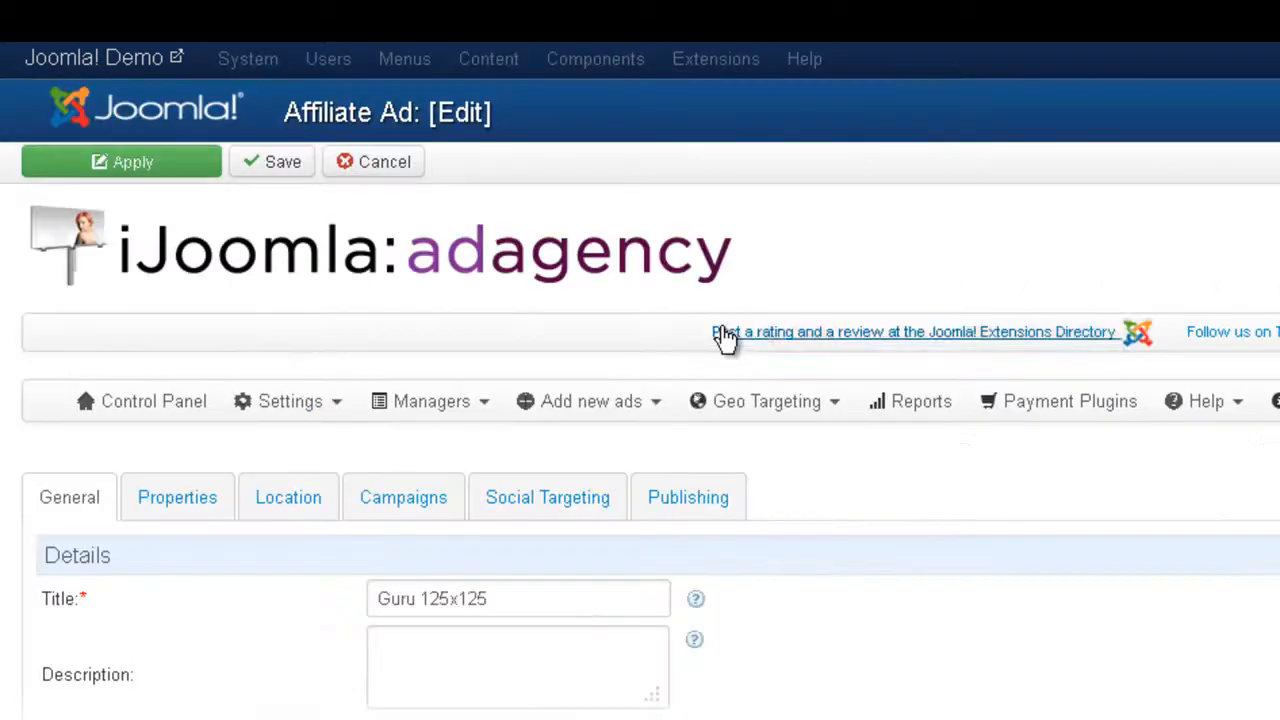
mouse_move(477, 505)
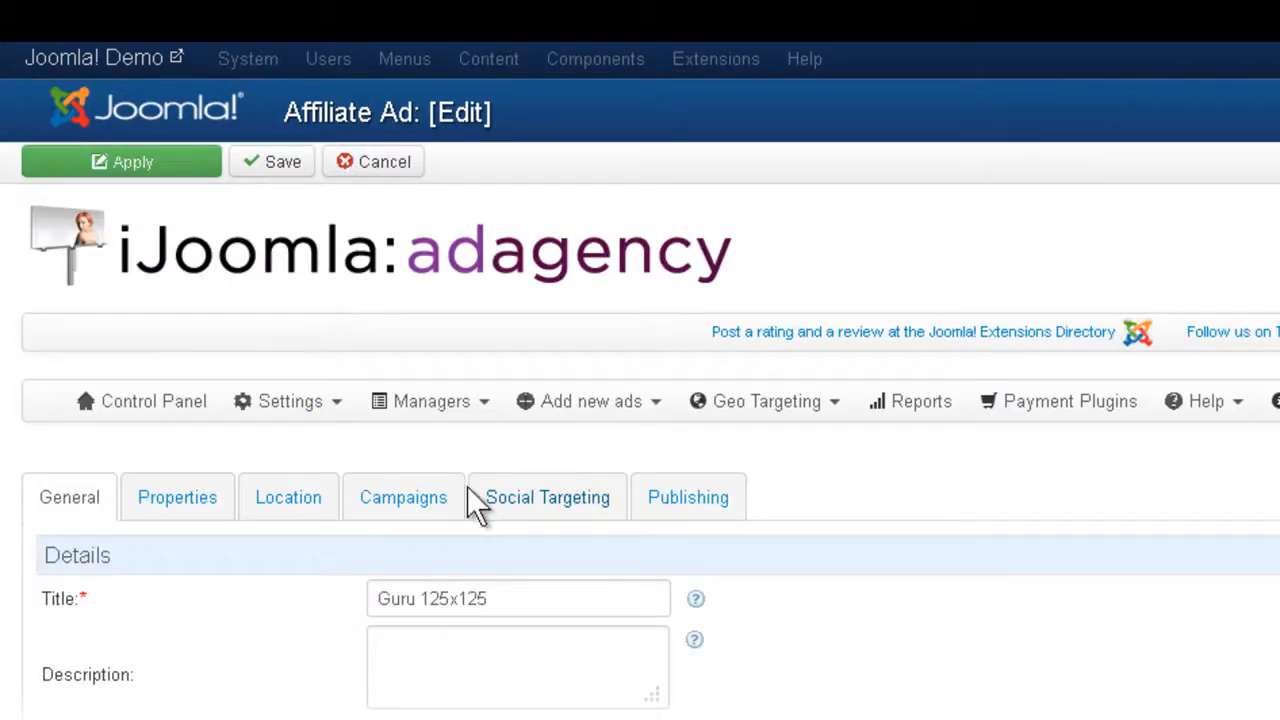
left_click(547, 497)
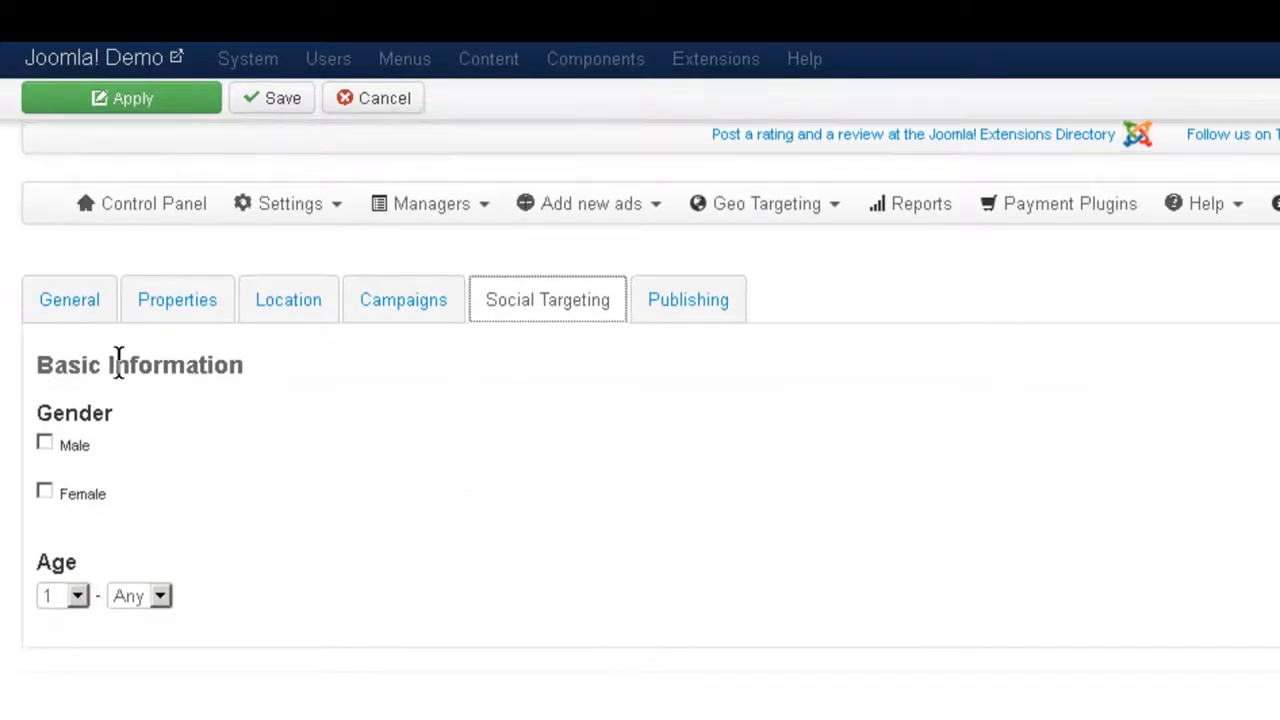
mouse_move(485, 472)
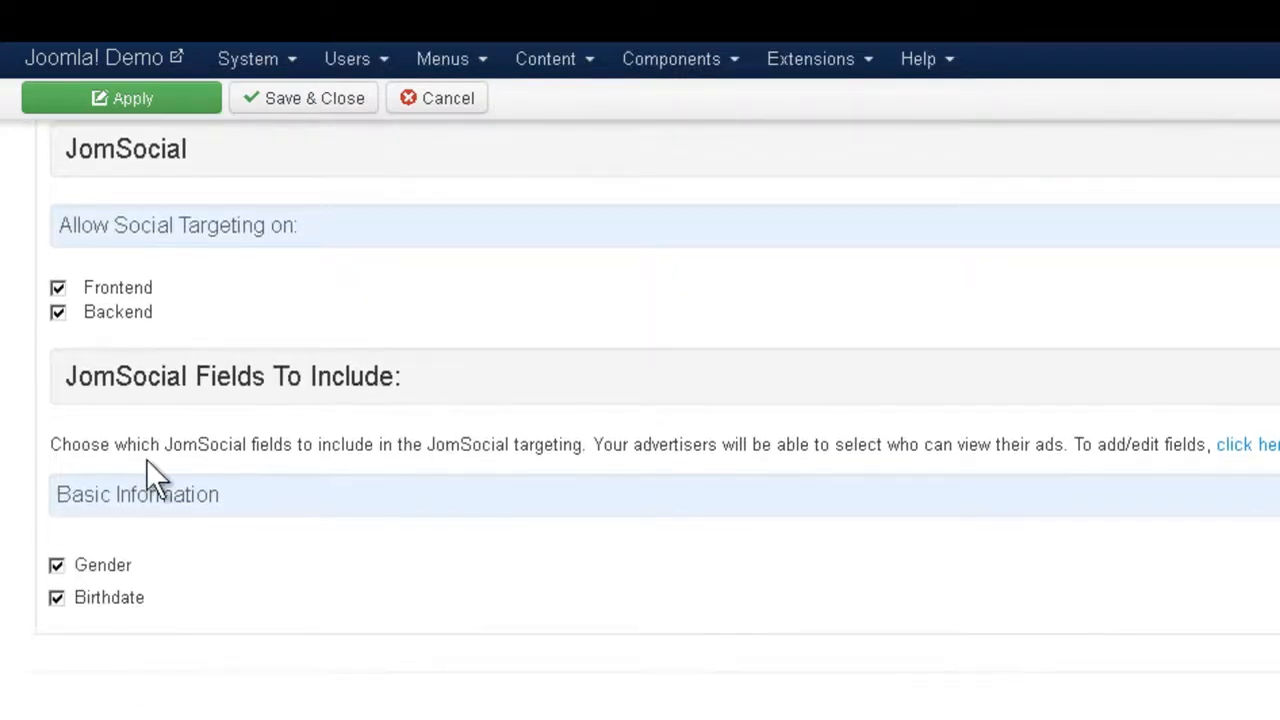
mouse_move(148, 497)
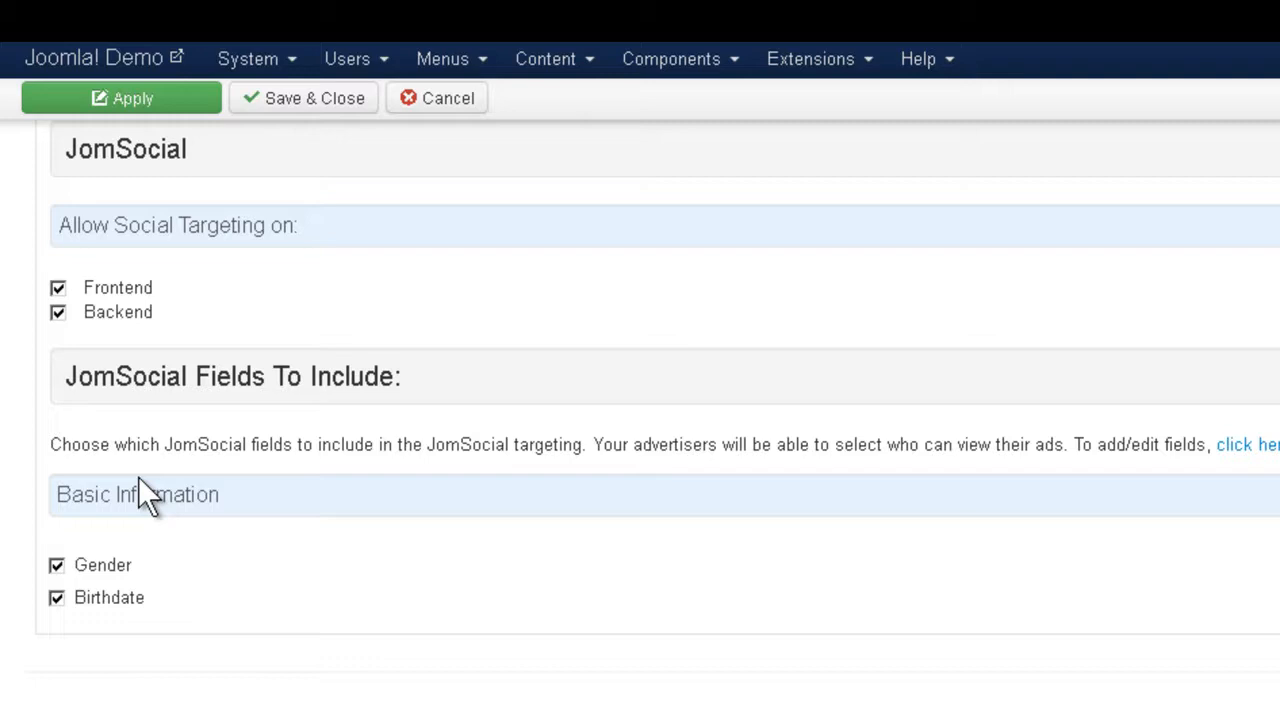
mouse_move(62, 575)
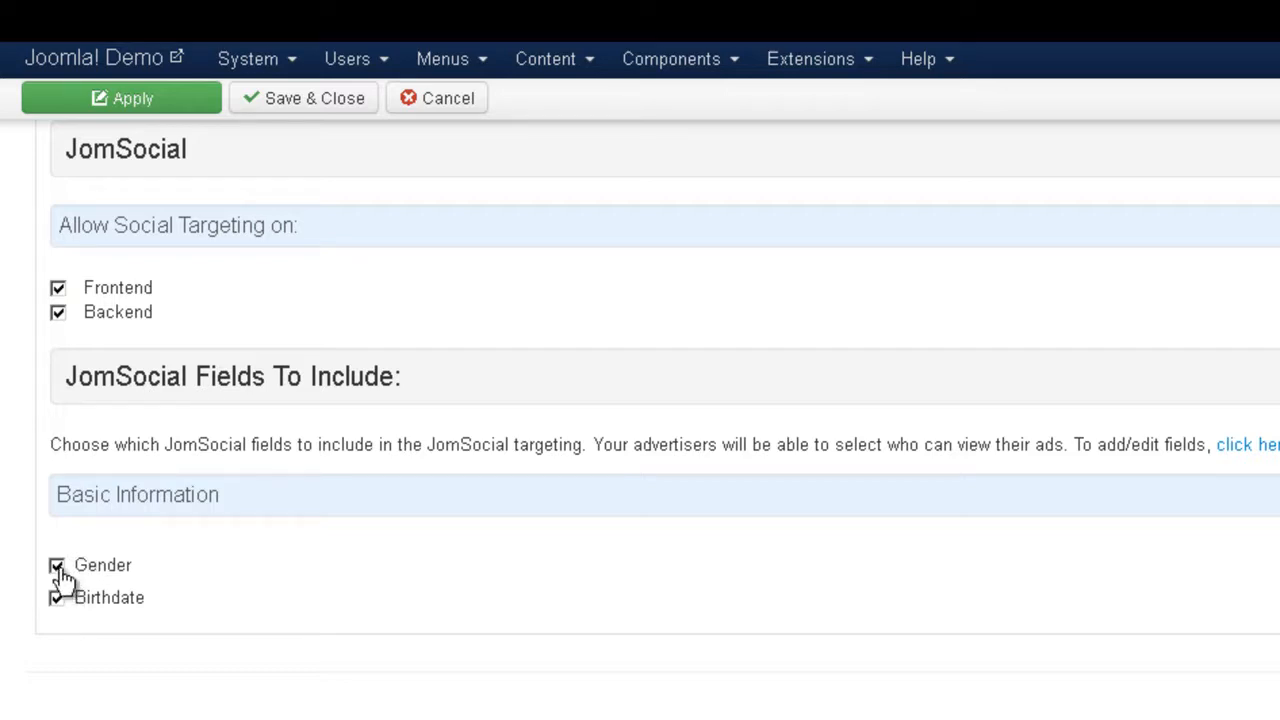
left_click(57, 597)
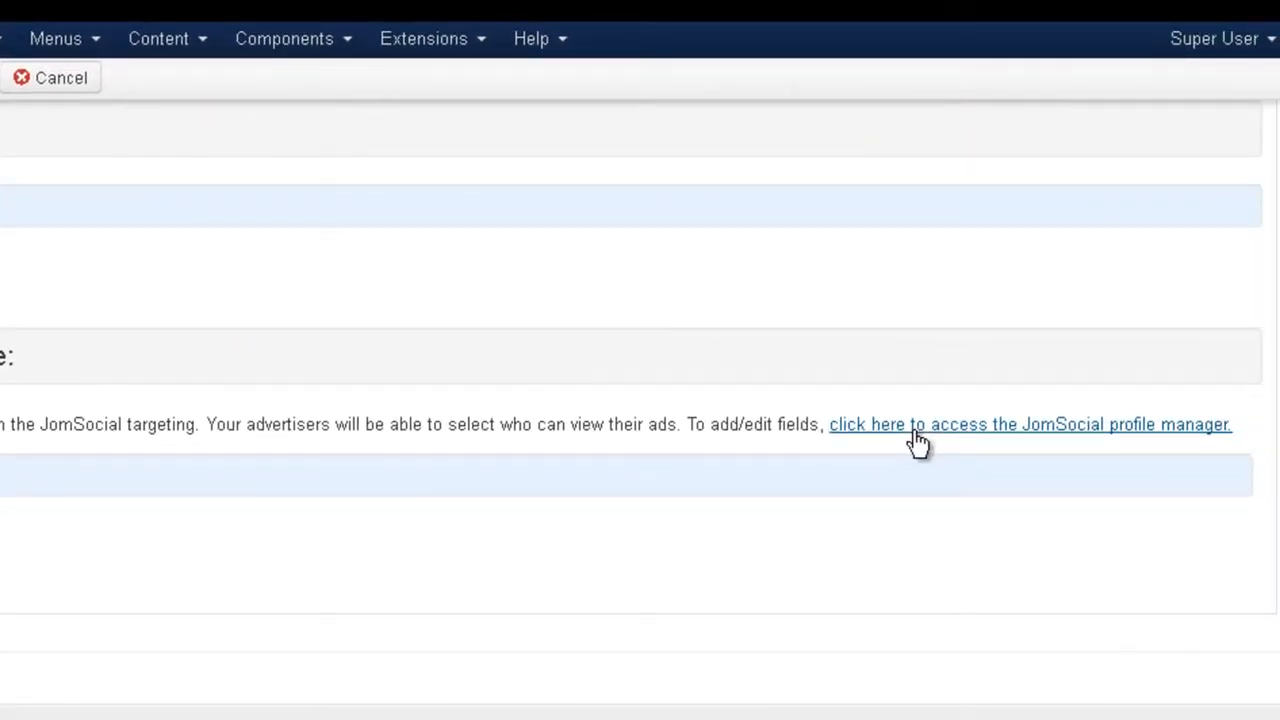
Switch to the ad editor and scroll its Social Targeting, showing only Gender and Age.
left_click(1029, 424)
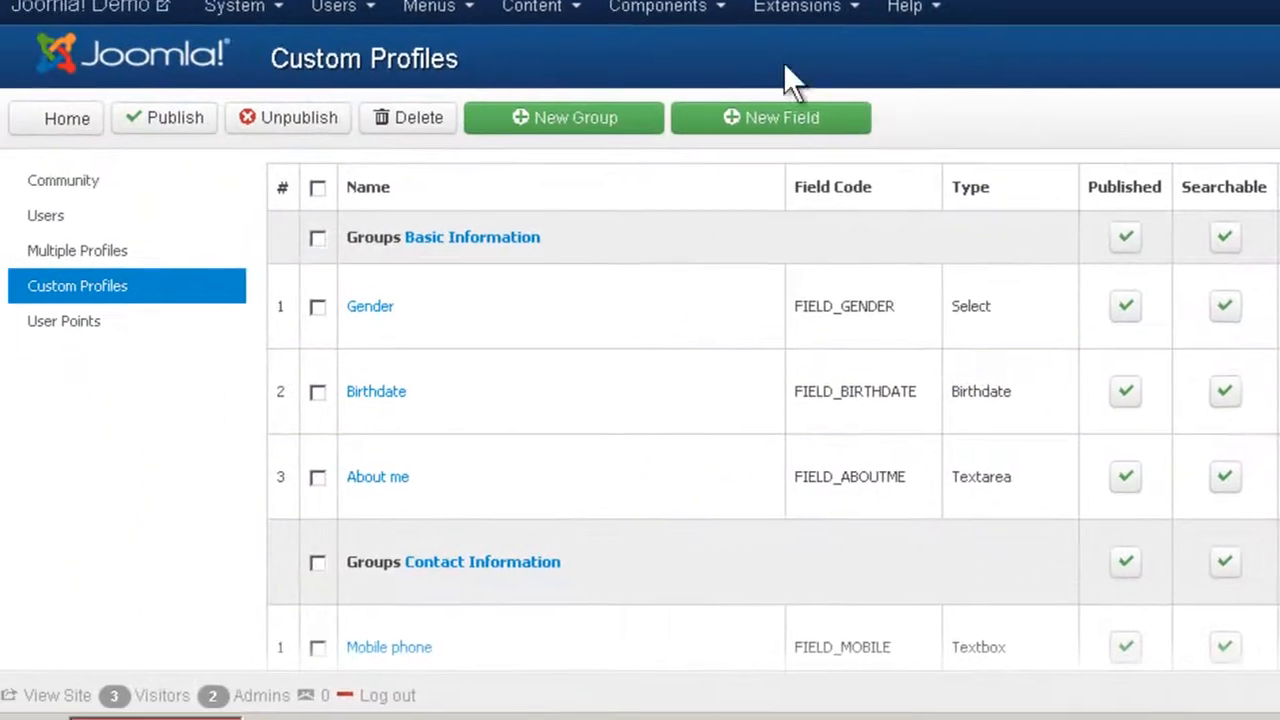
left_click(656, 7)
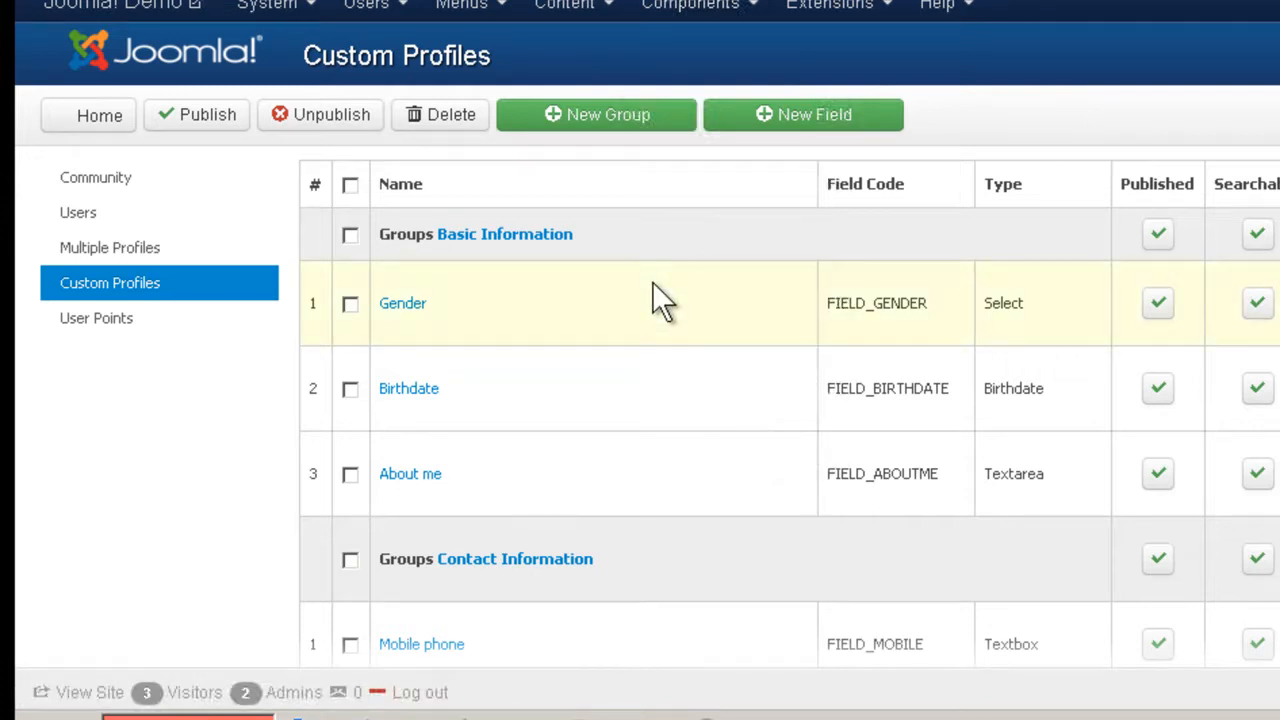
scroll("down", 3)
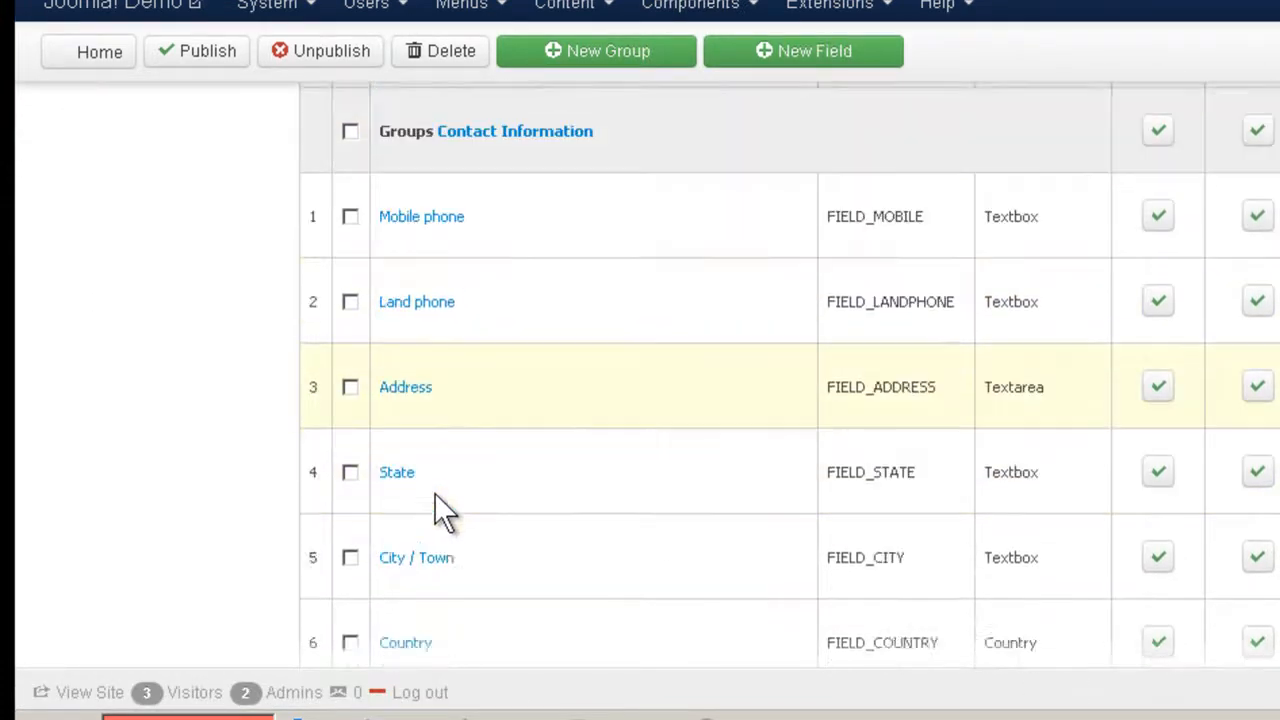
scroll("down", 3)
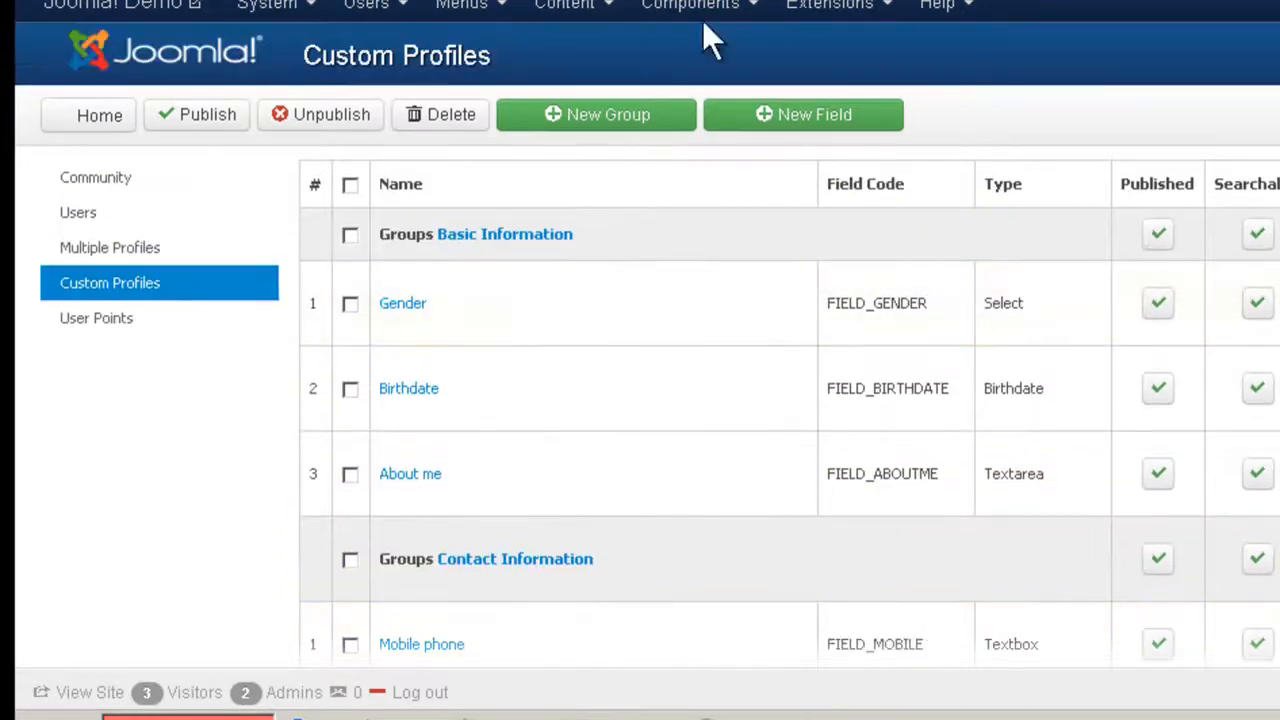
mouse_move(595, 330)
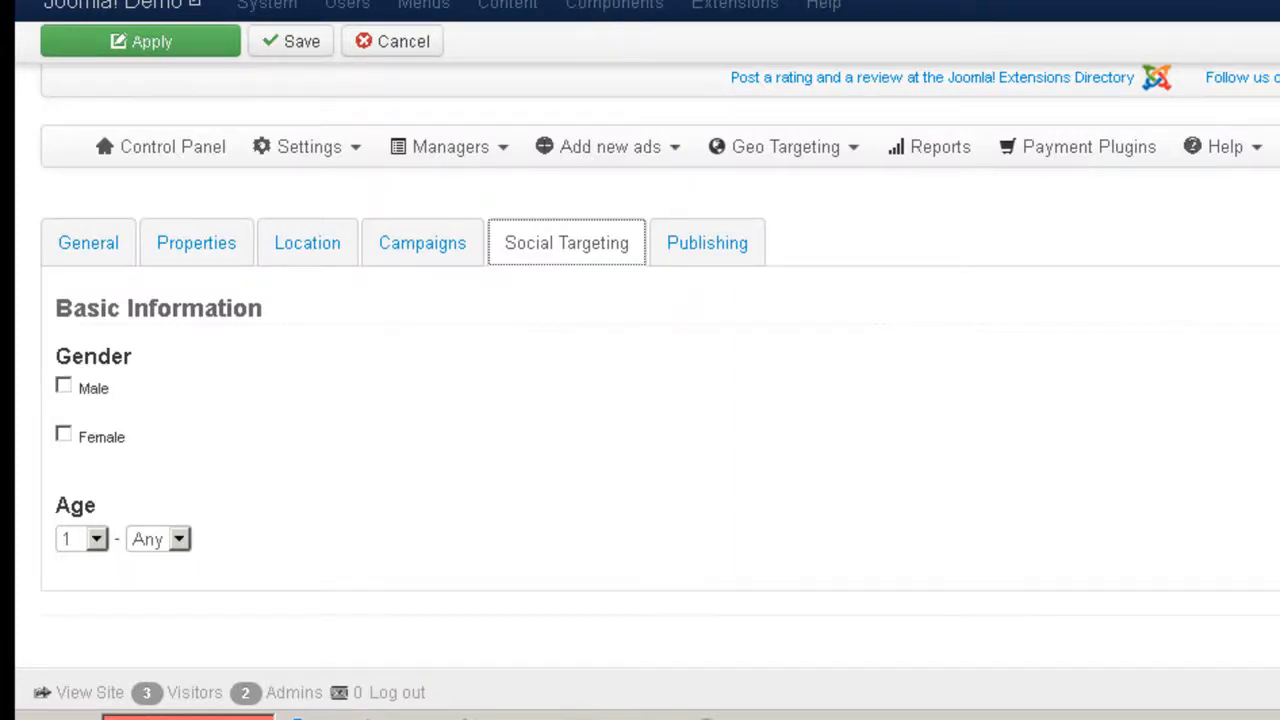
Open Ad Agency's JomSocial targeting settings listing the included fields.
left_click(307, 146)
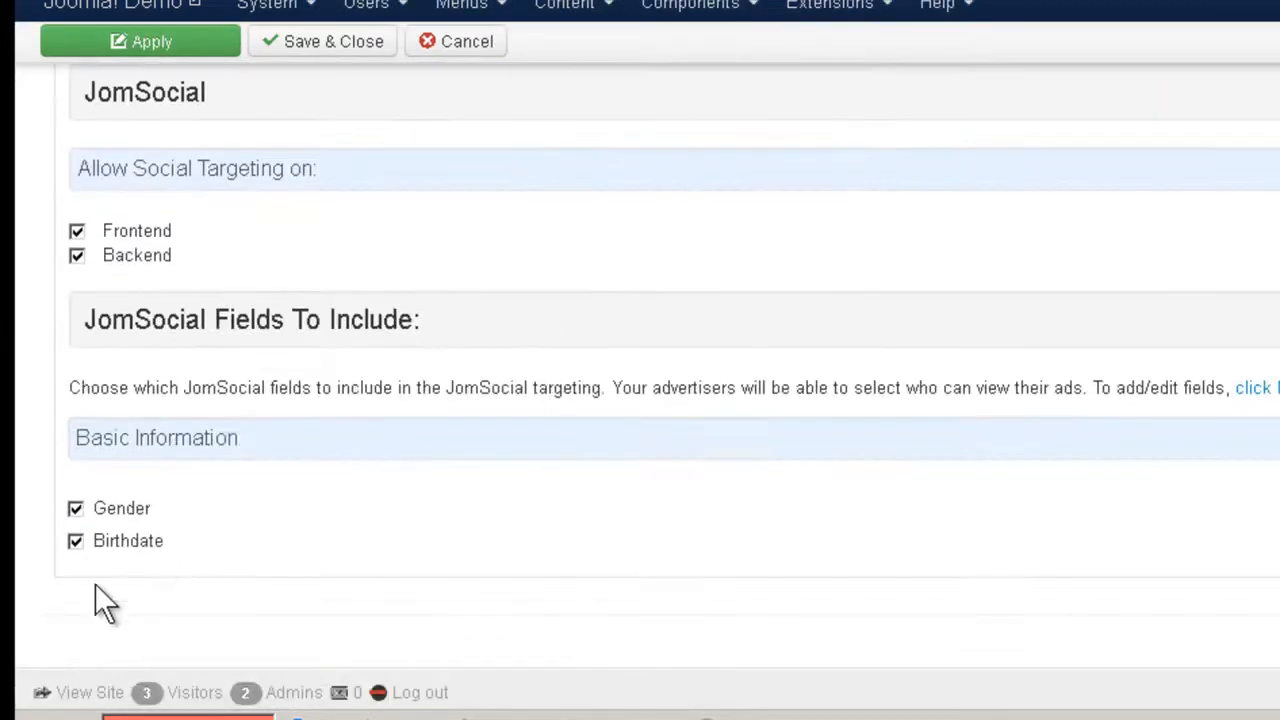
mouse_move(545, 163)
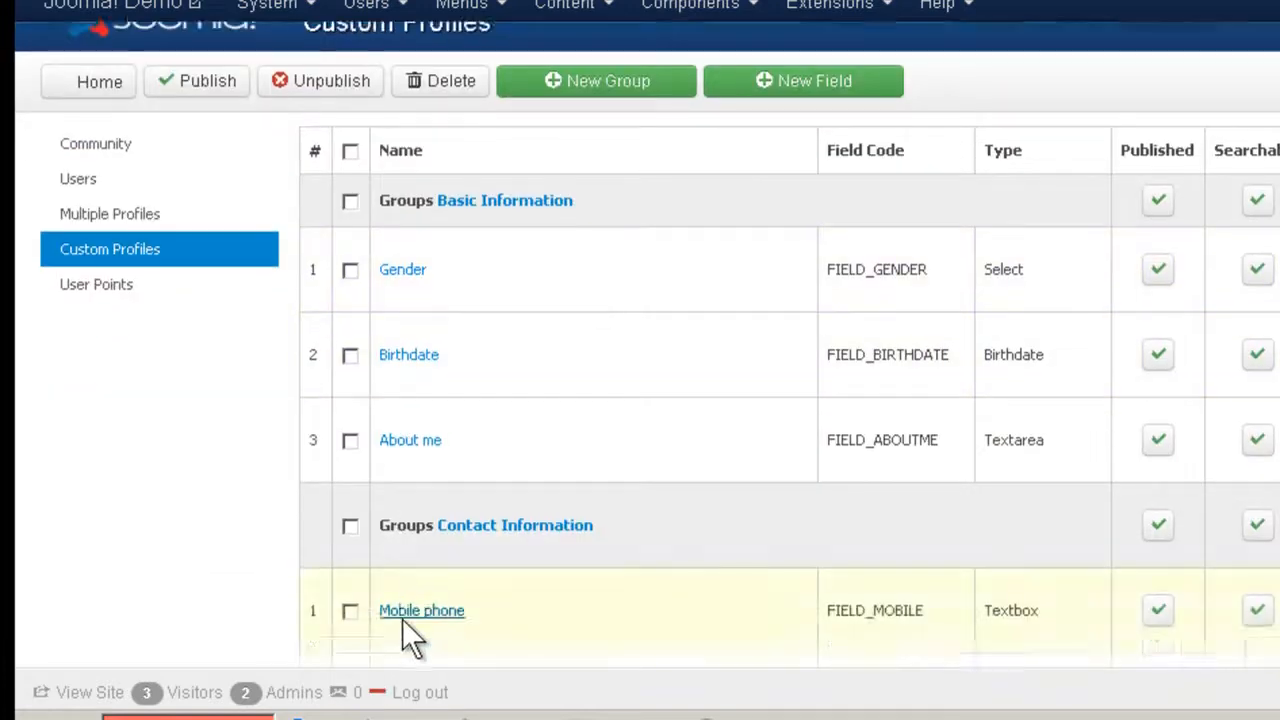
scroll("down", 3)
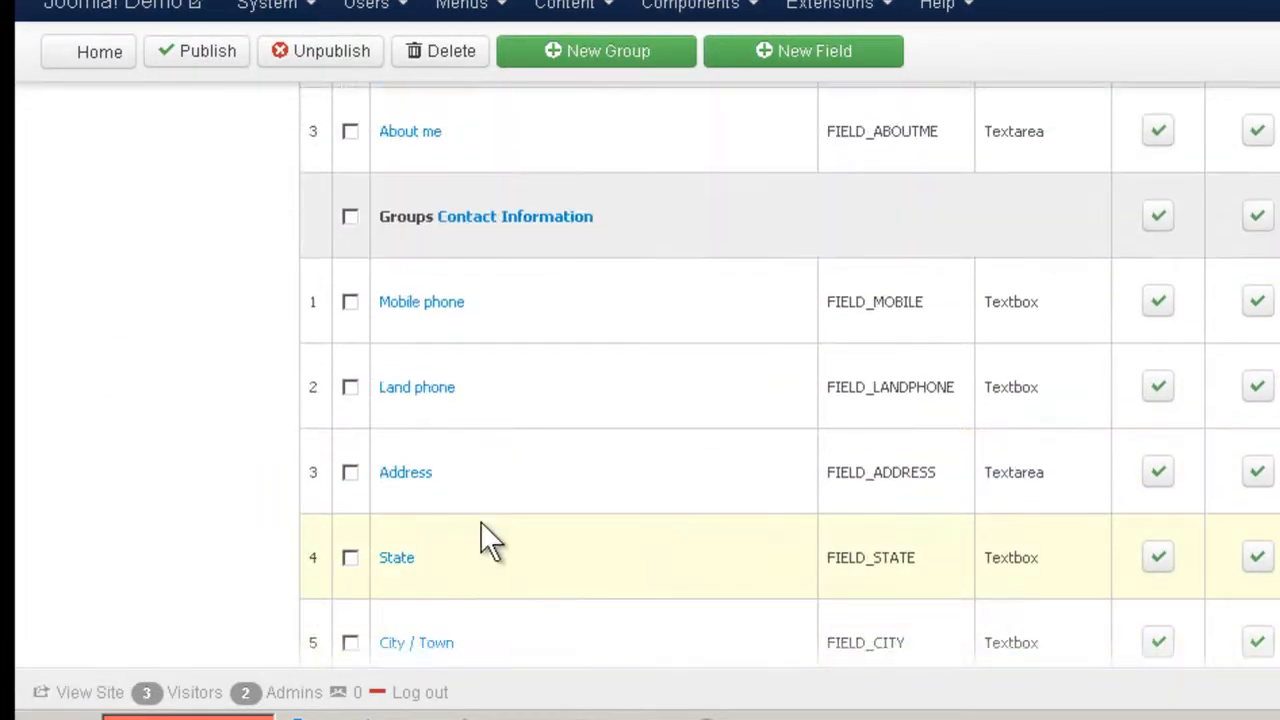
scroll("up", 3)
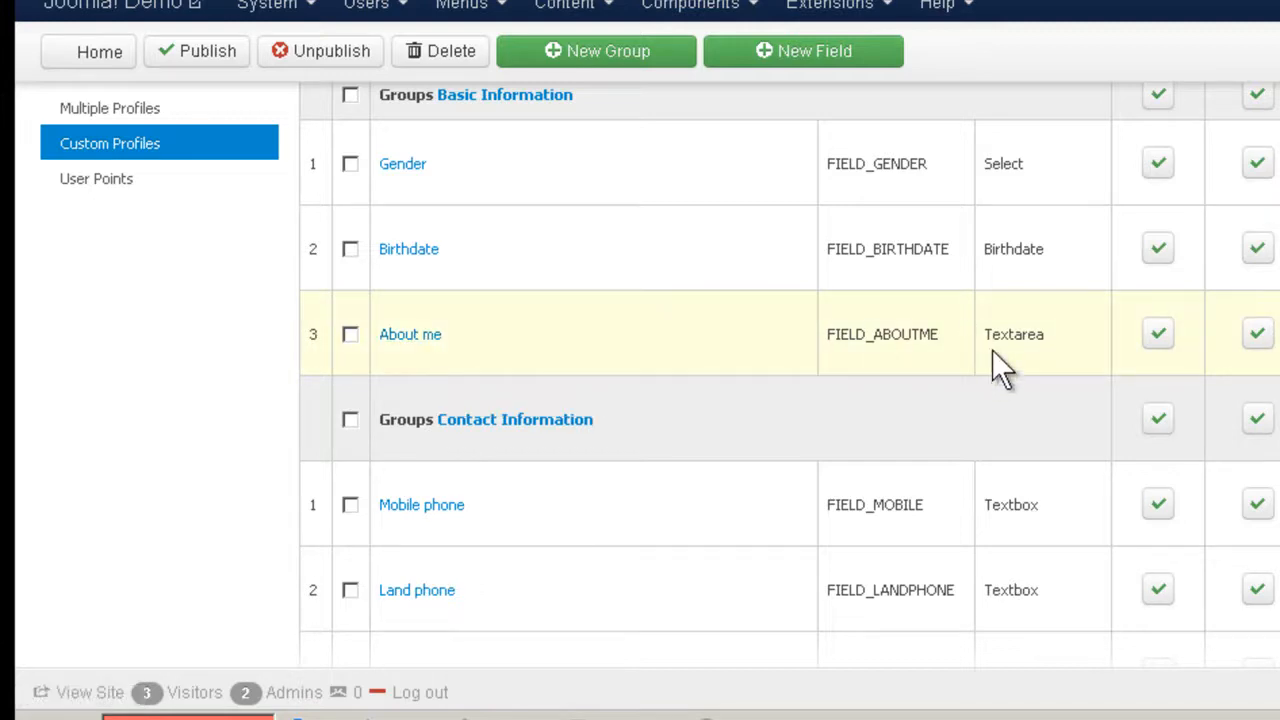
scroll("down", 3)
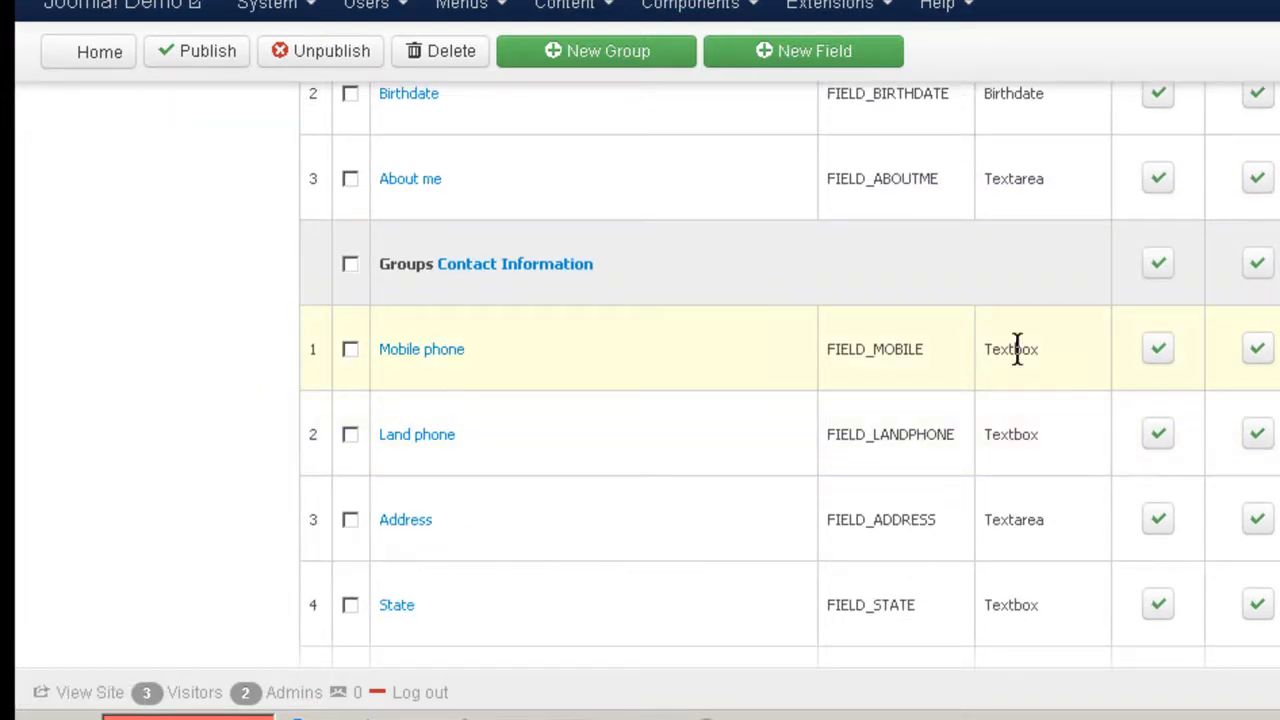
scroll("down", 3)
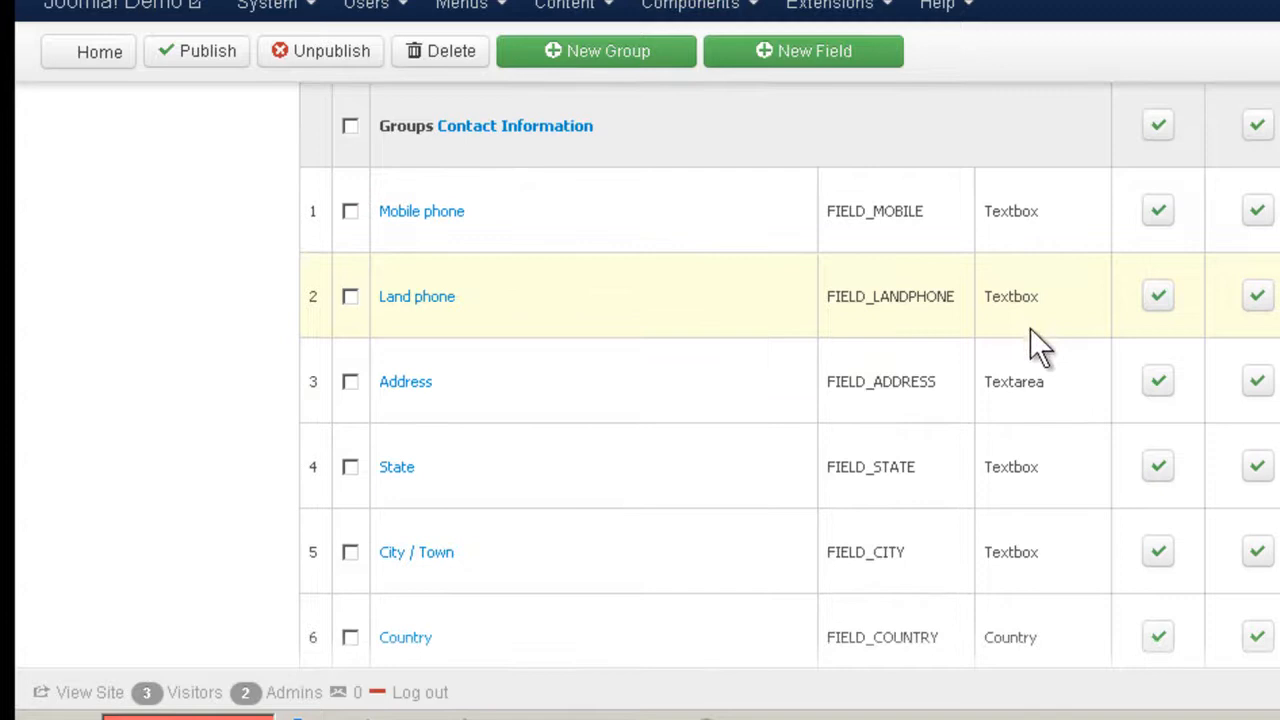
scroll("down", 3)
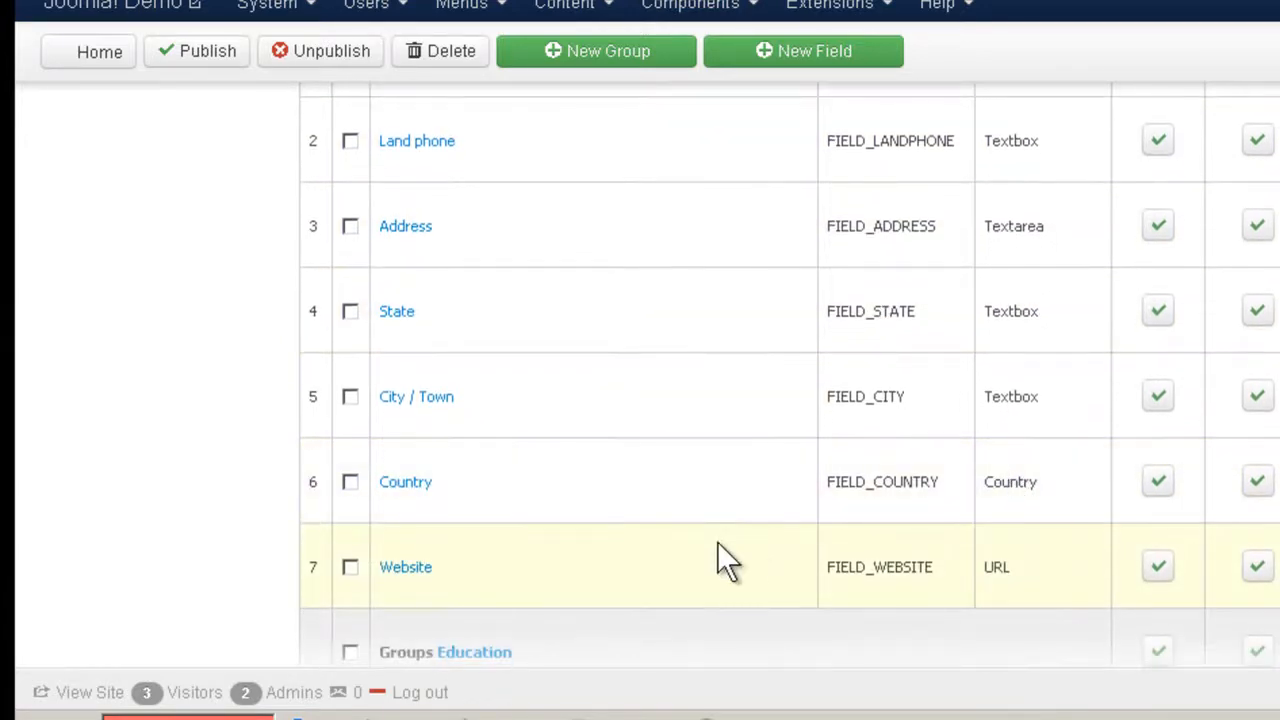
scroll("down", 3)
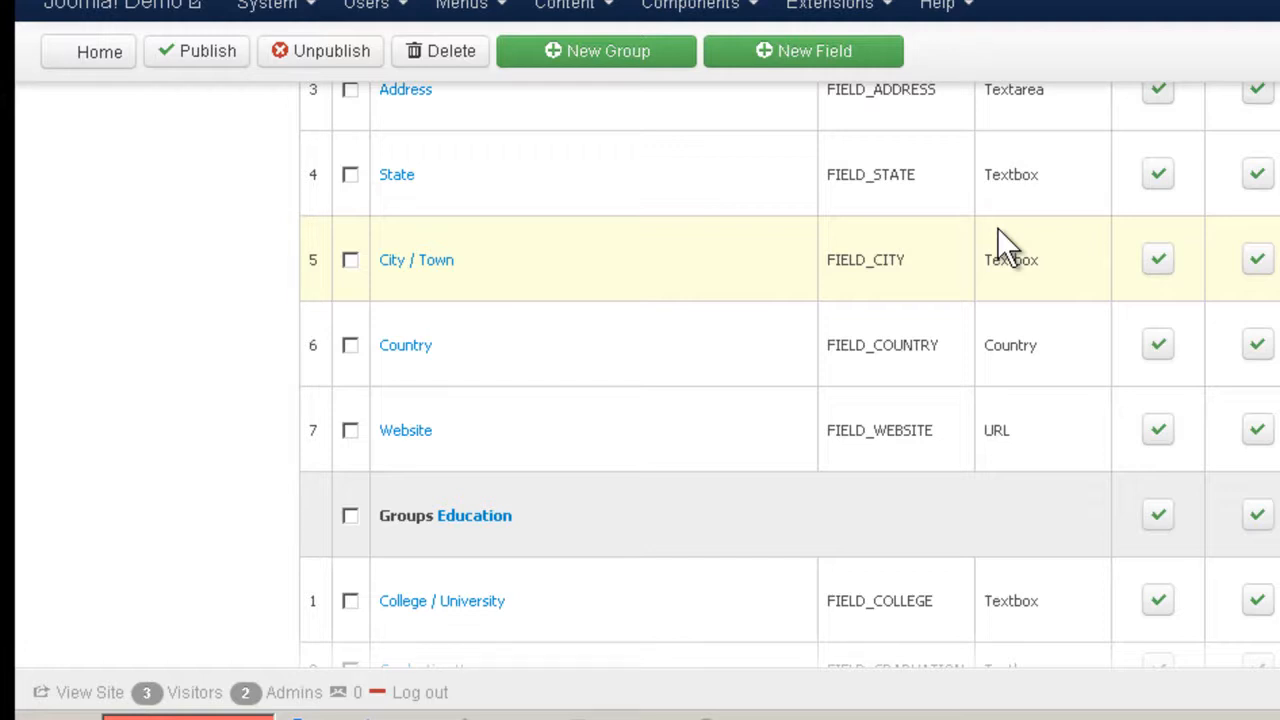
scroll("down", 3)
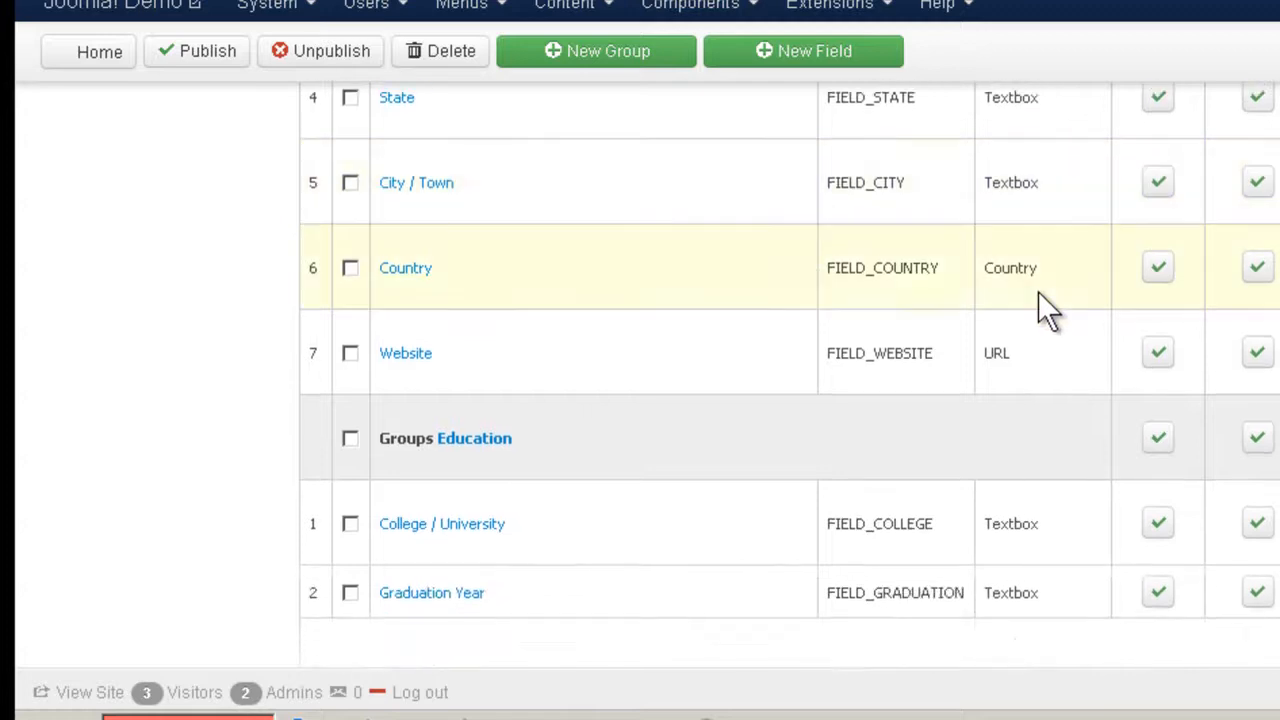
double_click(1010, 268)
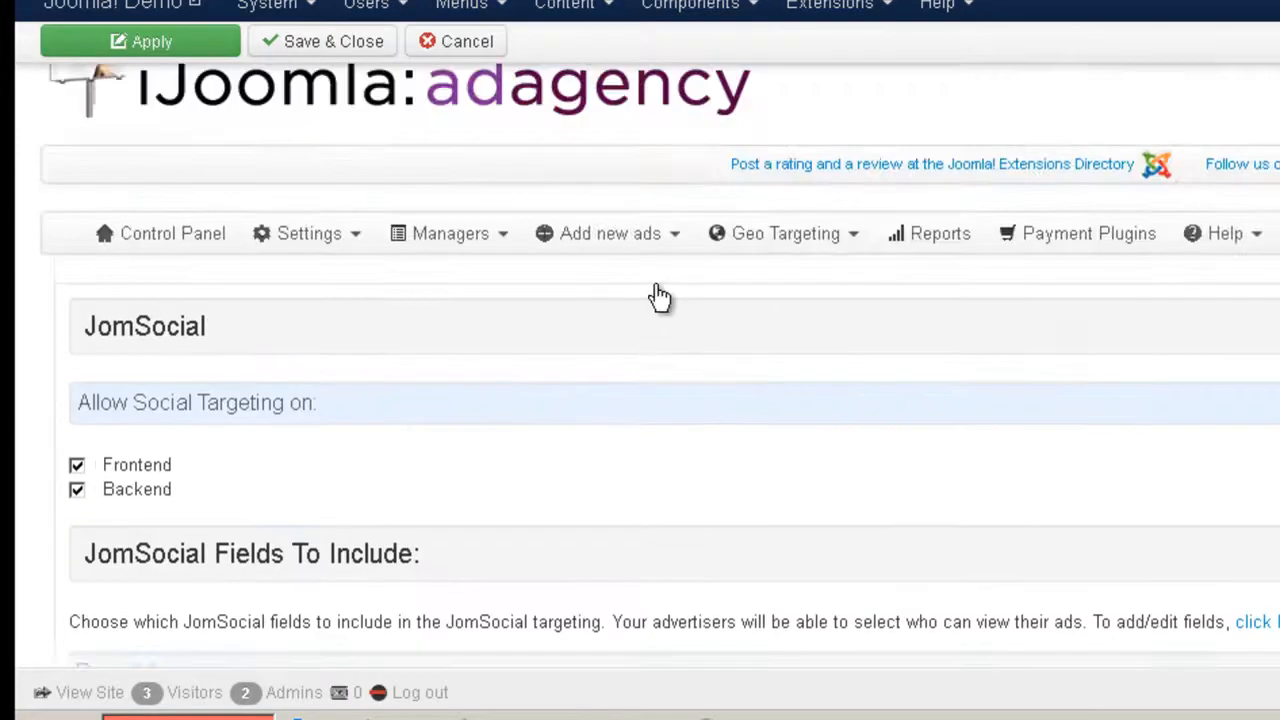
left_click(308, 233)
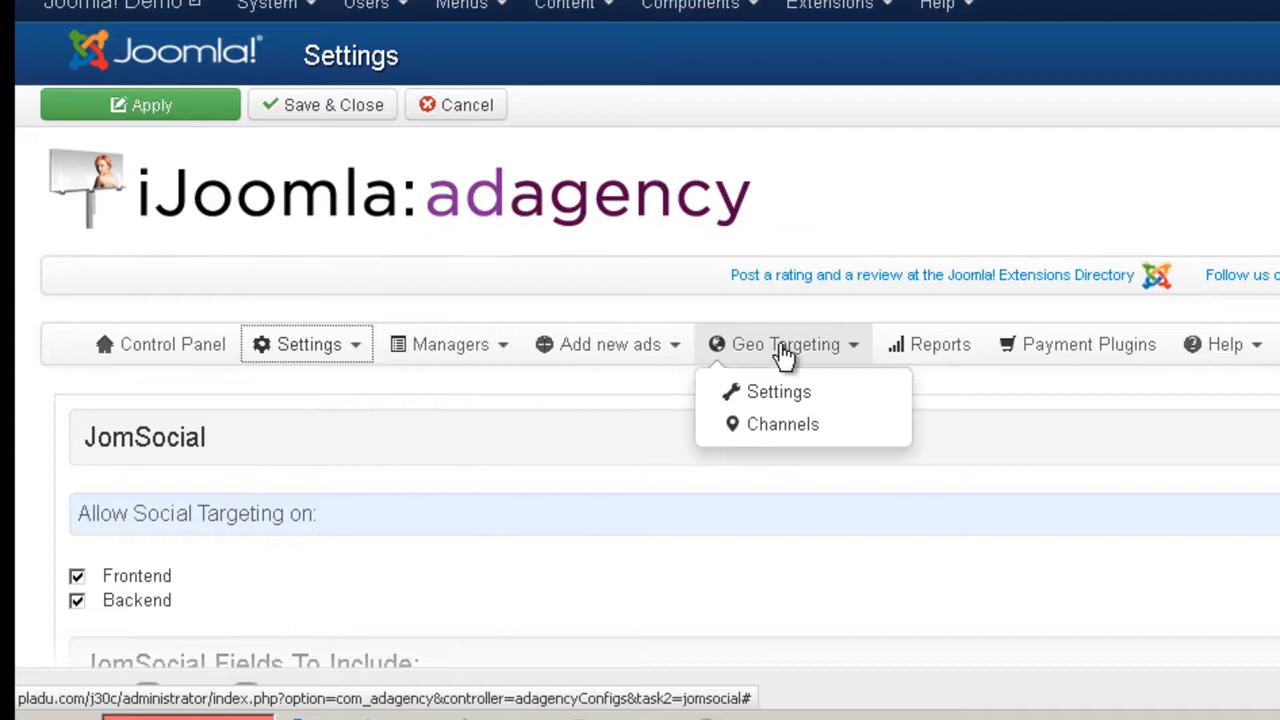
mouse_move(779, 391)
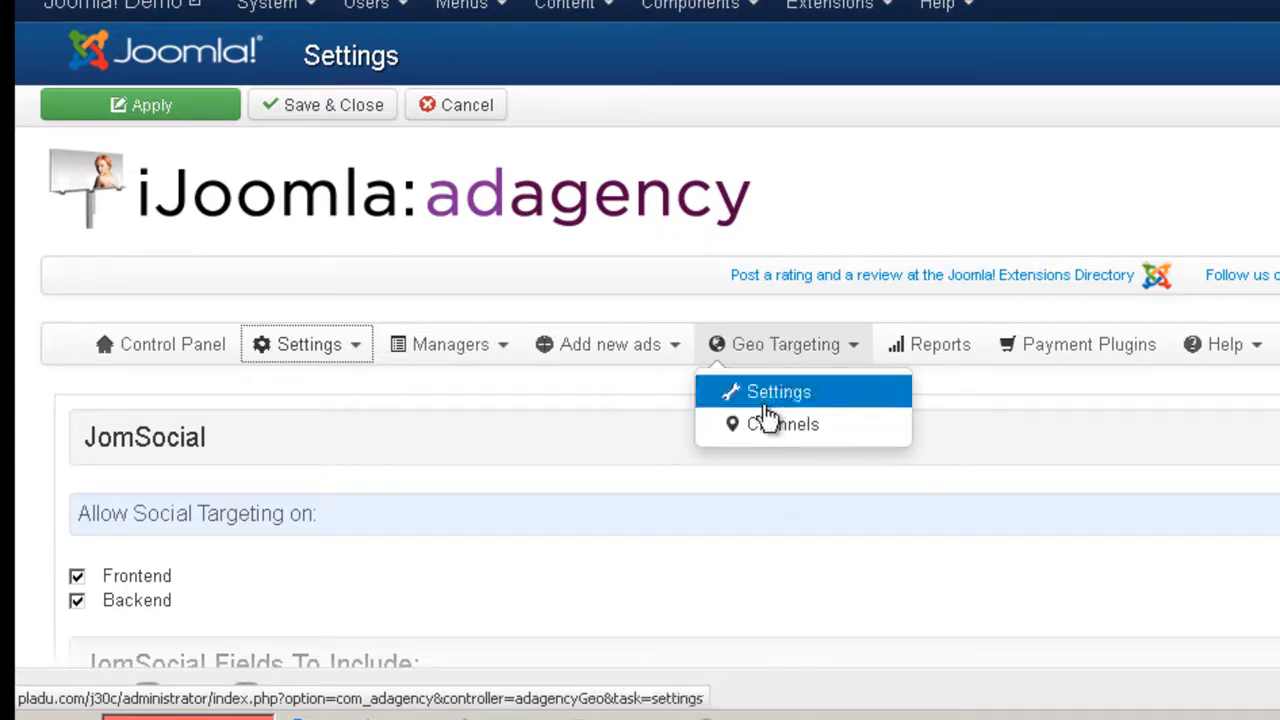
mouse_move(800, 205)
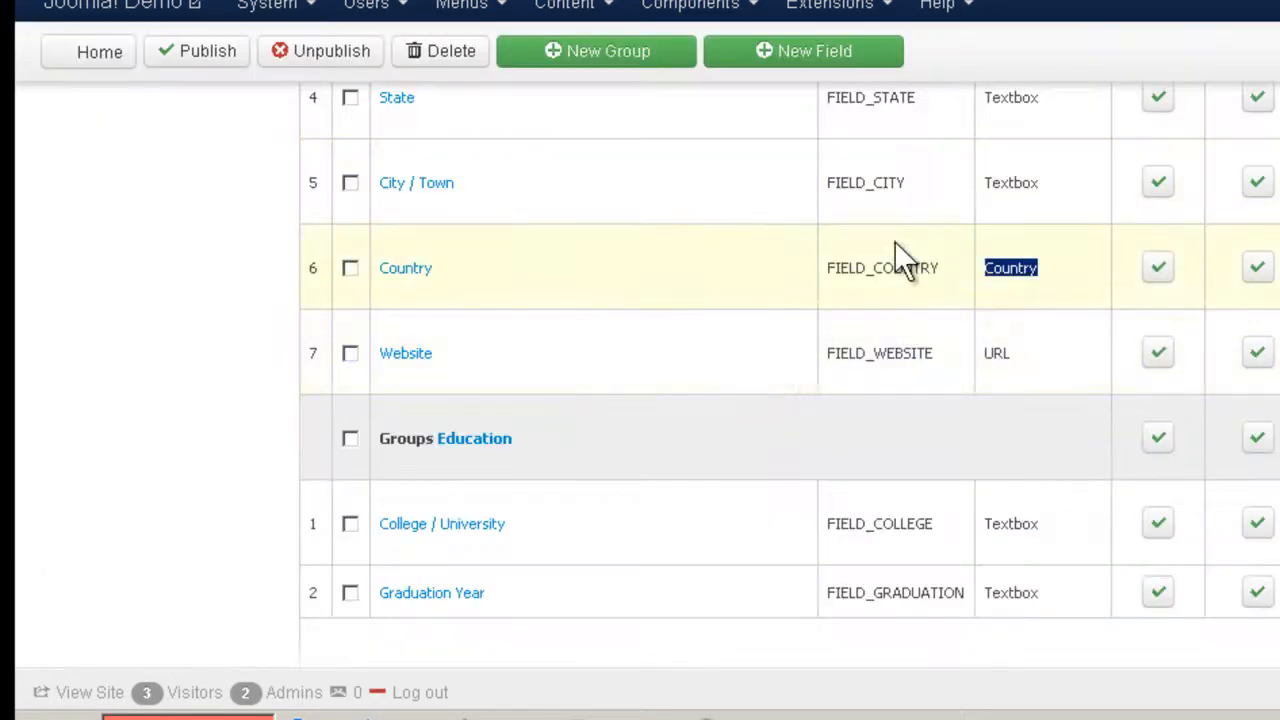
mouse_move(850, 440)
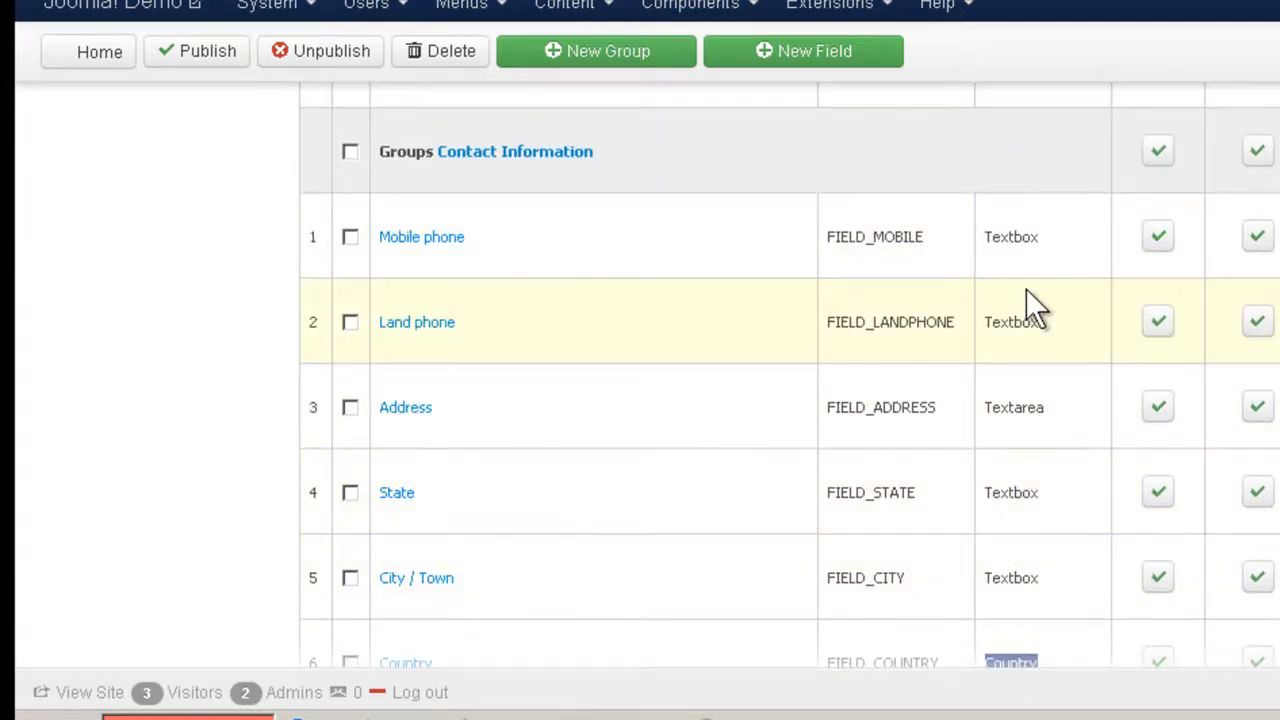
scroll("down", 3)
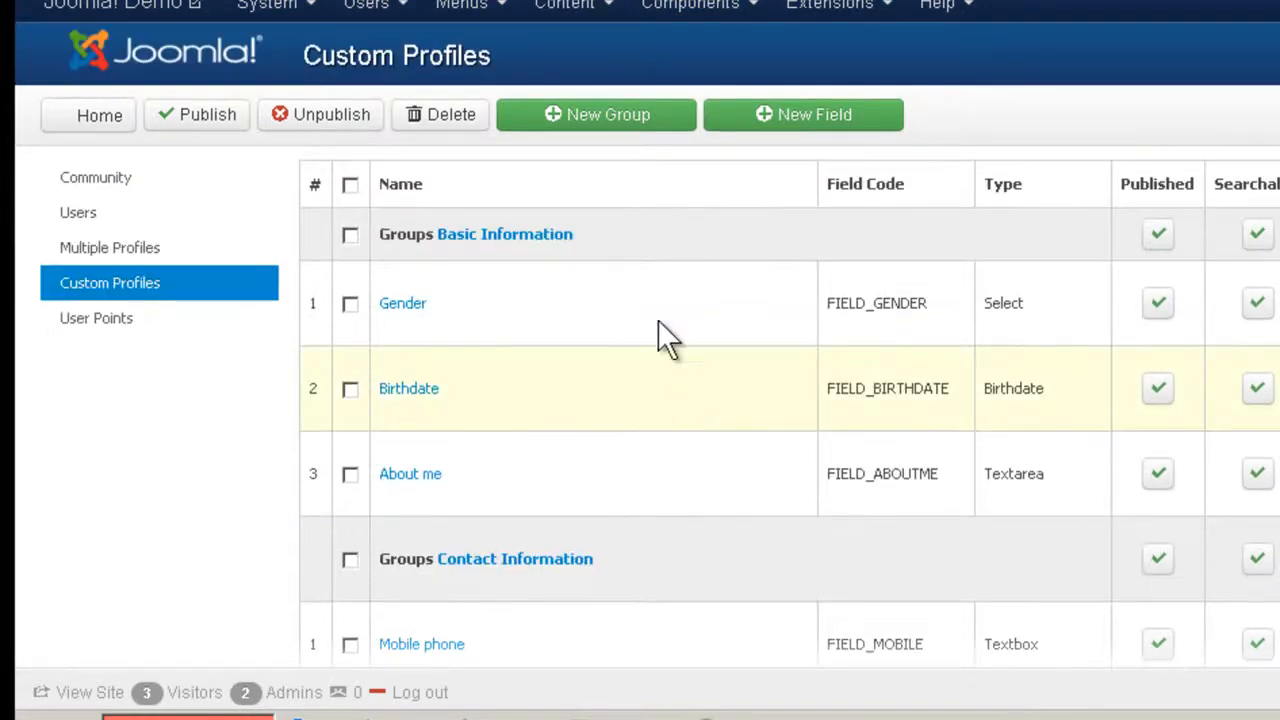
Start a new Select profile field named Income Level with code income.
left_click(803, 114)
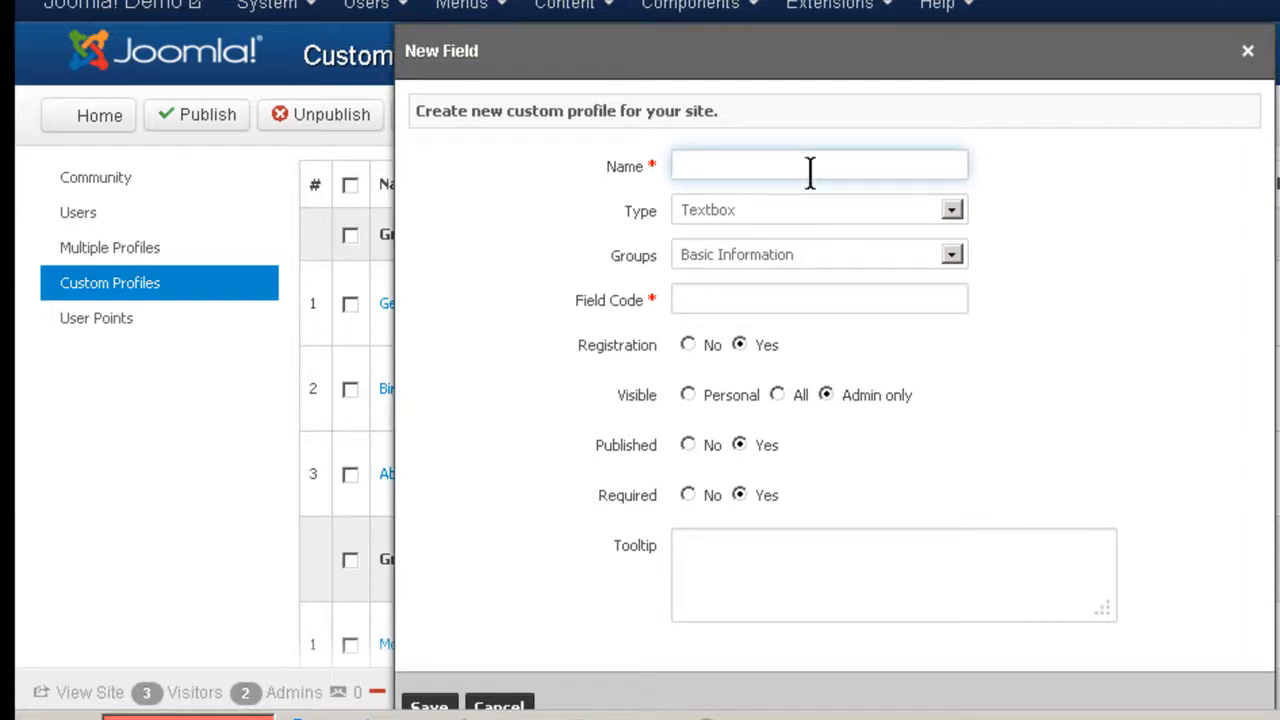
type("Income Level")
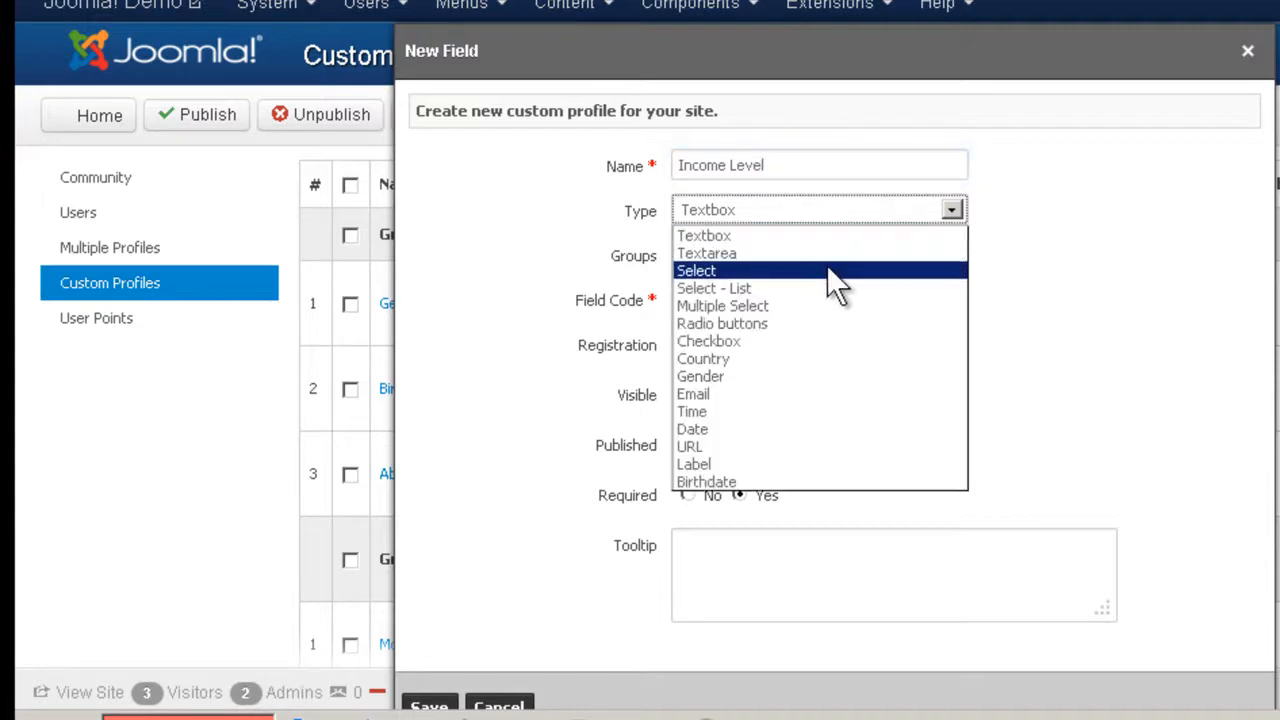
left_click(696, 270)
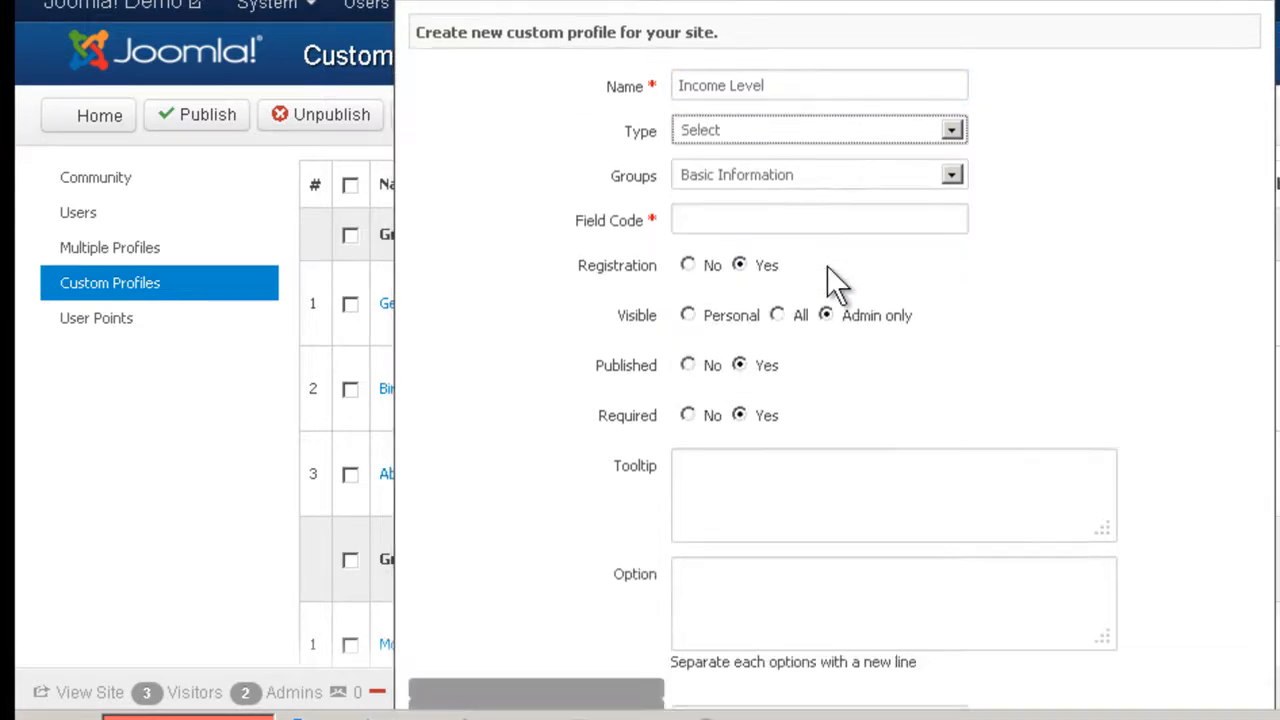
scroll("down", 3)
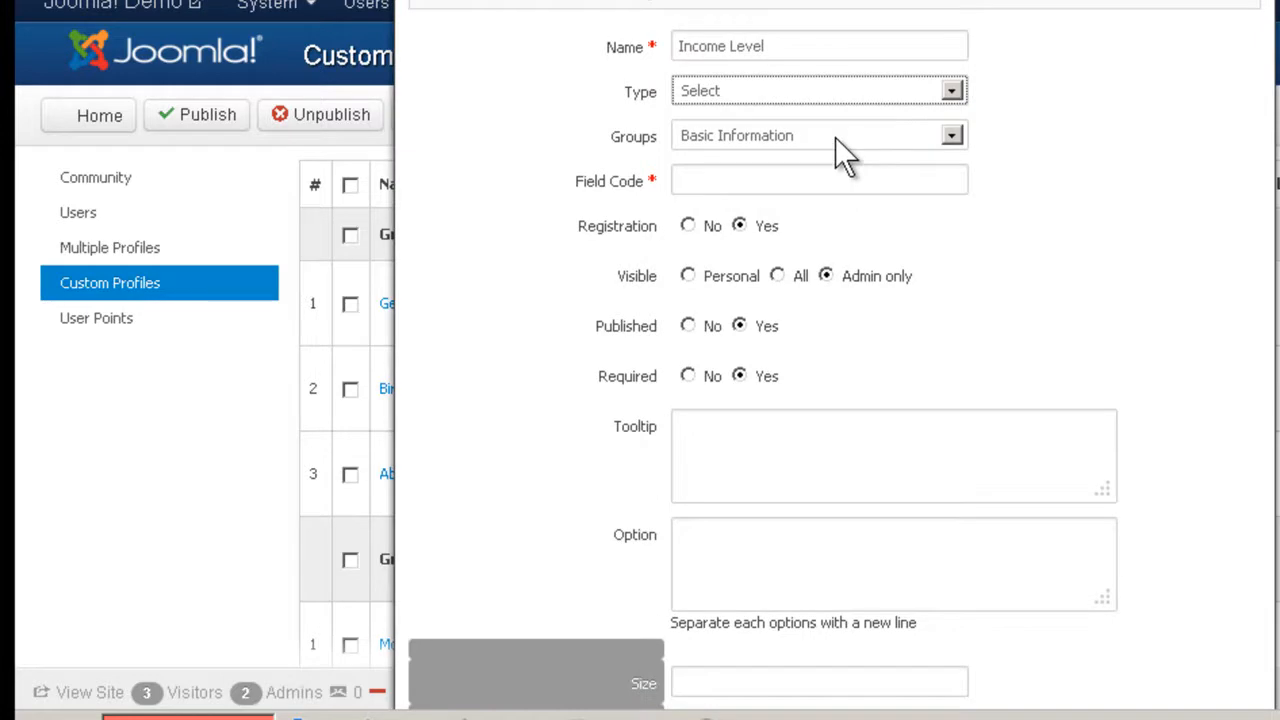
left_click(819, 180)
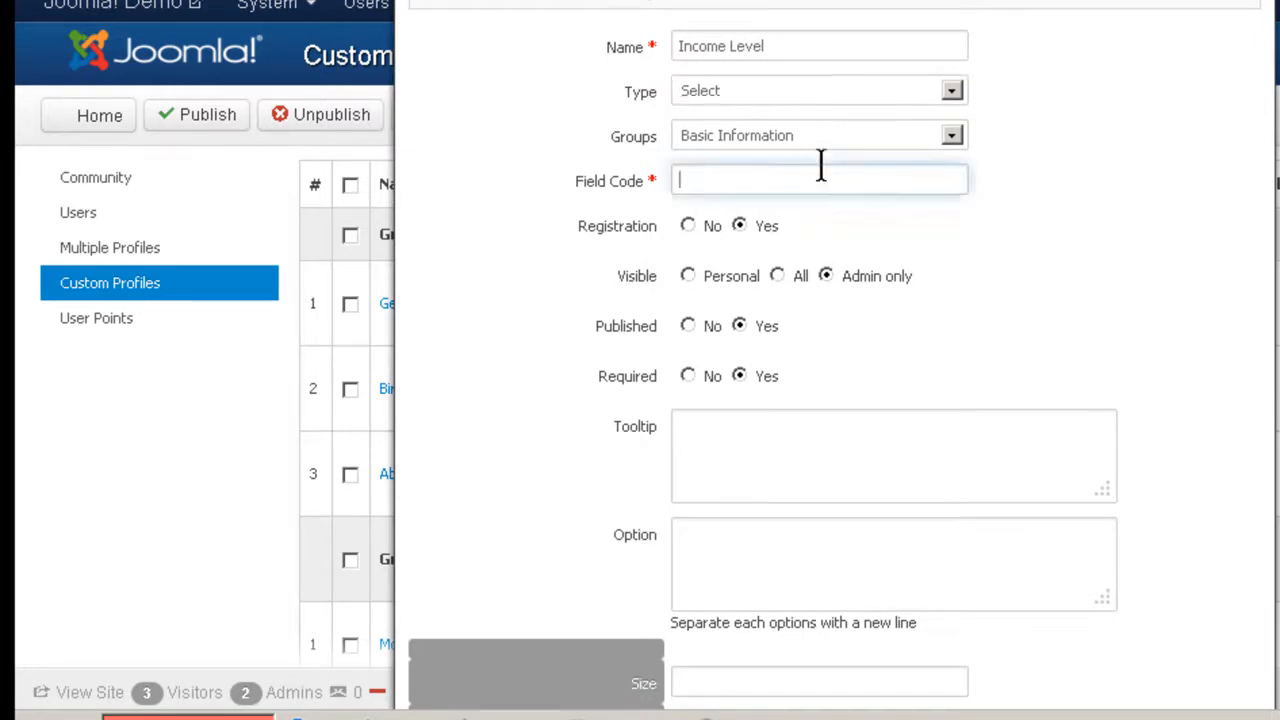
type("income")
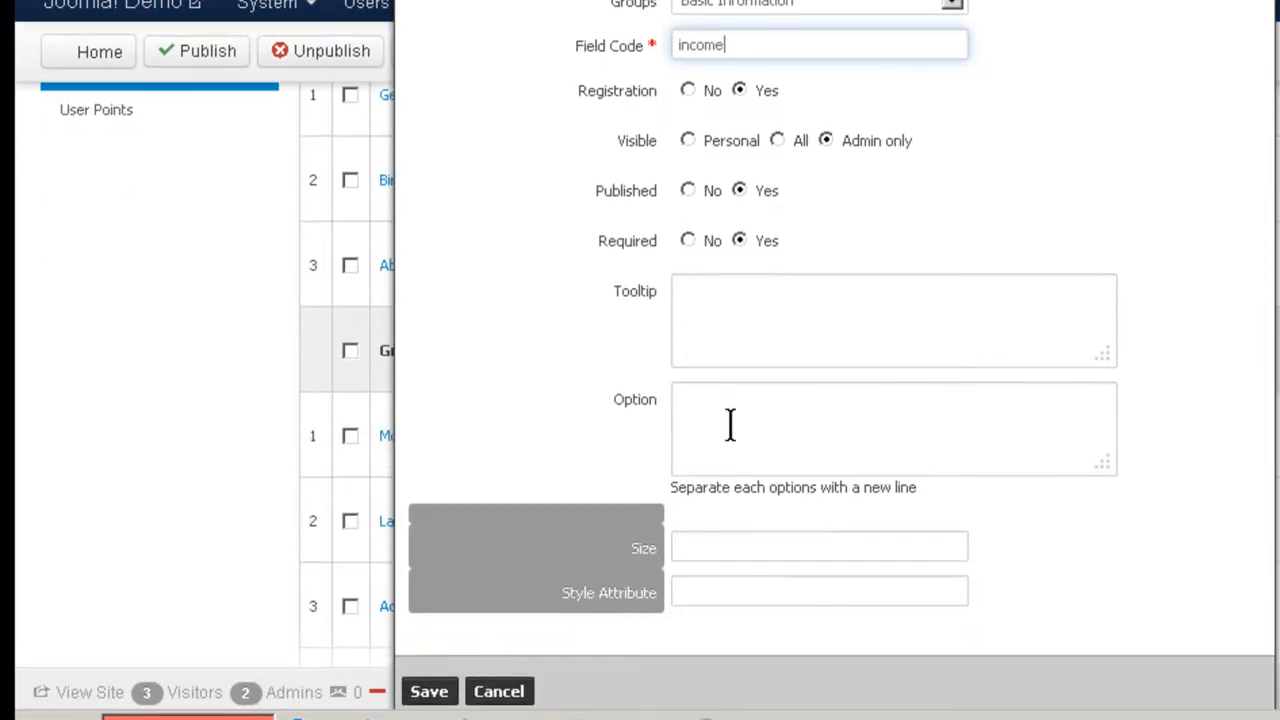
Enter the income range options, starting with 'Less than', and save the field.
left_click(893, 428)
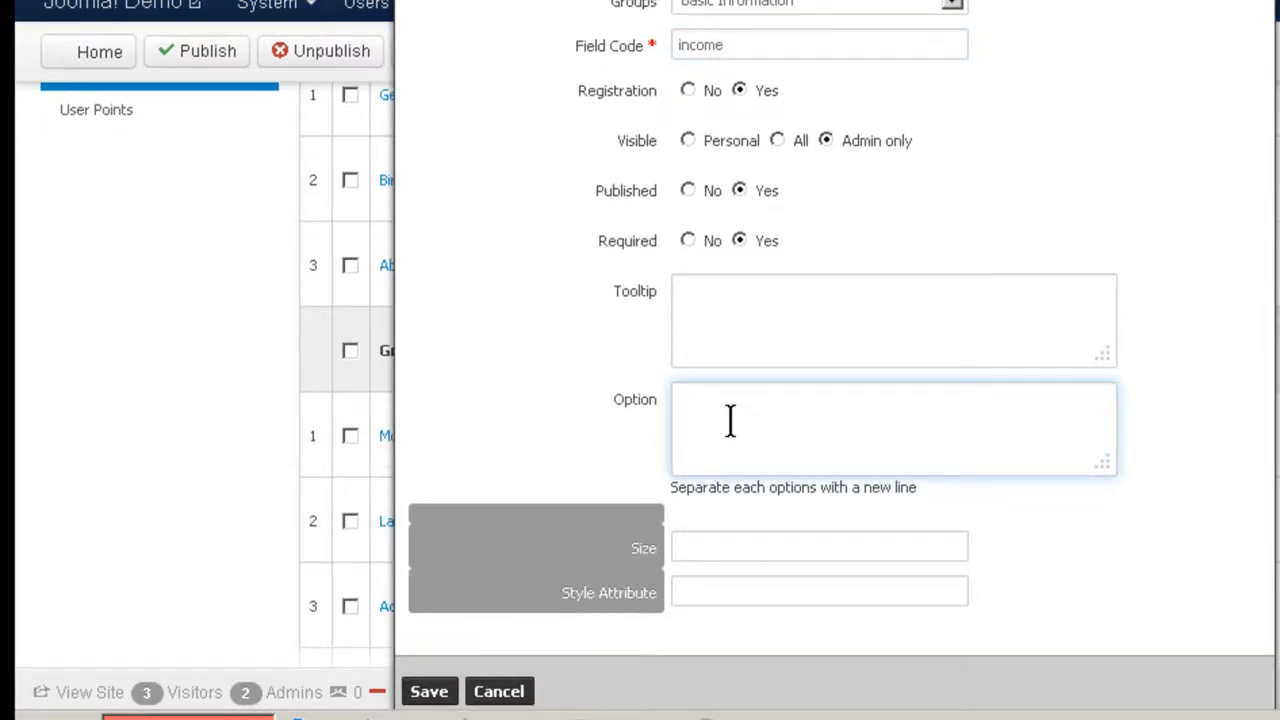
type("Less")
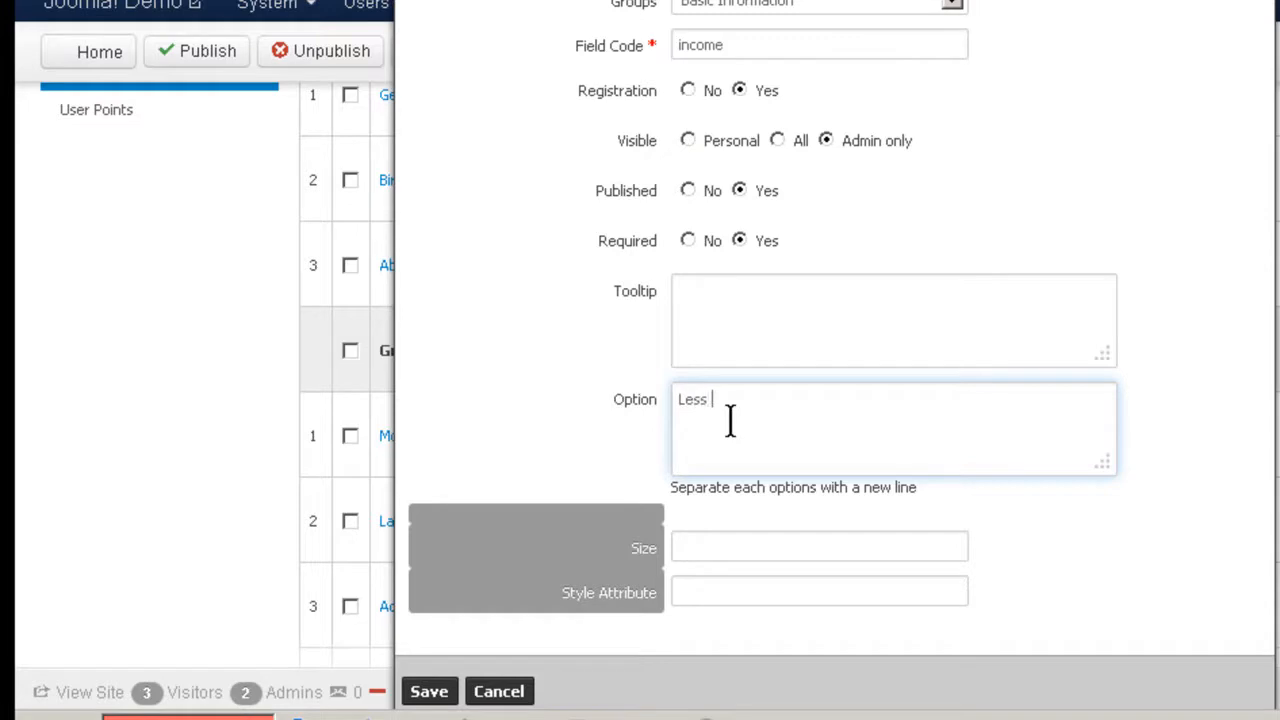
type("than")
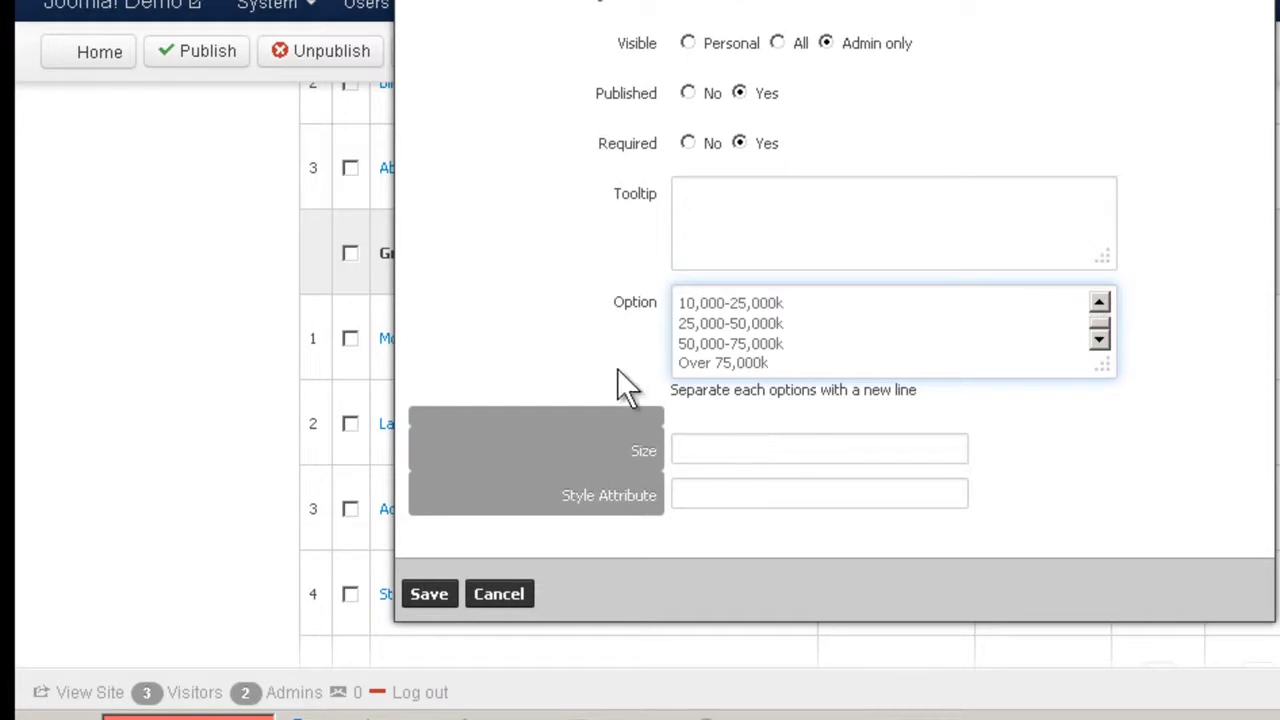
mouse_move(429, 594)
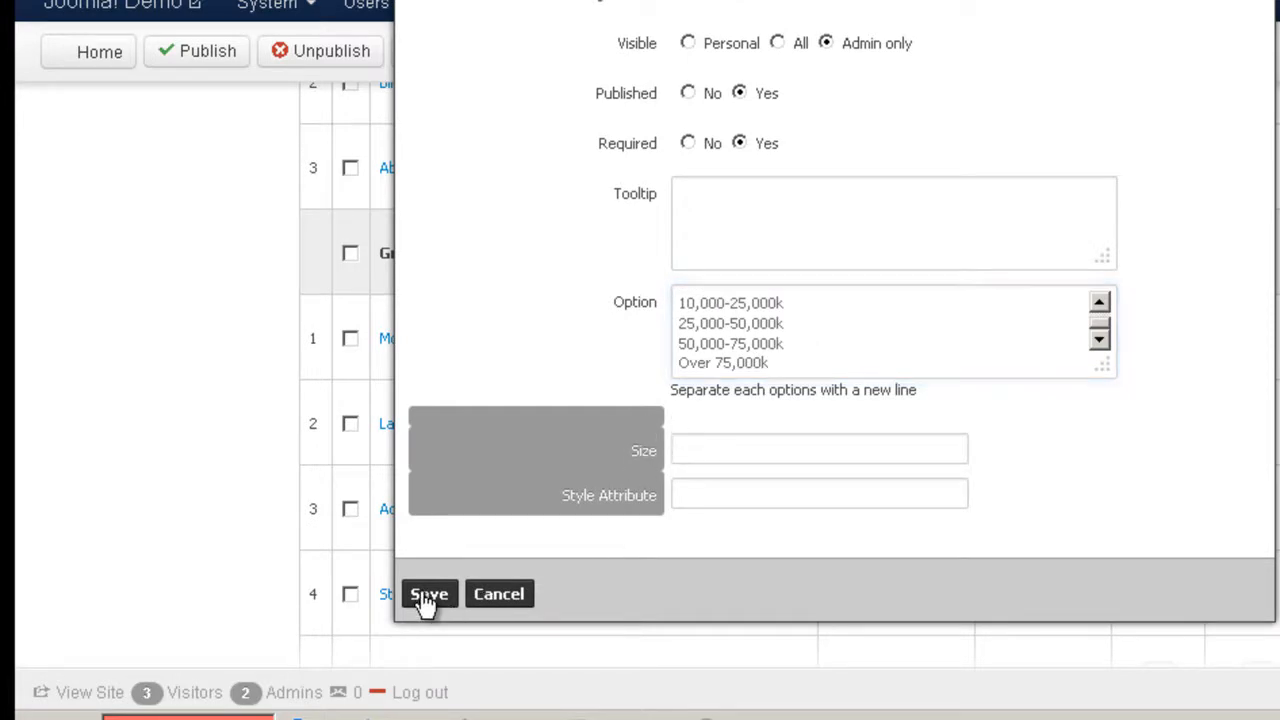
left_click(429, 593)
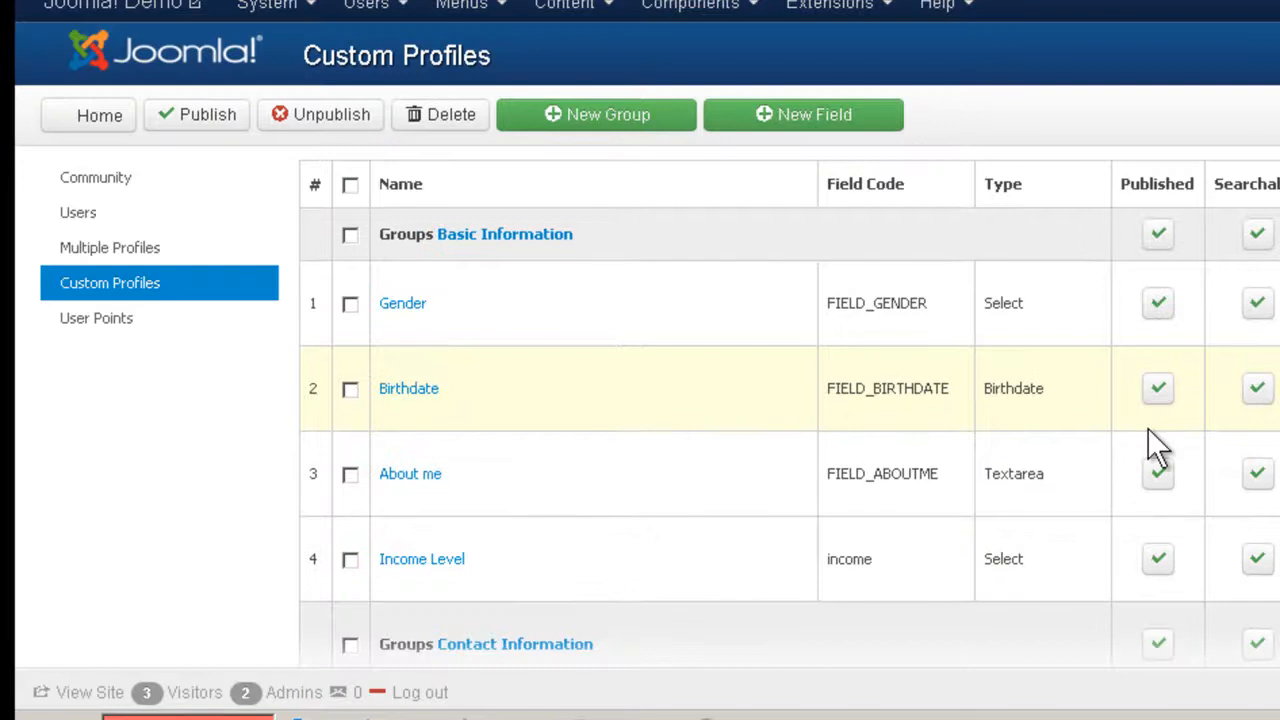
mouse_move(465, 559)
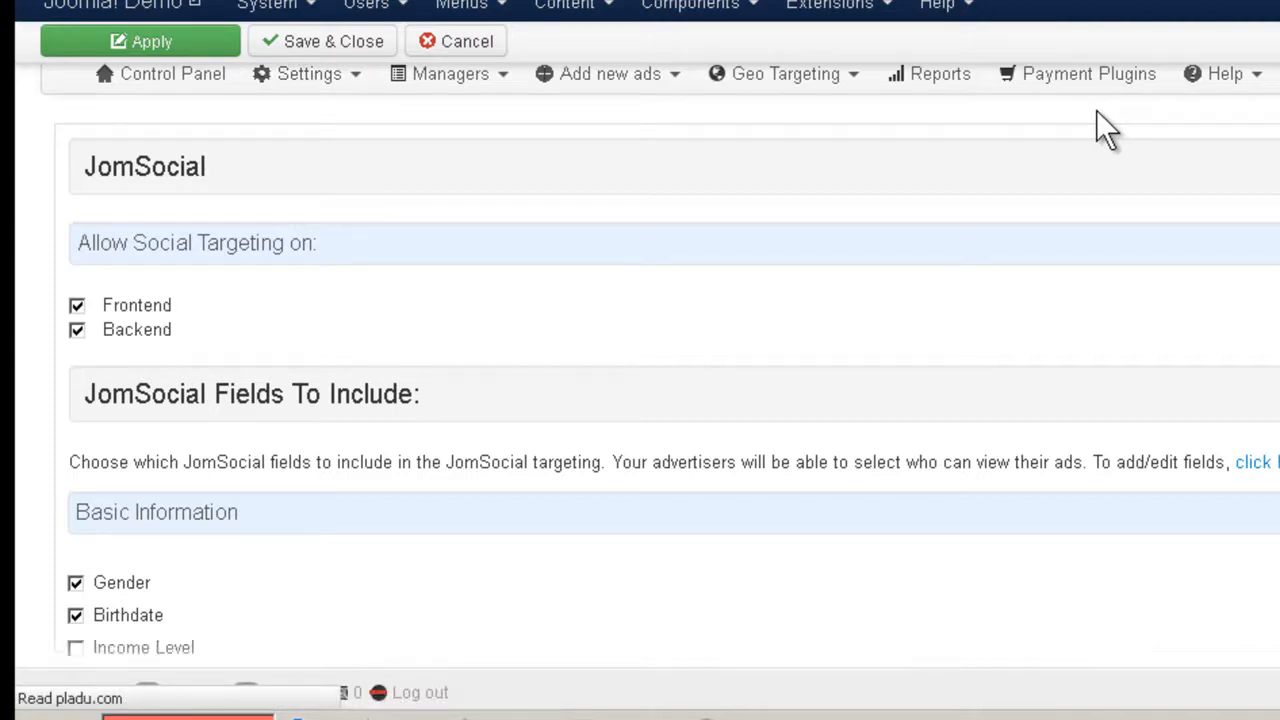
Tick Income Level under JomSocial Fields To Include and apply the settings.
scroll("down", 3)
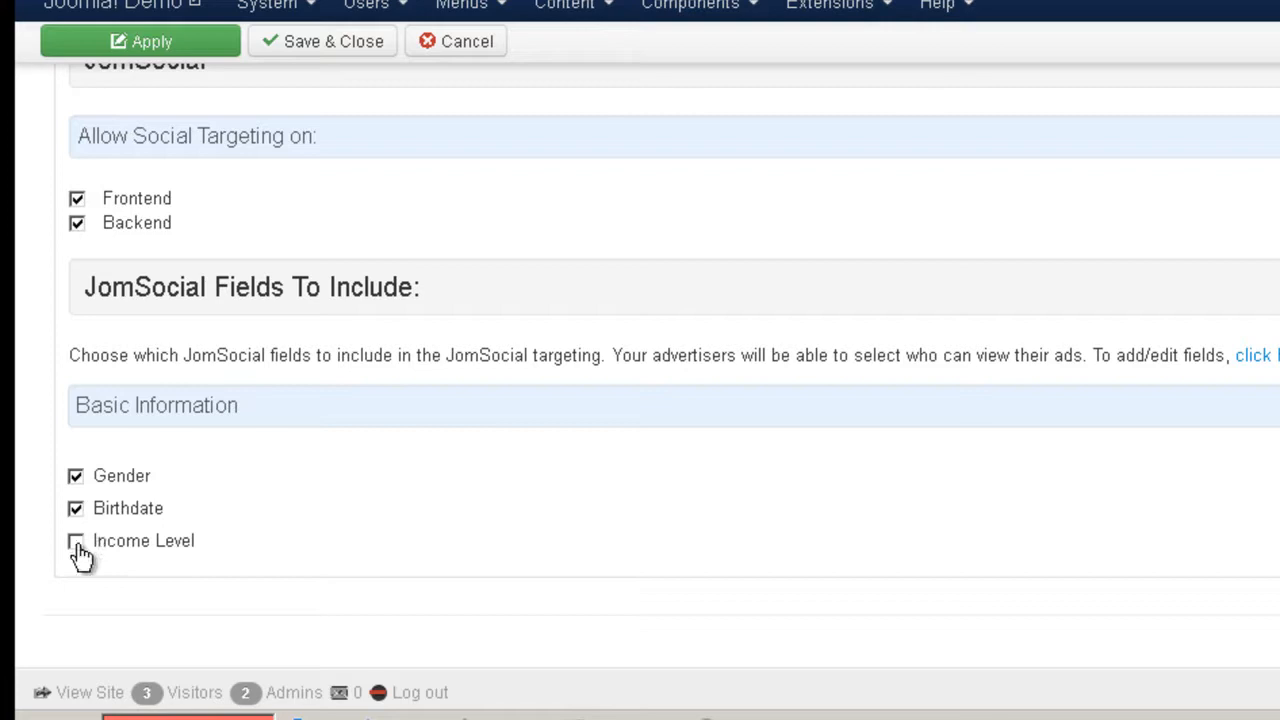
left_click(76, 540)
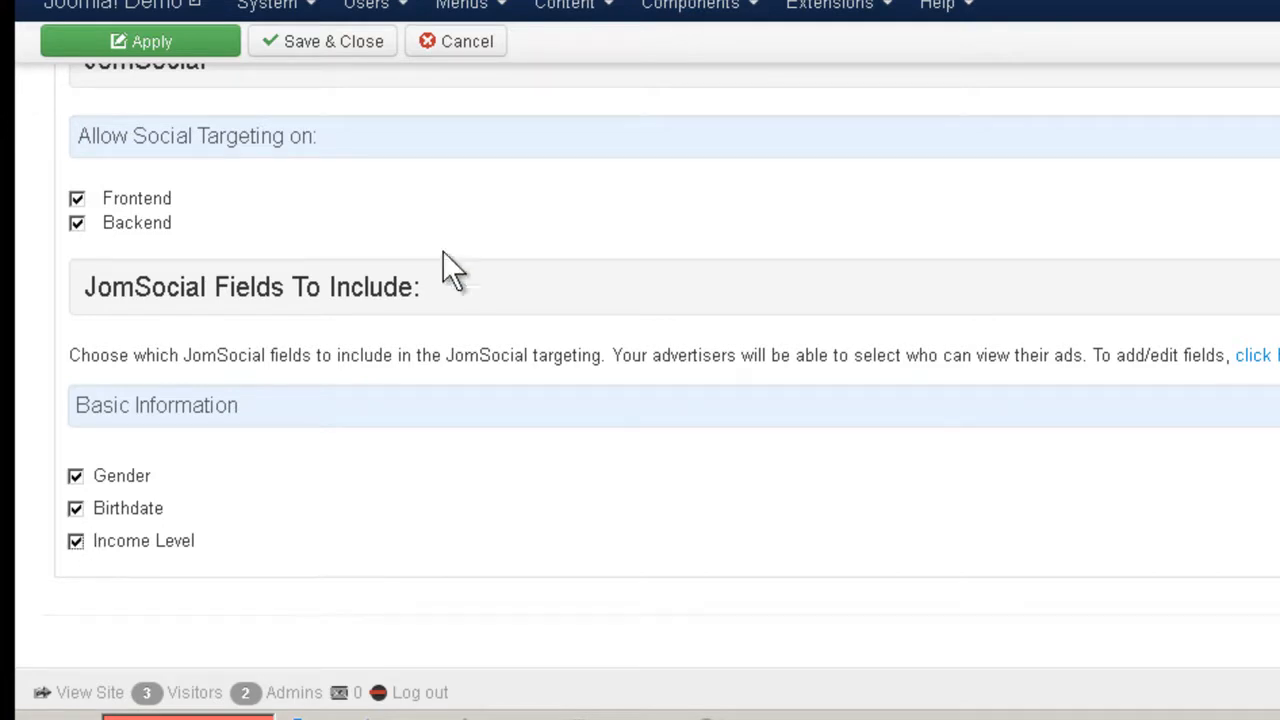
left_click(140, 41)
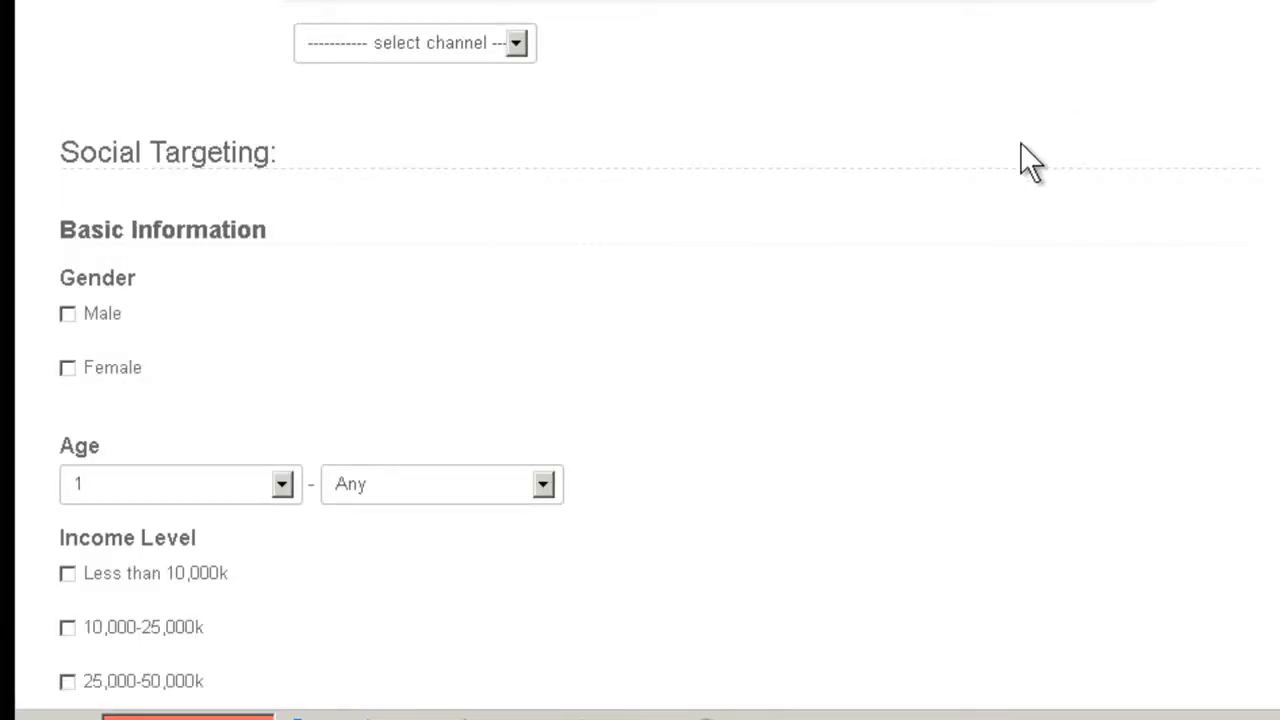
Tick Over 75,000k under the ad's Income Level targeting.
scroll("down", 3)
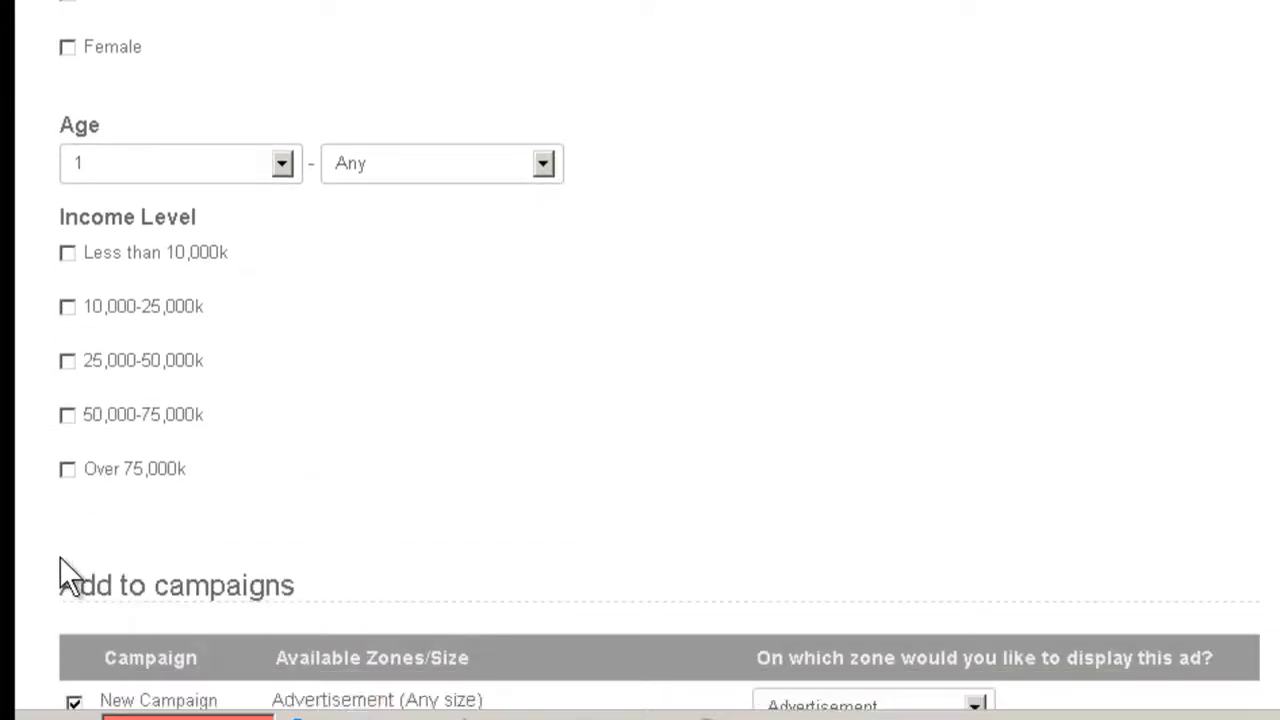
mouse_move(108, 465)
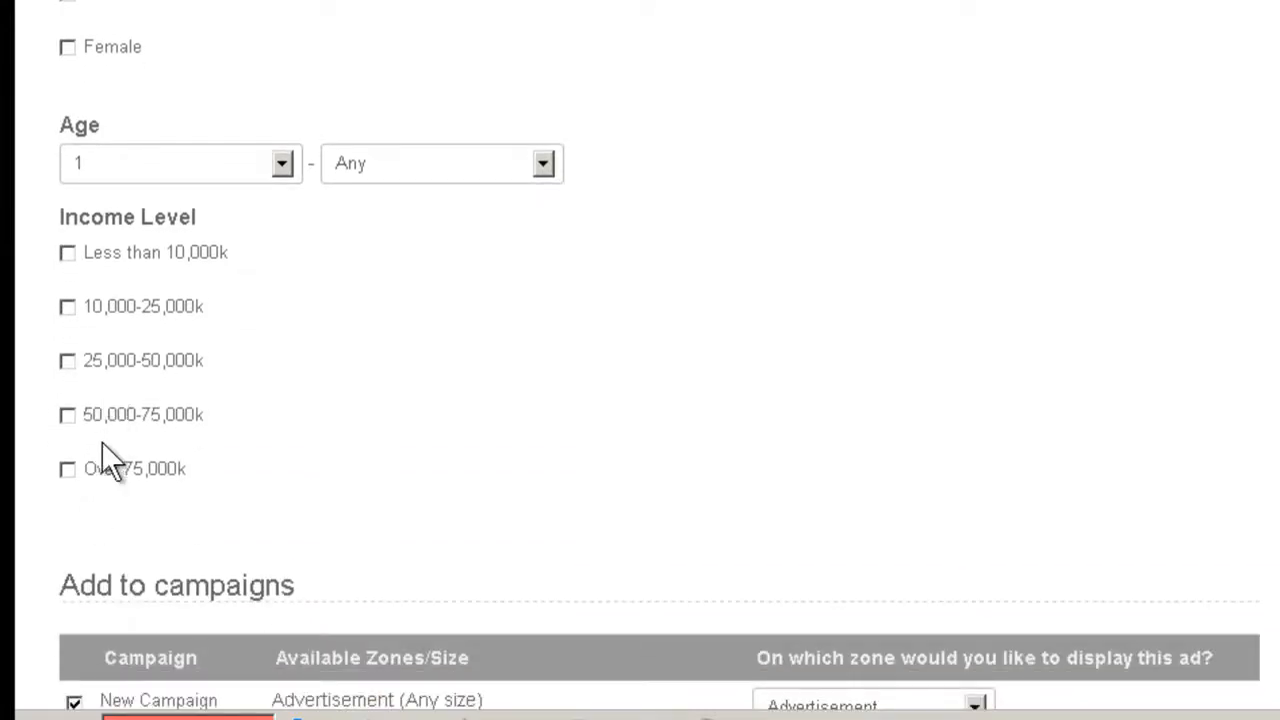
left_click(68, 469)
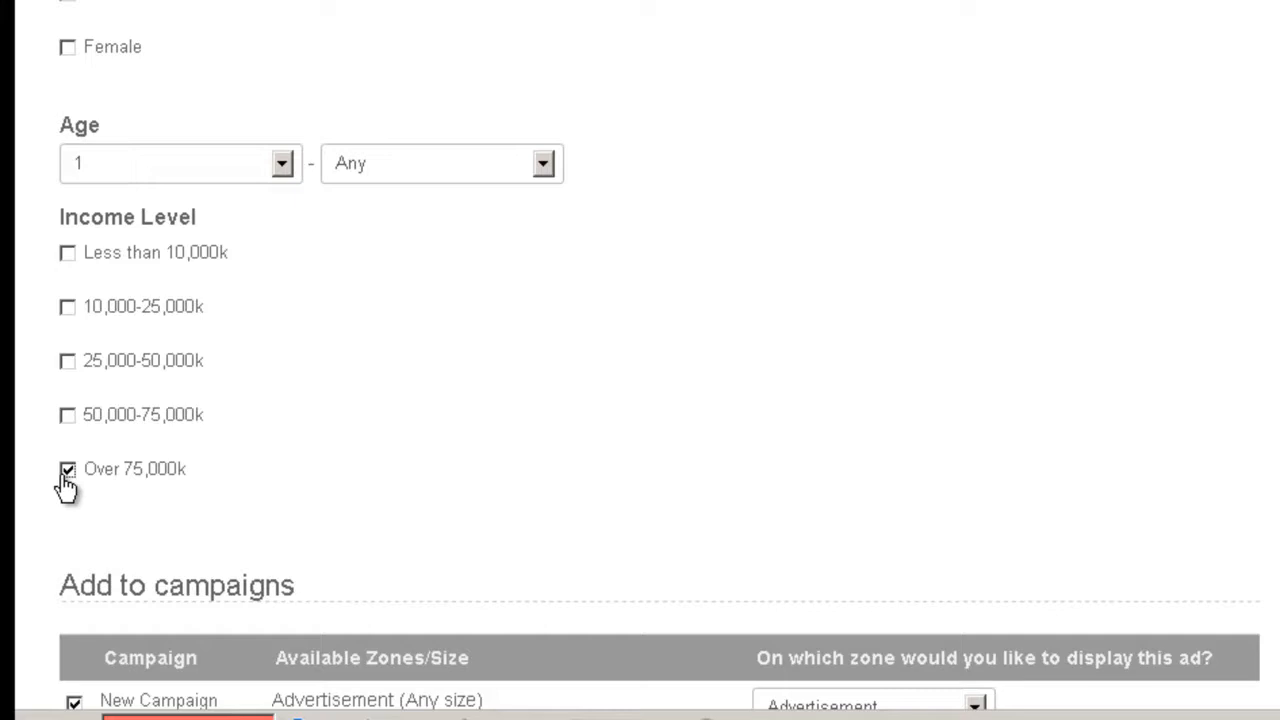
mouse_move(1260, 80)
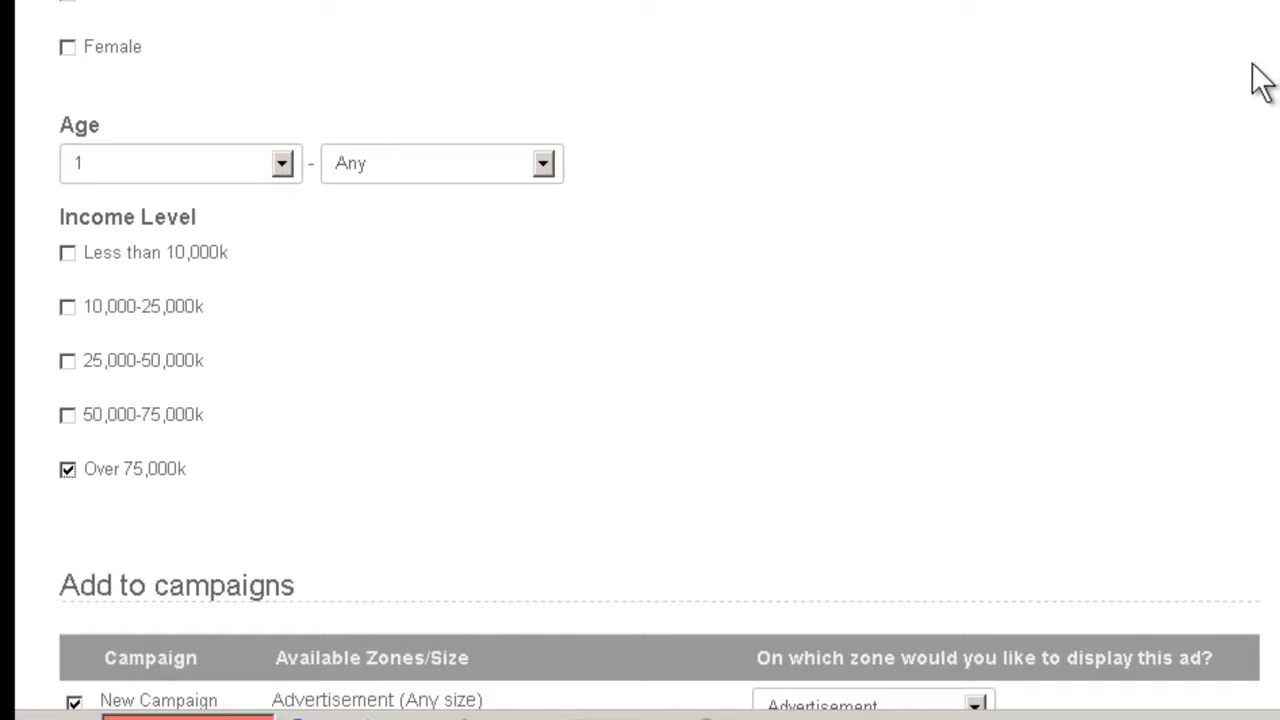
left_click(140, 104)
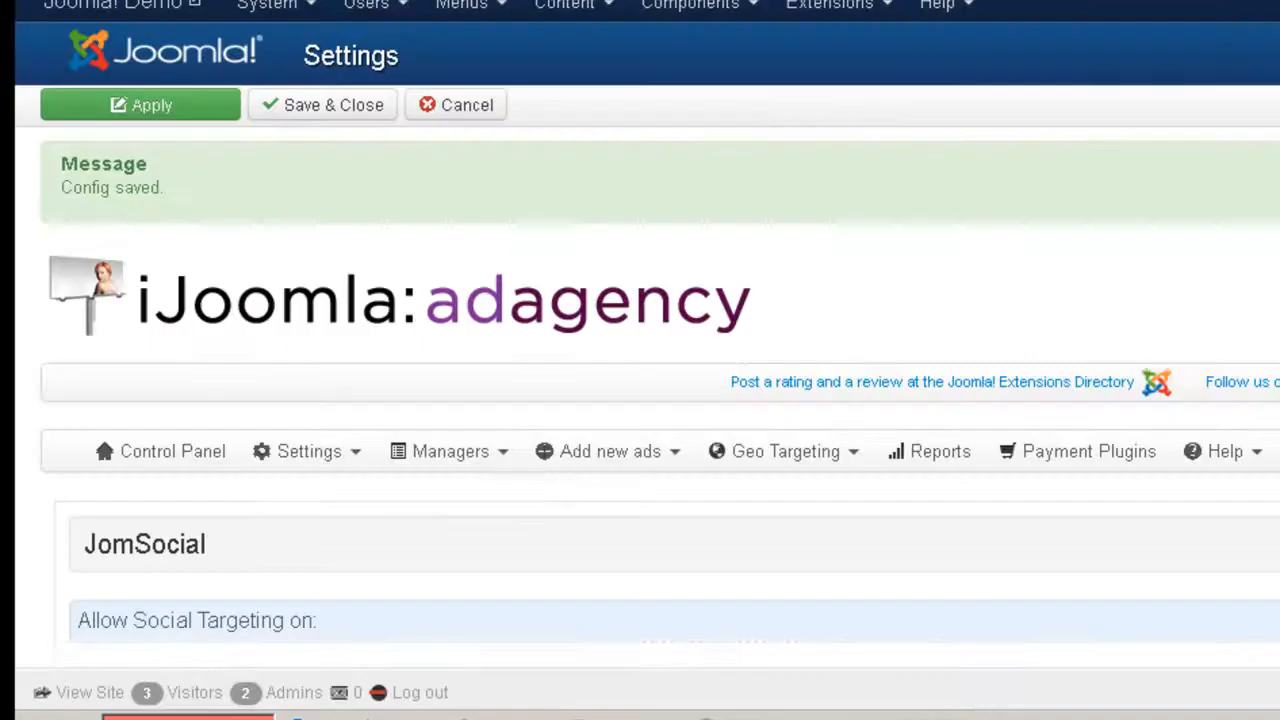
Open the Test iJoomla ad from Managers > Ads on its Social Targeting tab.
scroll("down", 3)
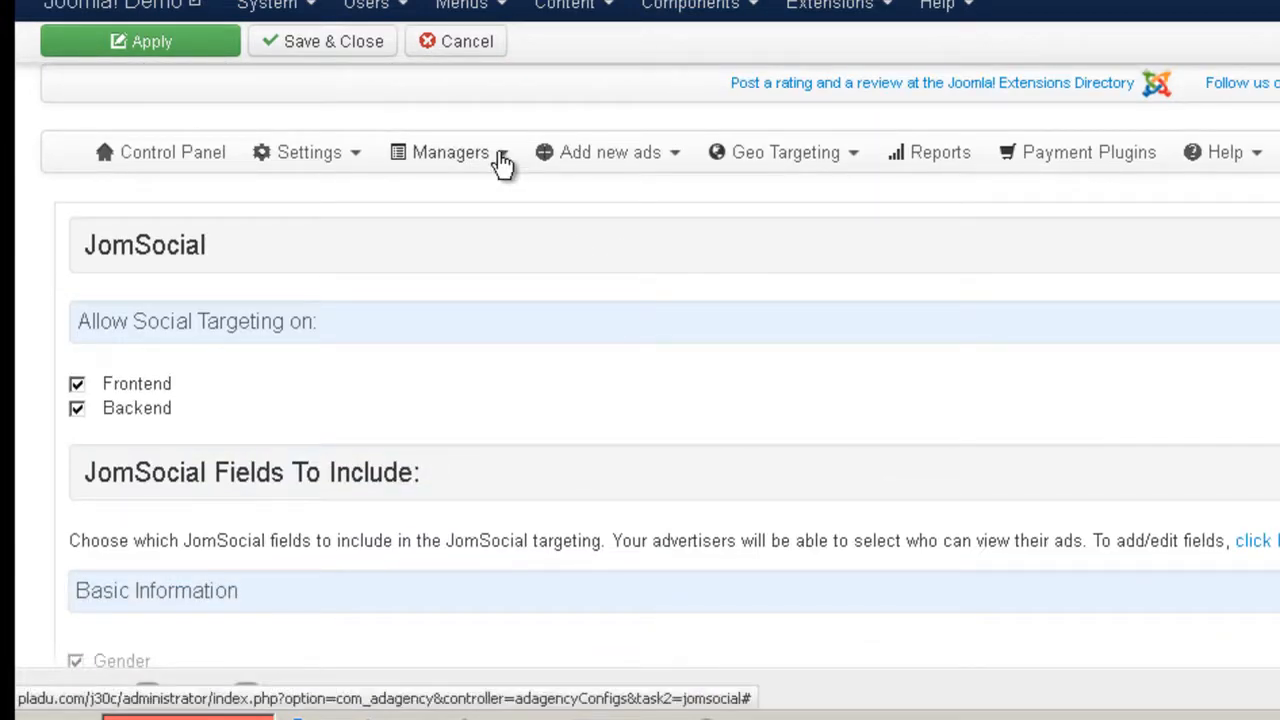
left_click(450, 152)
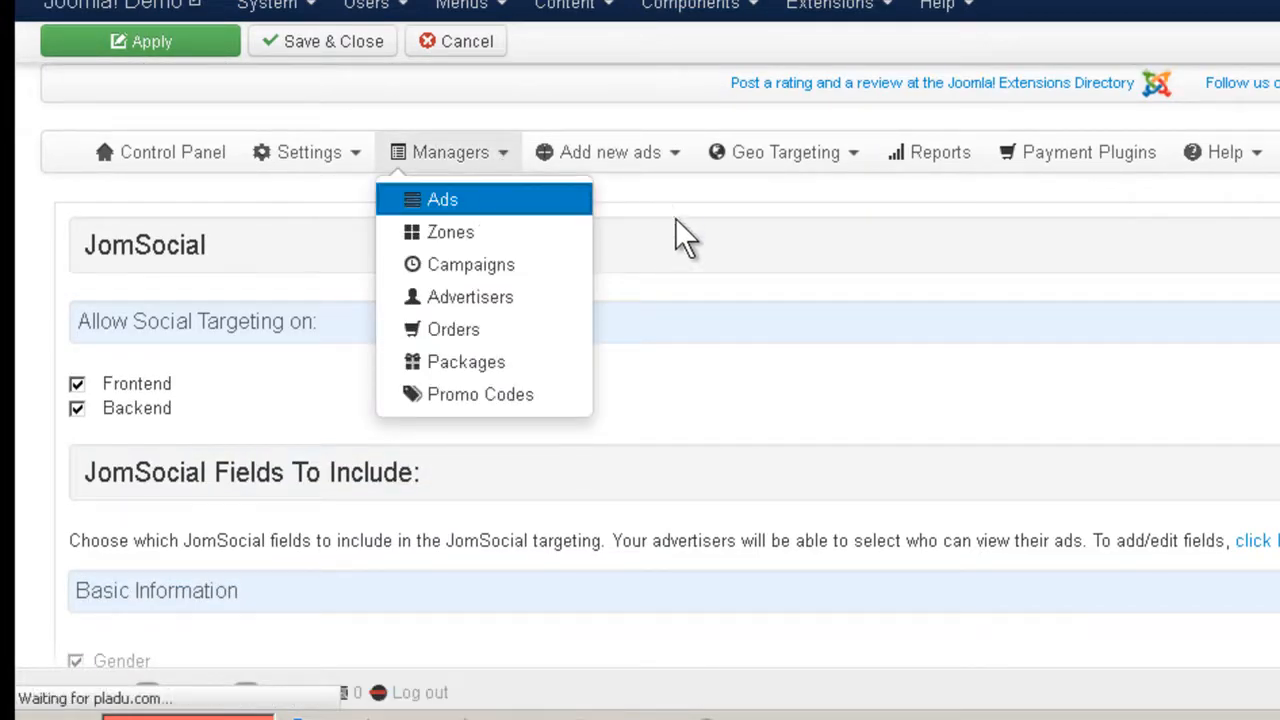
left_click(442, 199)
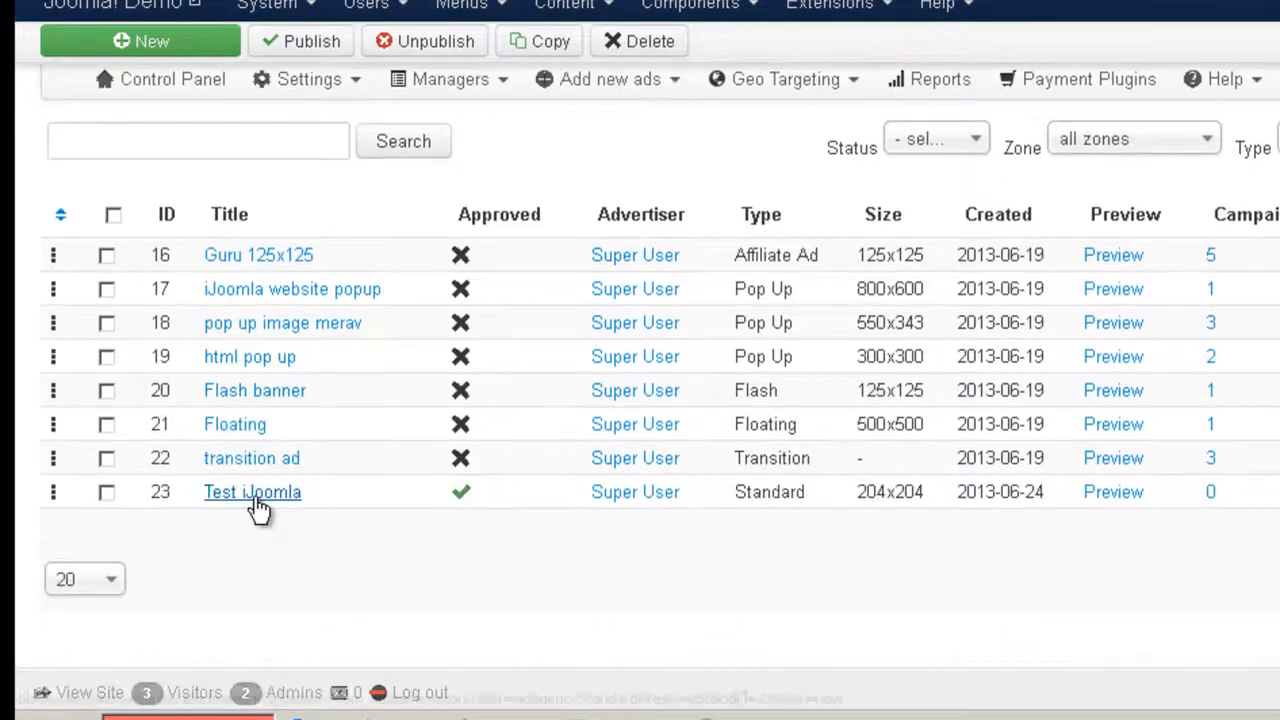
left_click(252, 491)
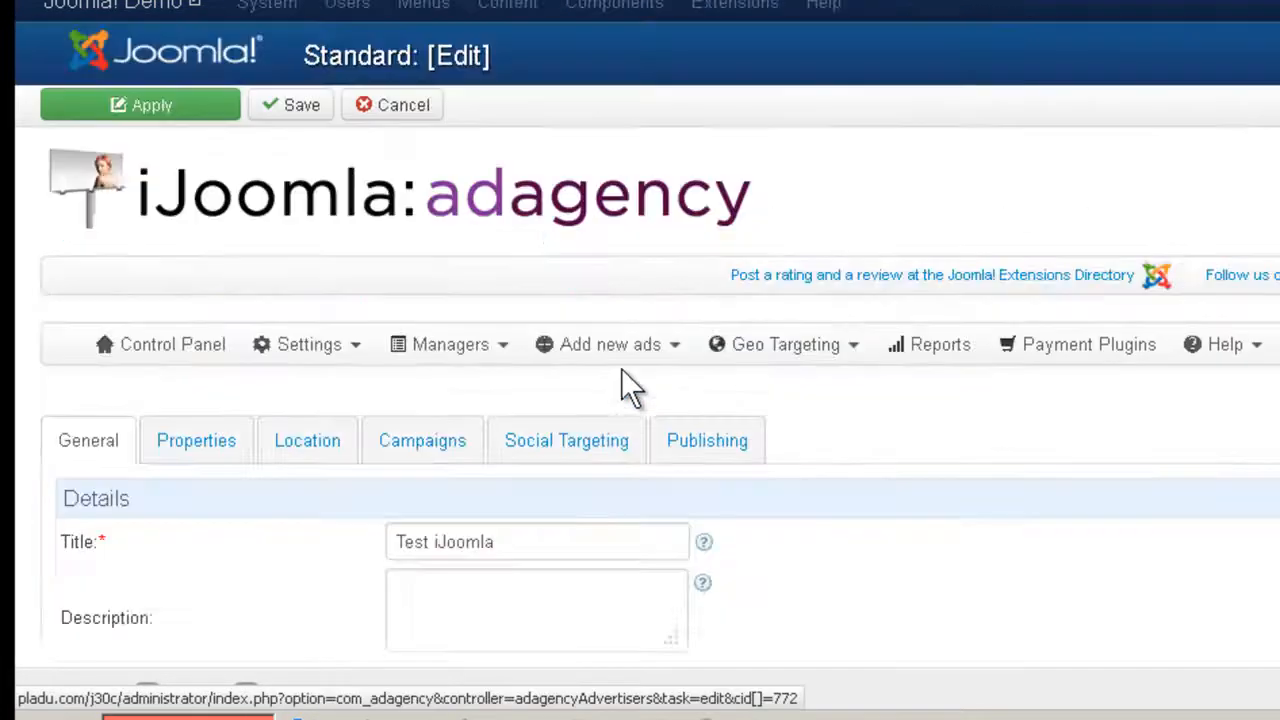
left_click(566, 440)
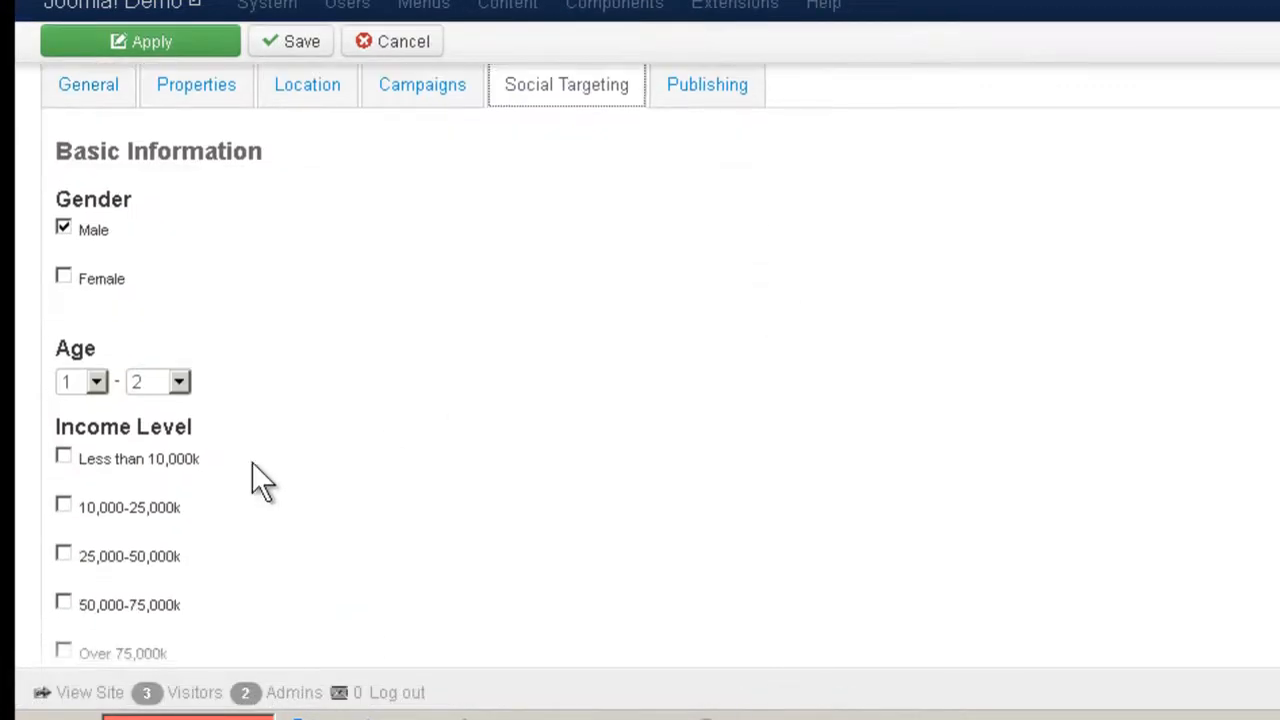
scroll("down", 3)
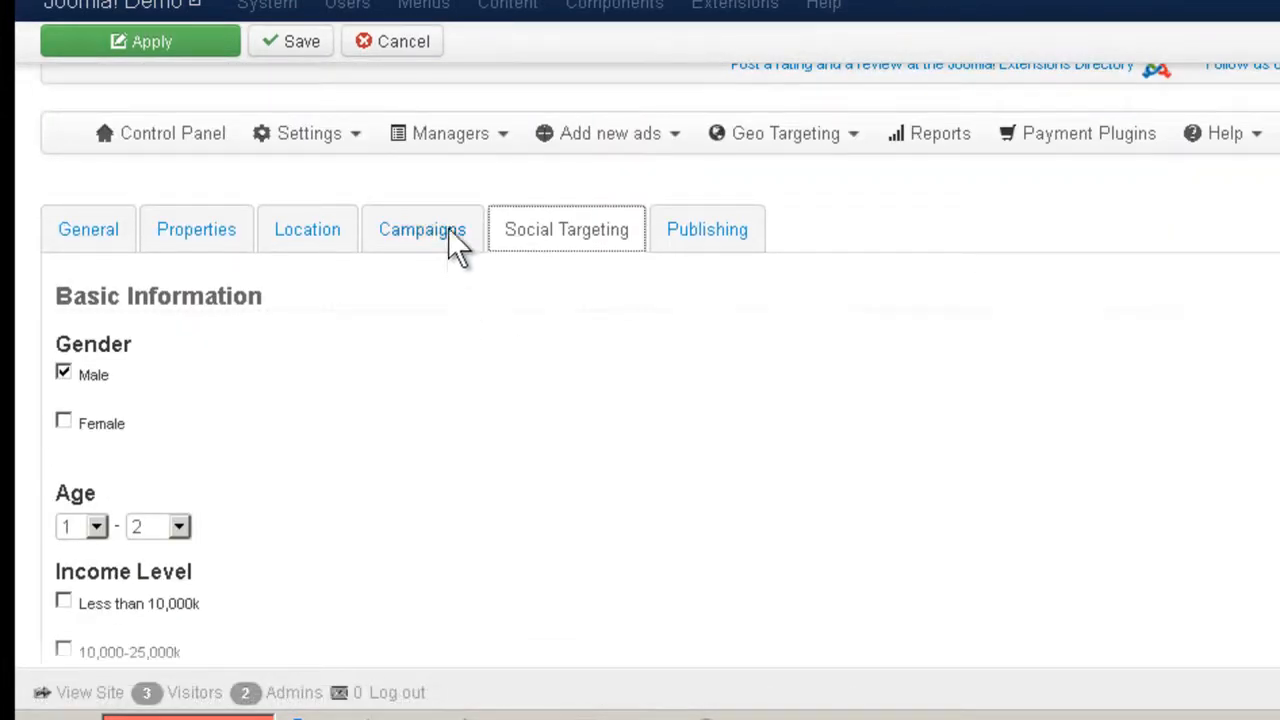
Open the Popup zone from Managers > Zones to view its js_ JomSocial position options.
left_click(449, 133)
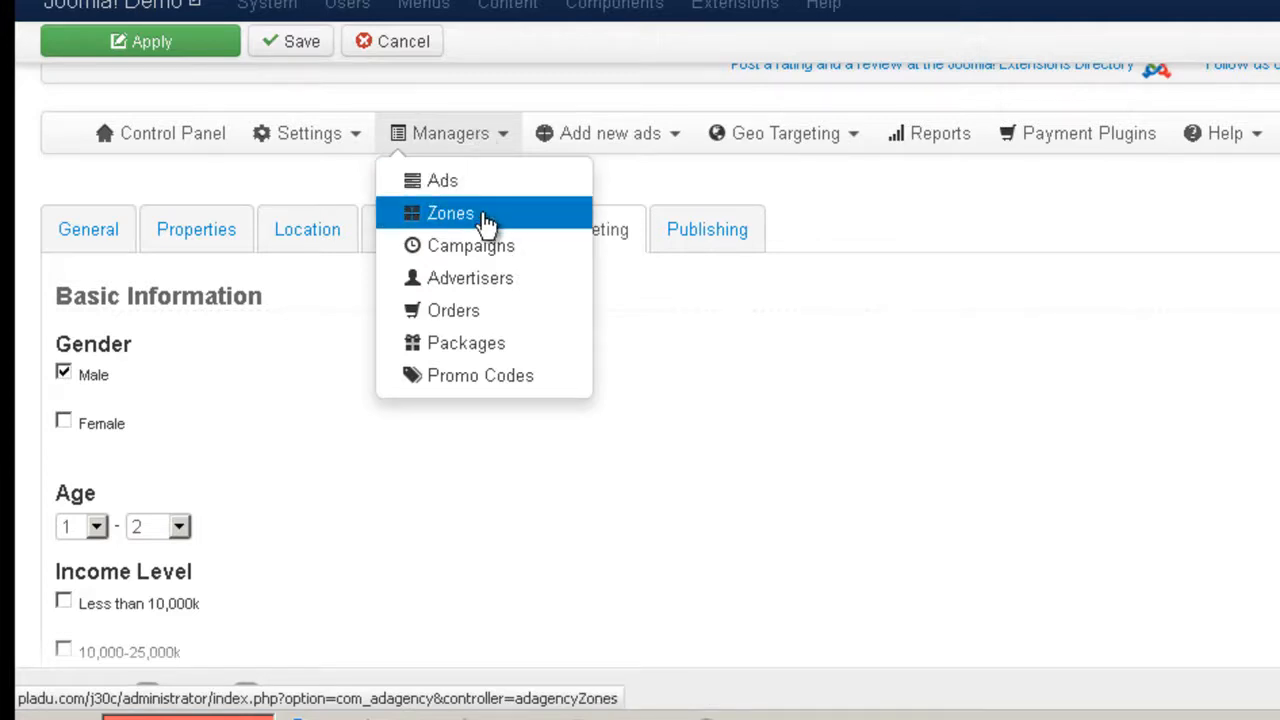
left_click(450, 213)
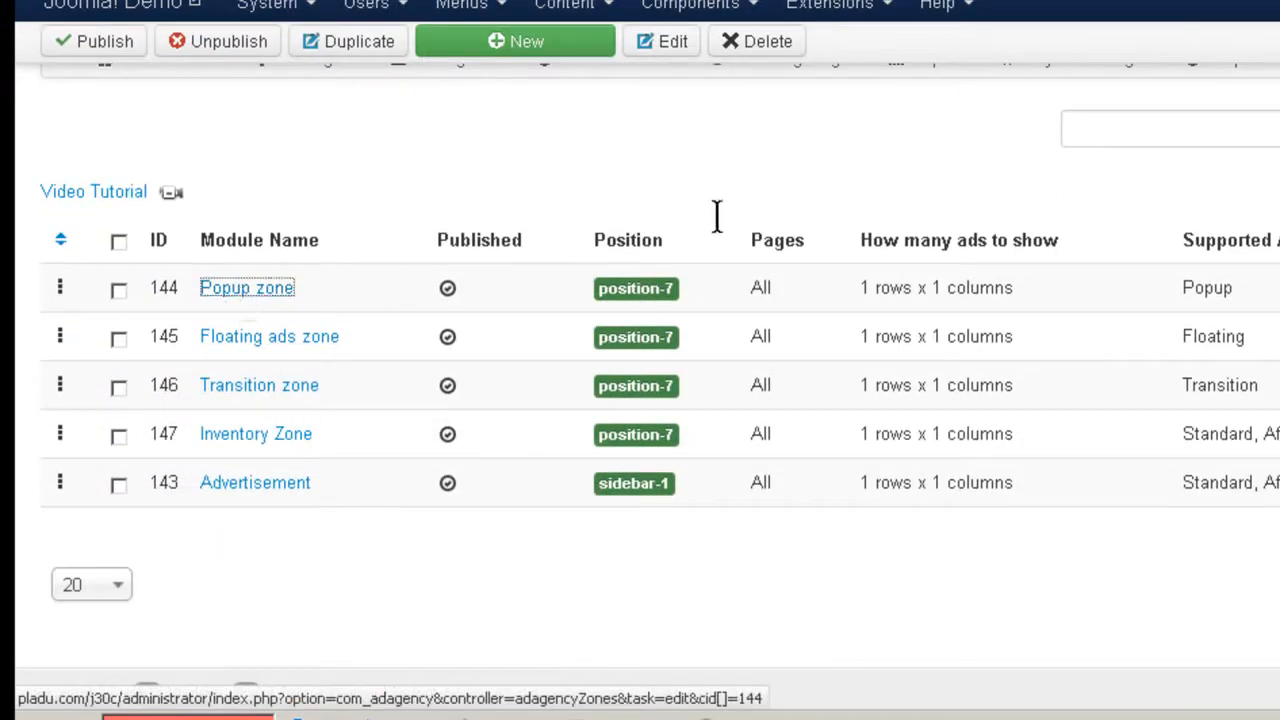
left_click(247, 287)
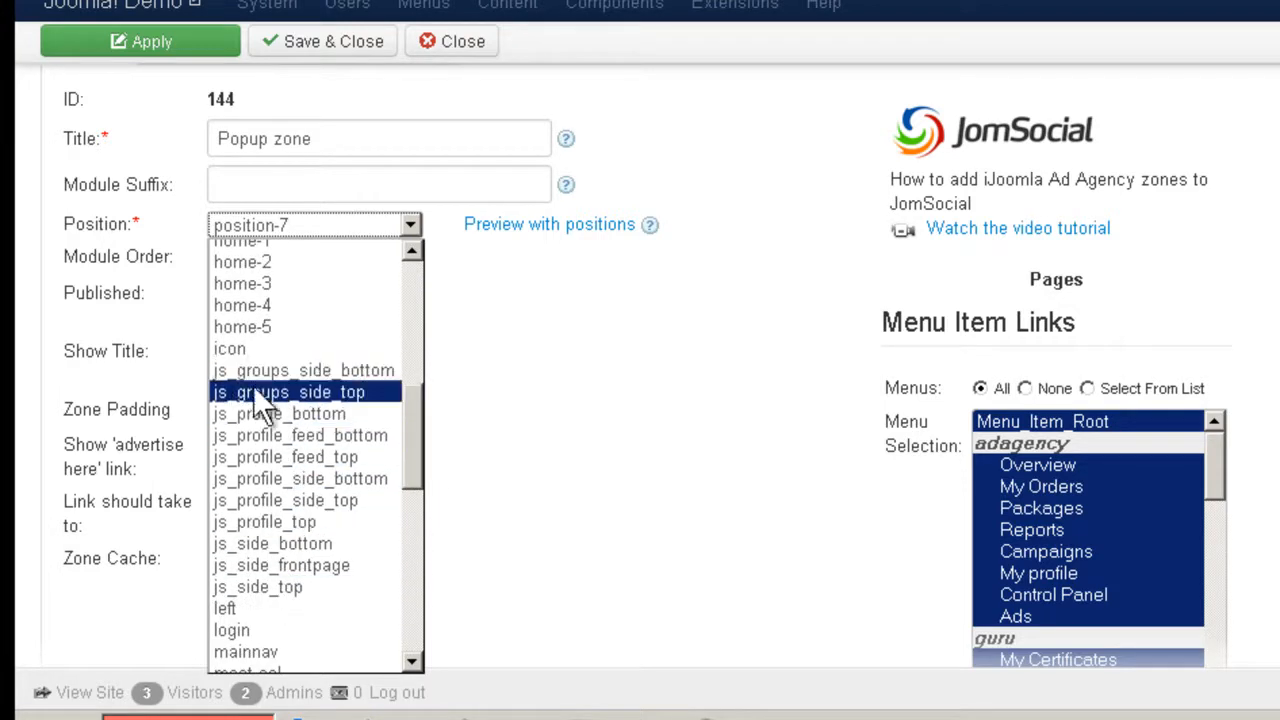
mouse_move(258, 587)
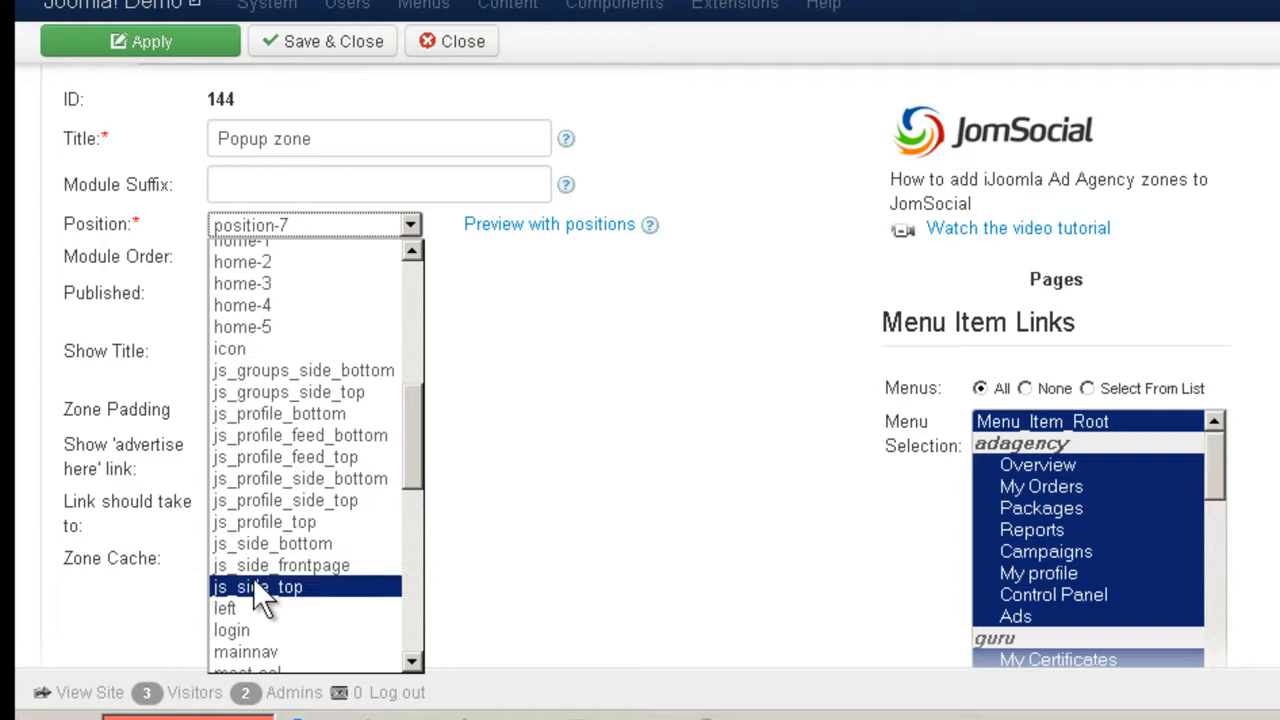
mouse_move(303, 370)
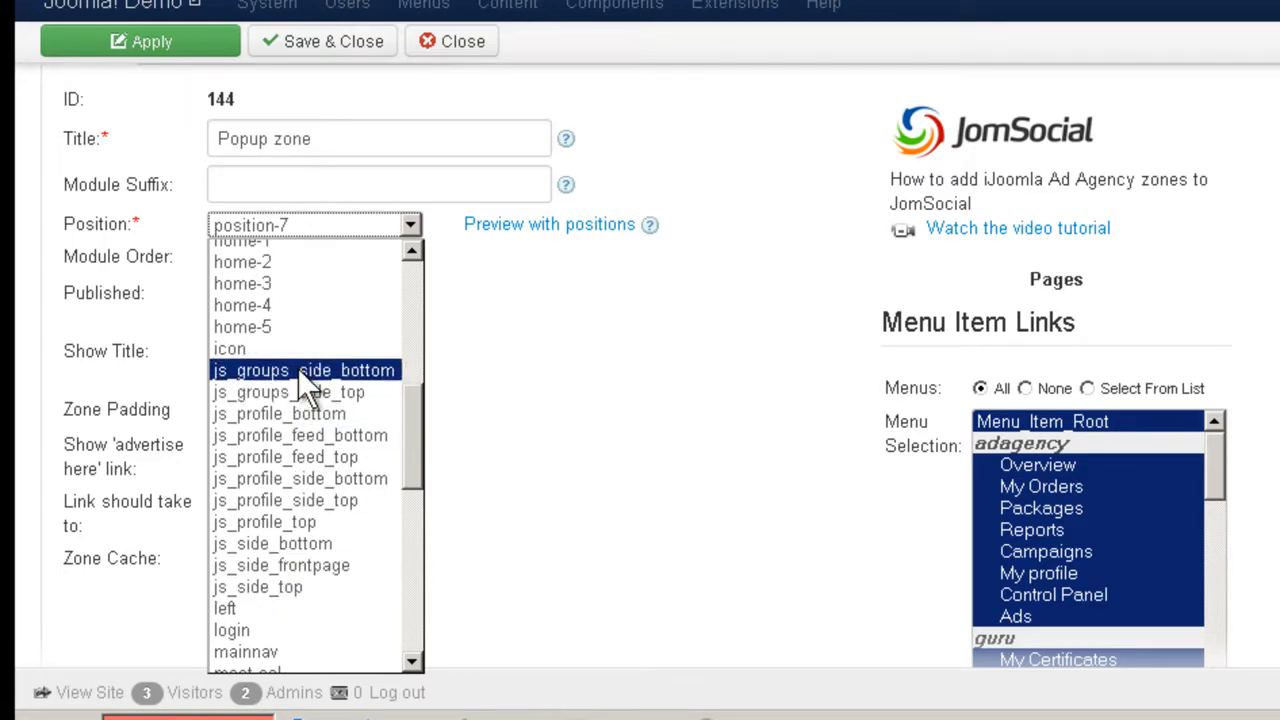
mouse_move(285, 500)
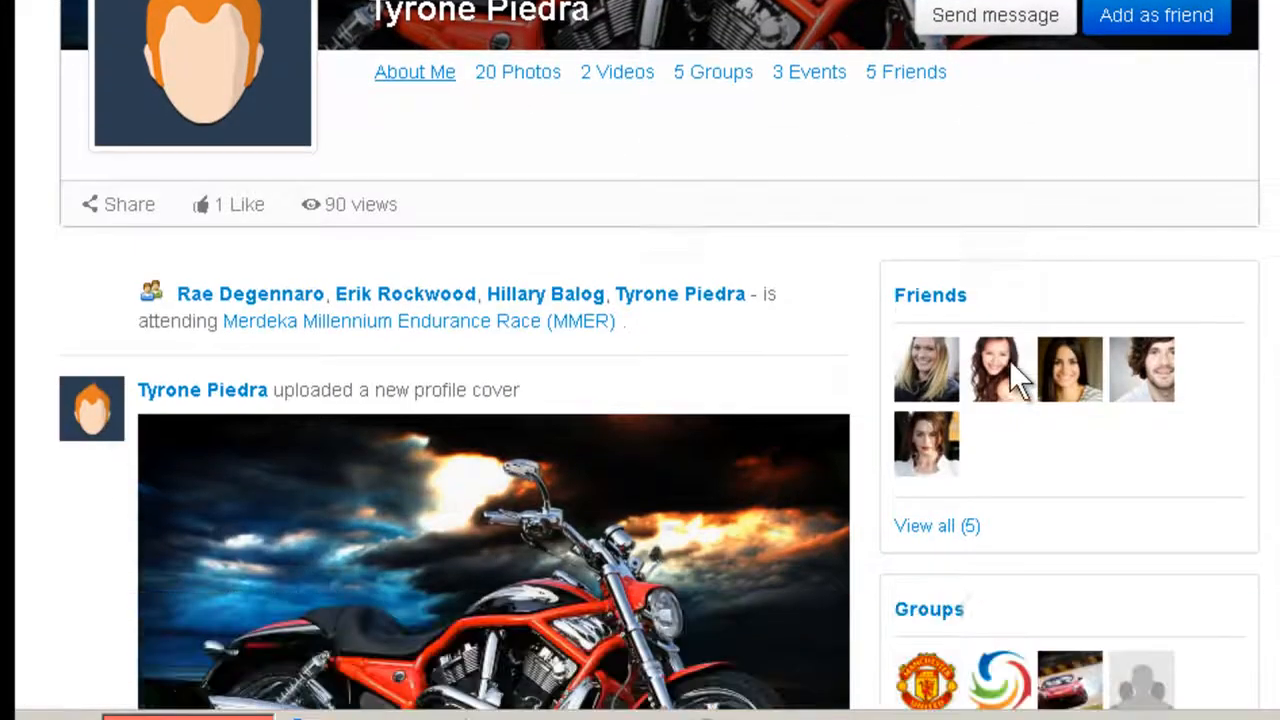
scroll("down", 3)
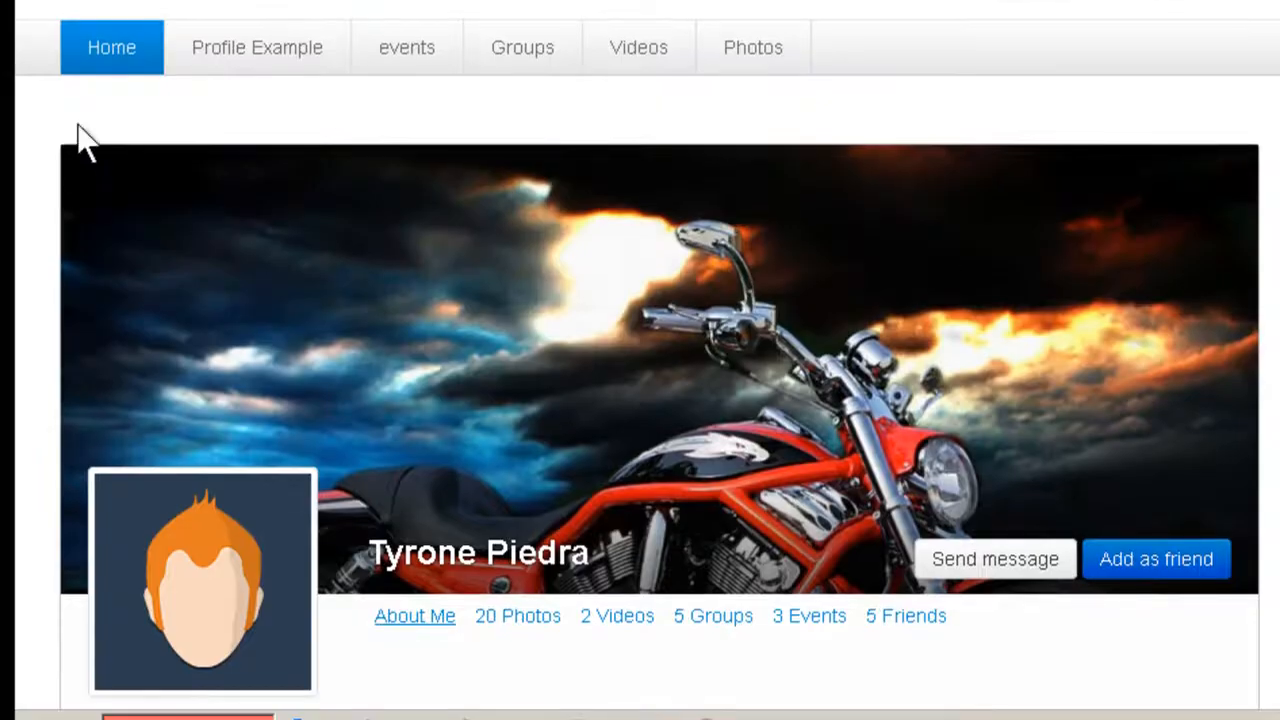
mouse_move(630, 277)
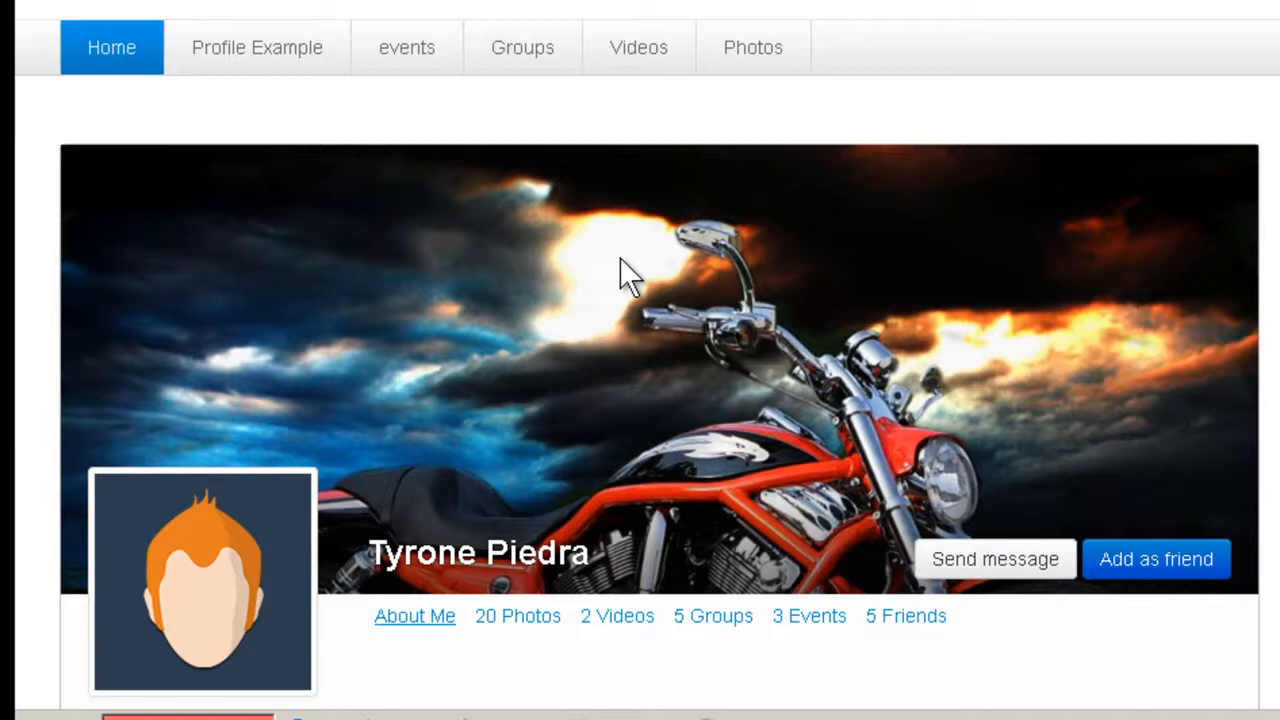
mouse_move(830, 360)
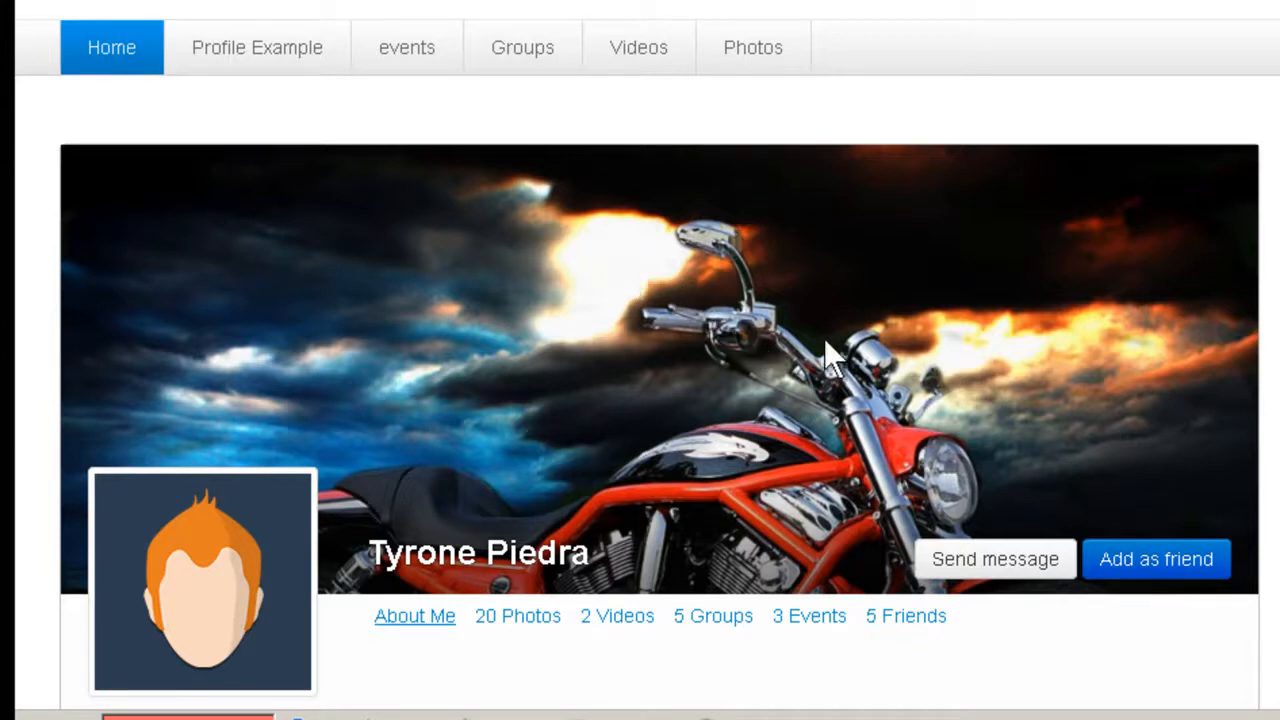